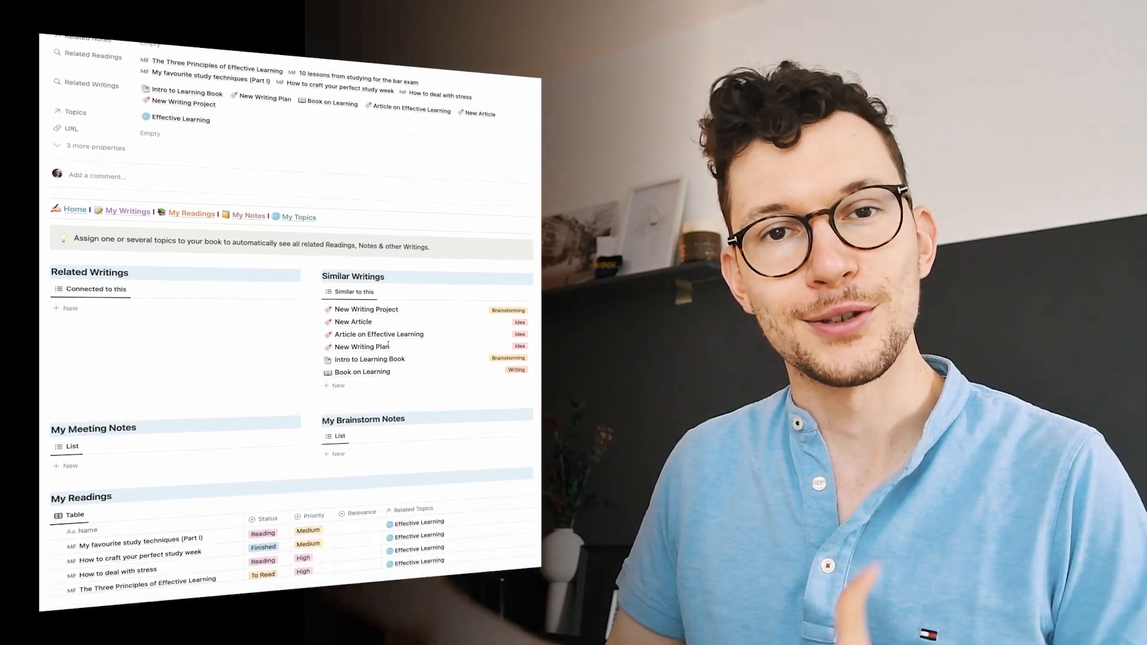
Step: Scroll down to the My Workspace page with the Writings and Second Brain databases
{"action": "scroll", "scroll_direction": "down", "scroll_amount": 3}
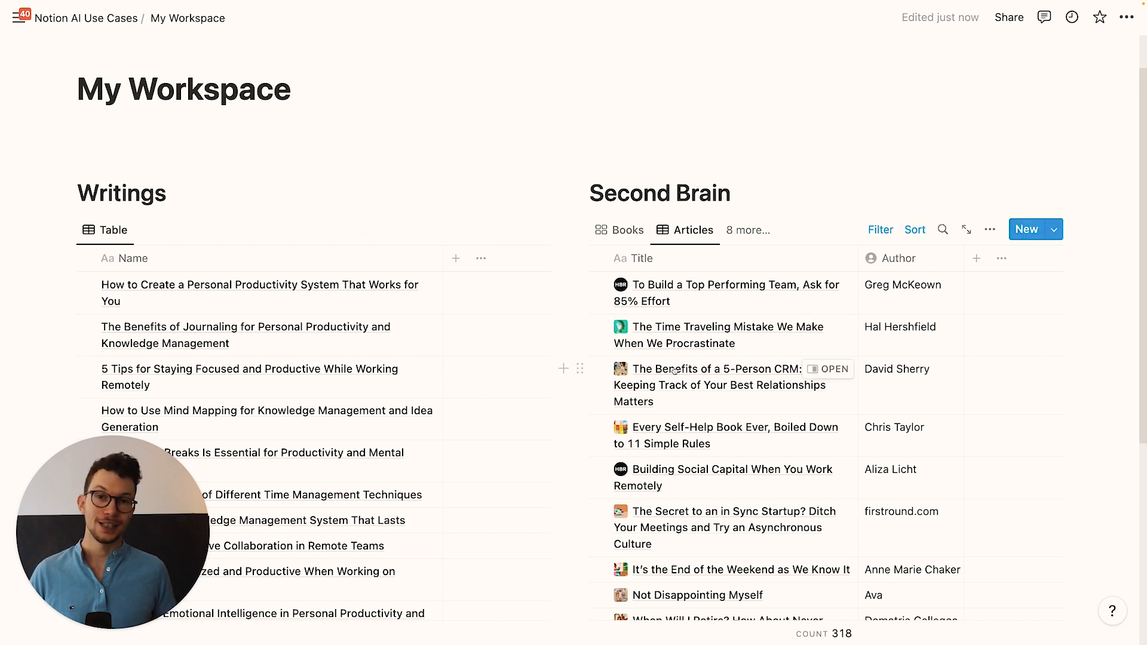
Step: Build a Global Tags table with rows Productivity, Remote Work and Mental Health
{"action": "scroll", "scroll_direction": "down", "scroll_amount": 3}
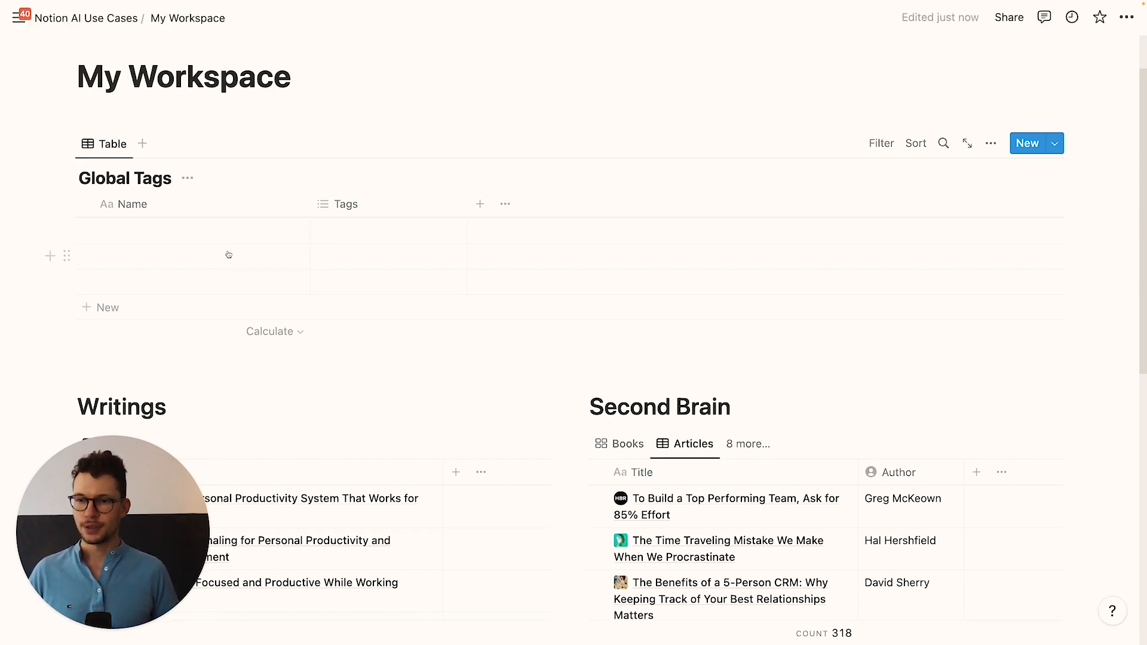
{"action": "scroll", "scroll_direction": "down", "scroll_amount": 3}
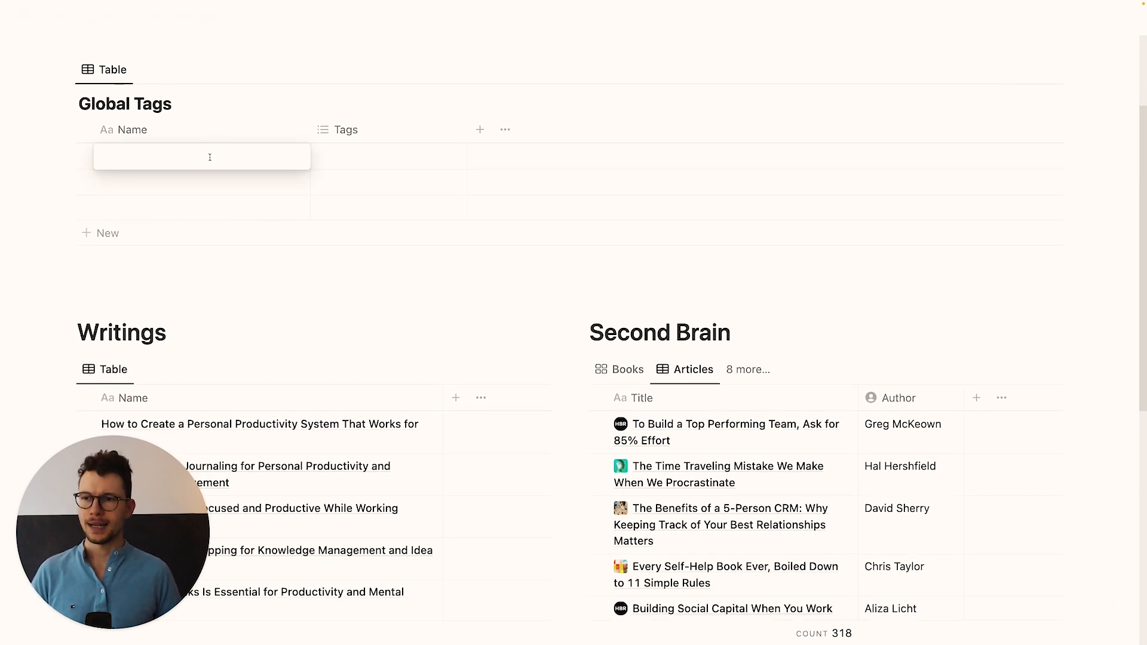
{"action": "type", "text": "Productivity"}
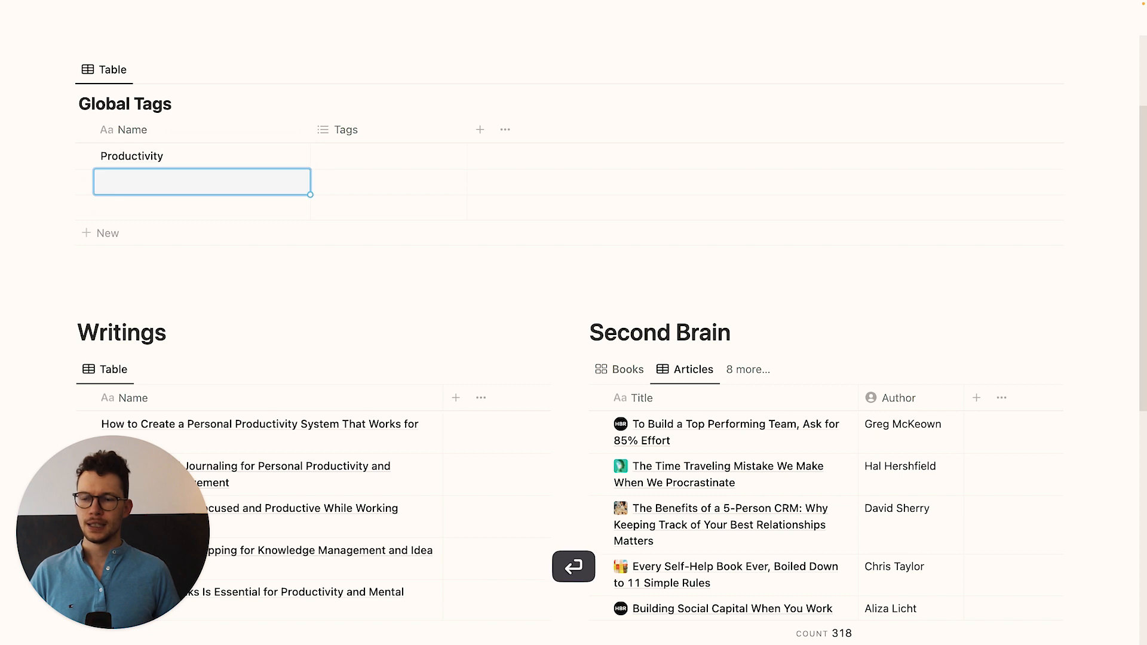
{"action": "type", "text": "Remote Work"}
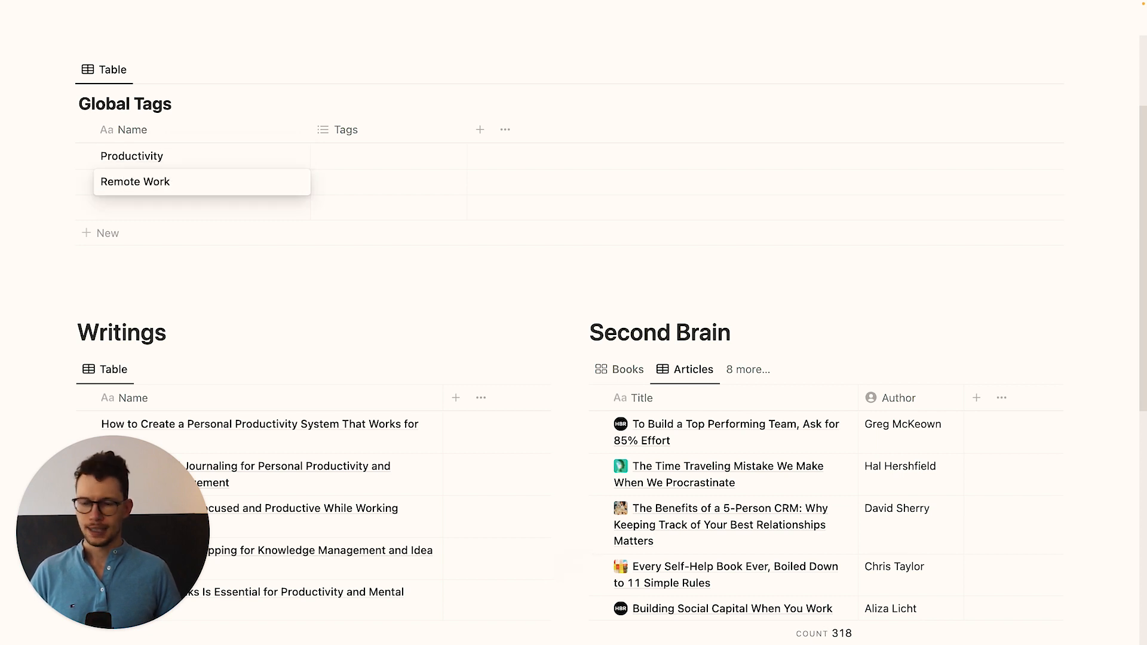
{"action": "left_click", "coordinate": [202, 207]}
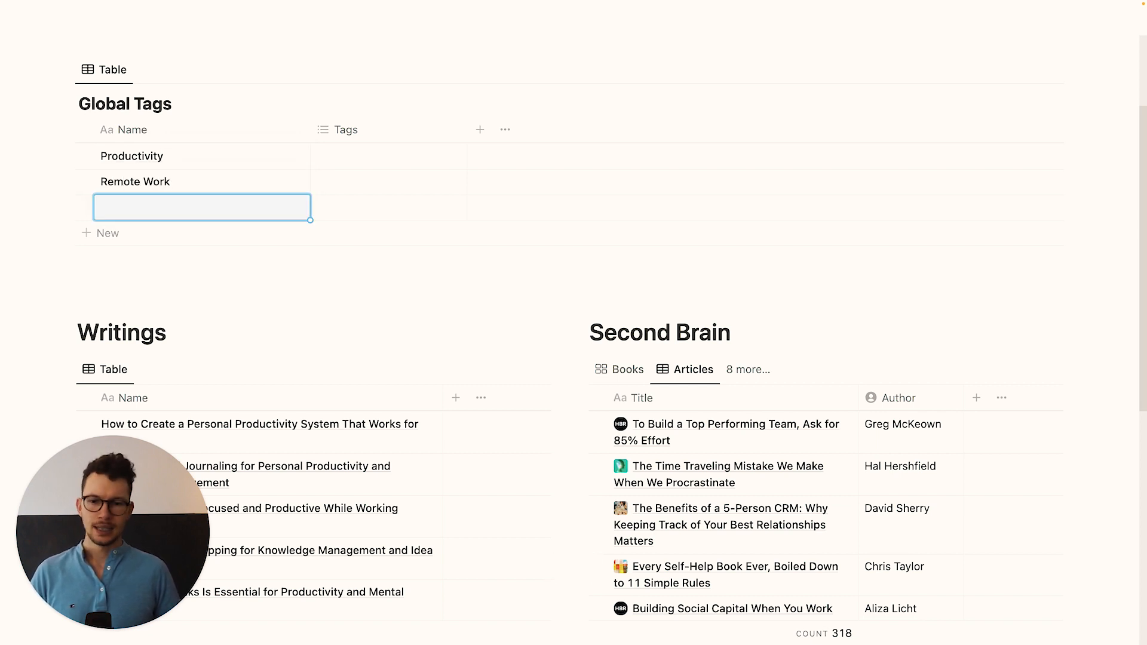
{"action": "scroll", "scroll_direction": "down", "scroll_amount": 3}
{"action": "type", "text": "Mental"}
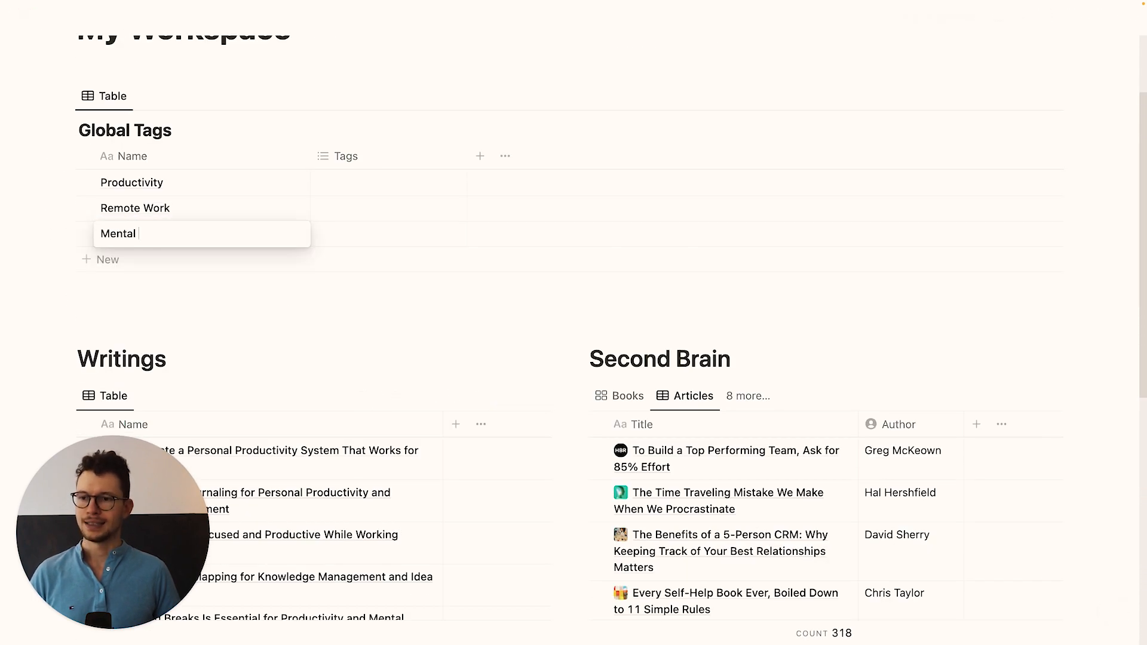
{"action": "type", "text": "Health"}
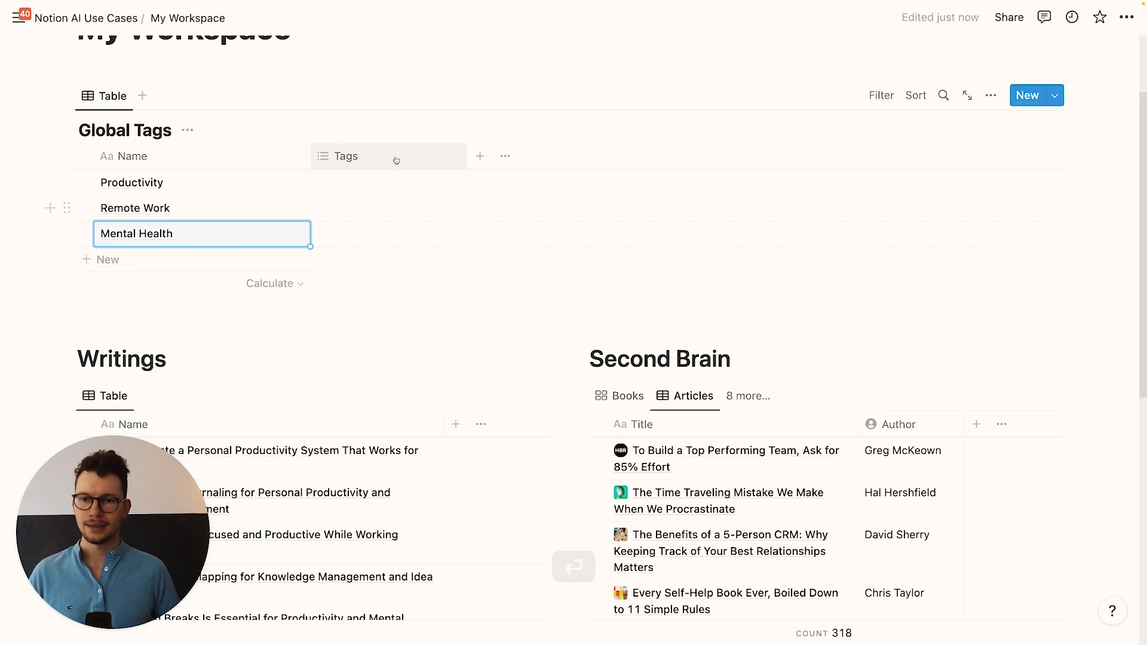
{"action": "right_click", "coordinate": [384, 154]}
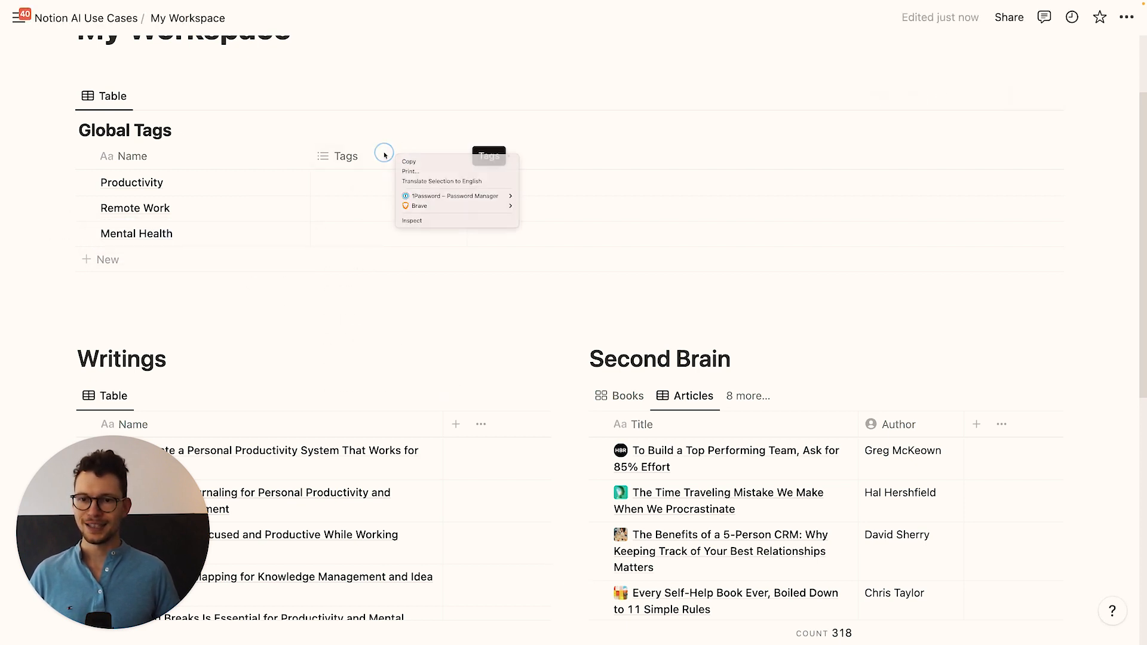
Step: Delete the Tags column and add a two-way Writings relation, shown on Writings as Tags
{"action": "left_click", "coordinate": [345, 156]}
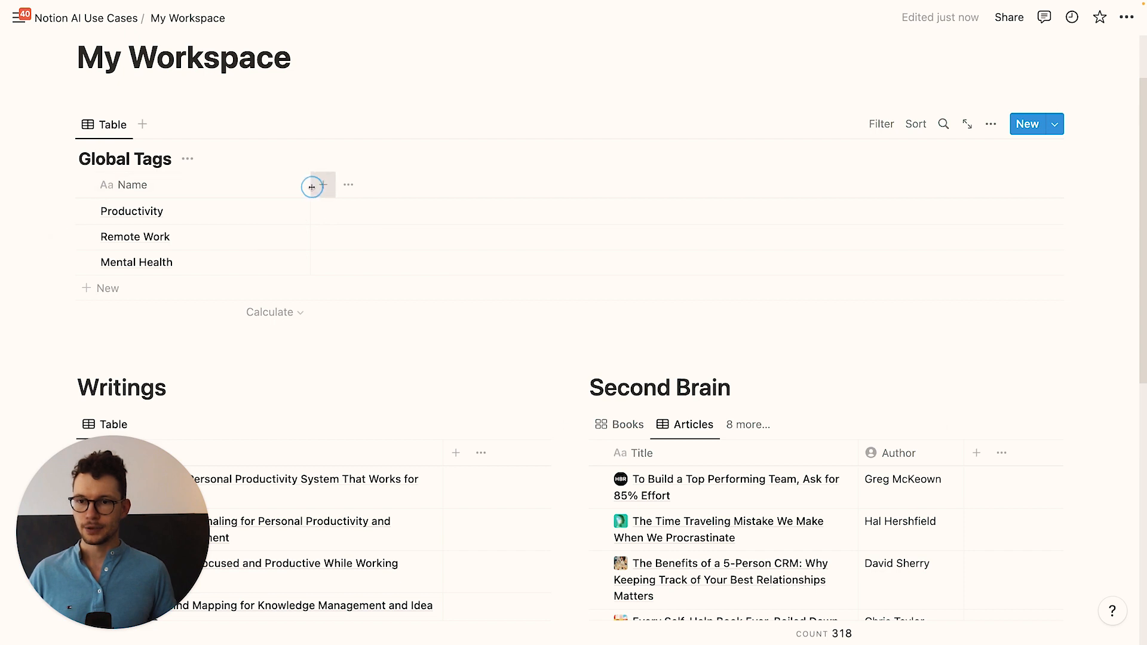
{"action": "left_click", "coordinate": [319, 185]}
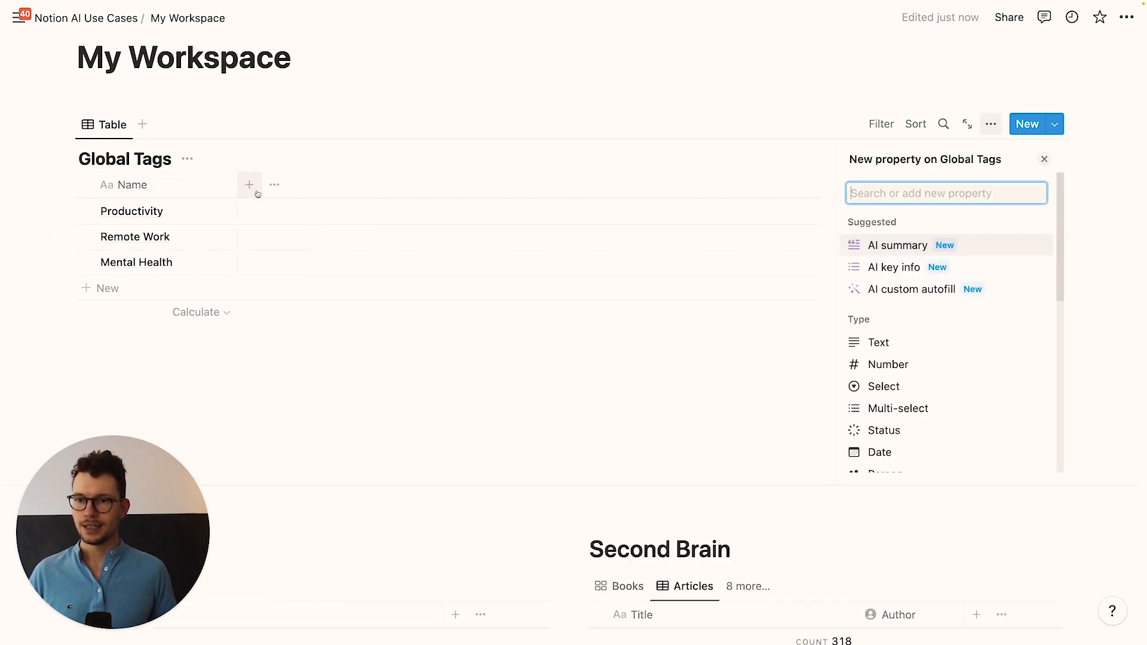
{"action": "type", "text": "rela"}
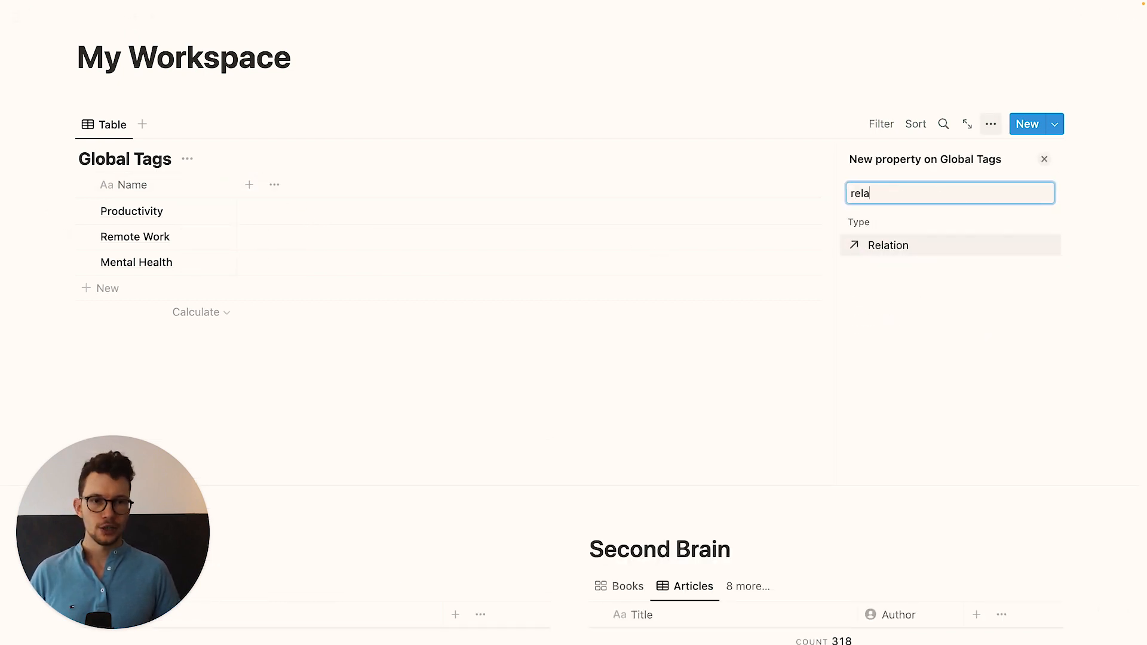
{"action": "left_click", "coordinate": [887, 245]}
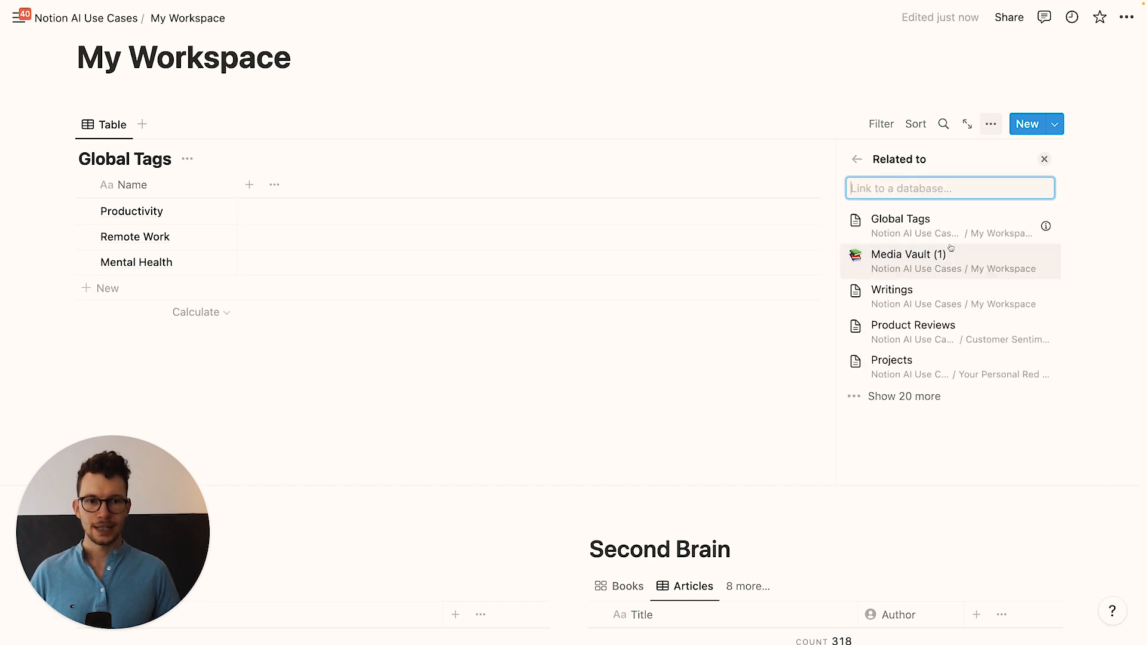
{"action": "left_click", "coordinate": [891, 290]}
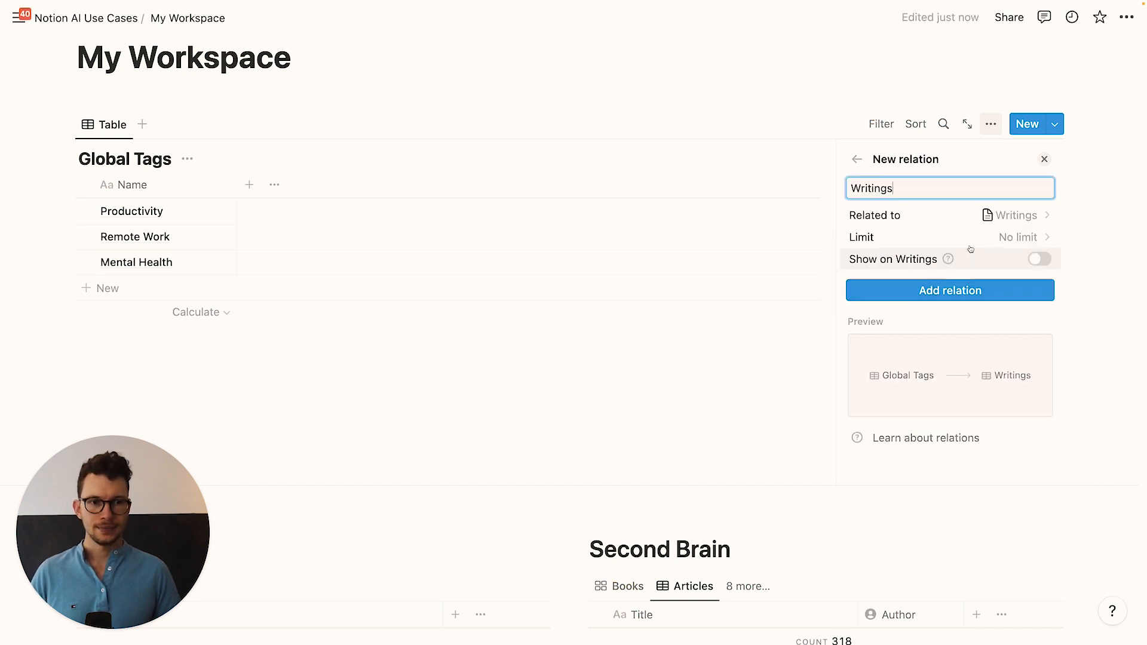
{"action": "left_click", "coordinate": [1031, 258]}
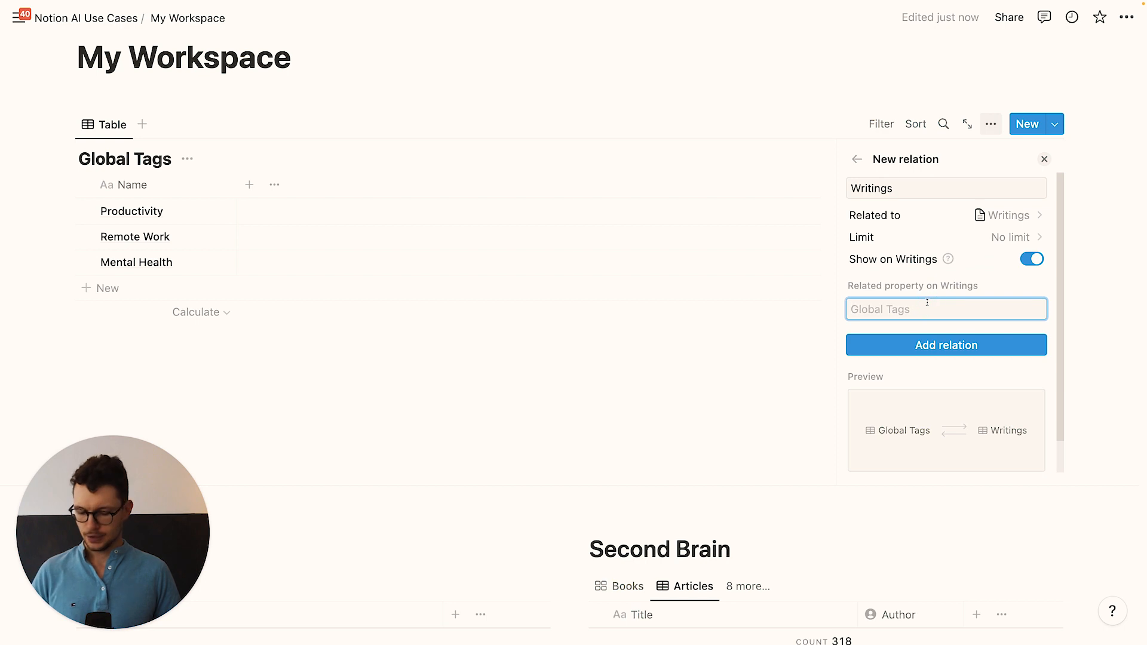
{"action": "type", "text": "Tags"}
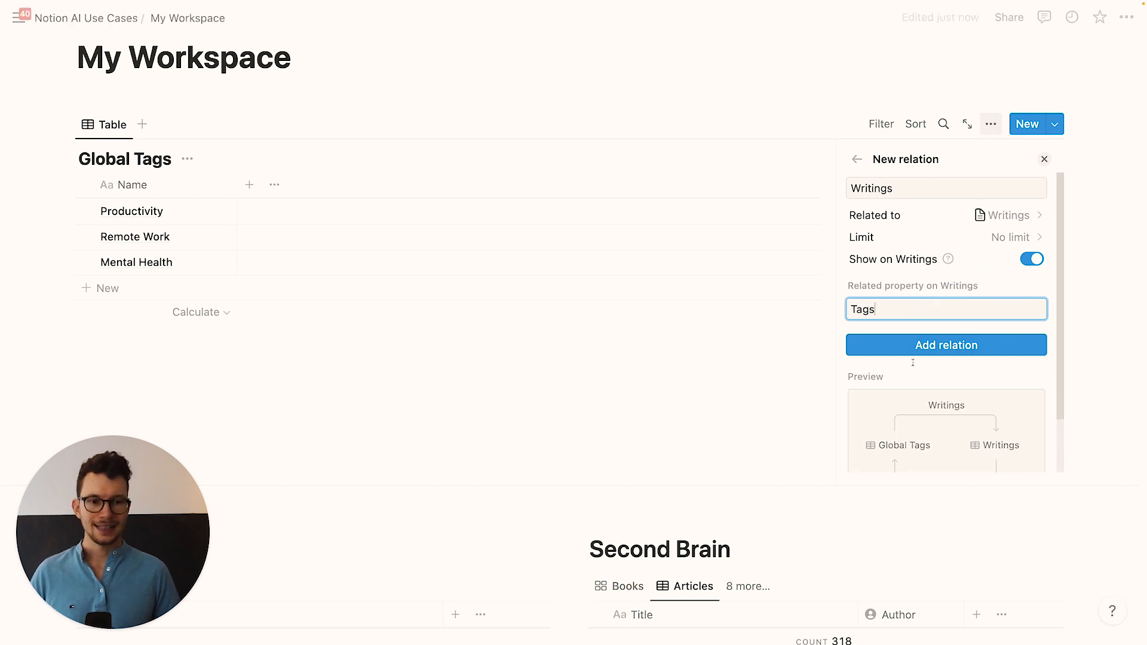
{"action": "left_click", "coordinate": [946, 344]}
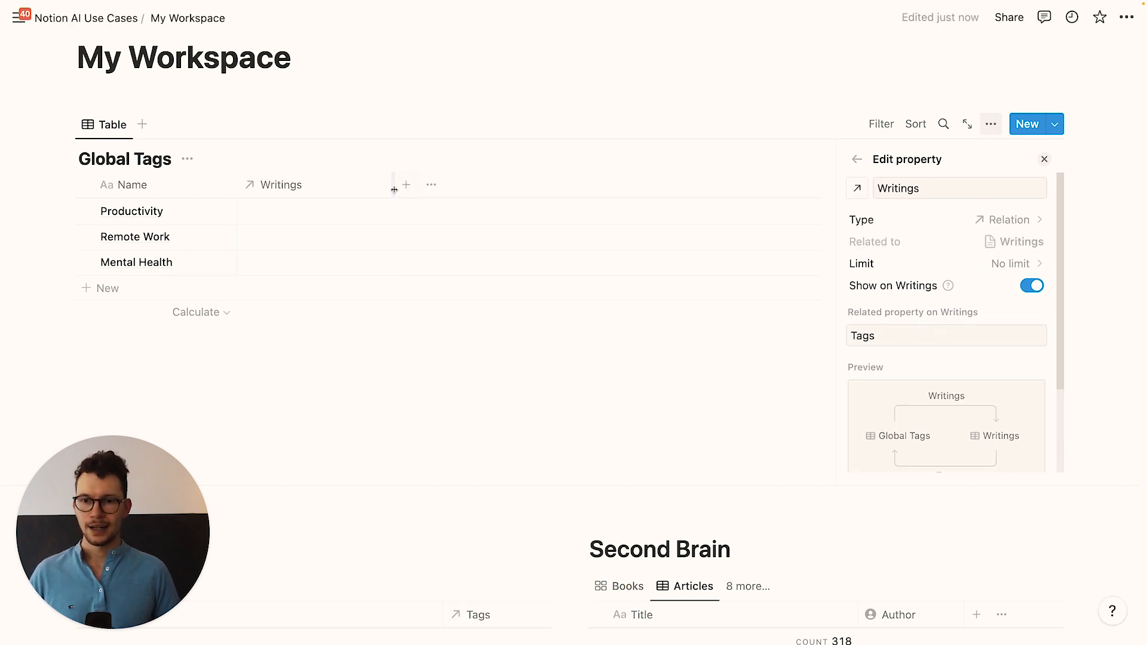
Step: Add a two-way Readings relation to Media Vault (1), mirrored there as Tags
{"action": "left_click", "coordinate": [345, 185]}
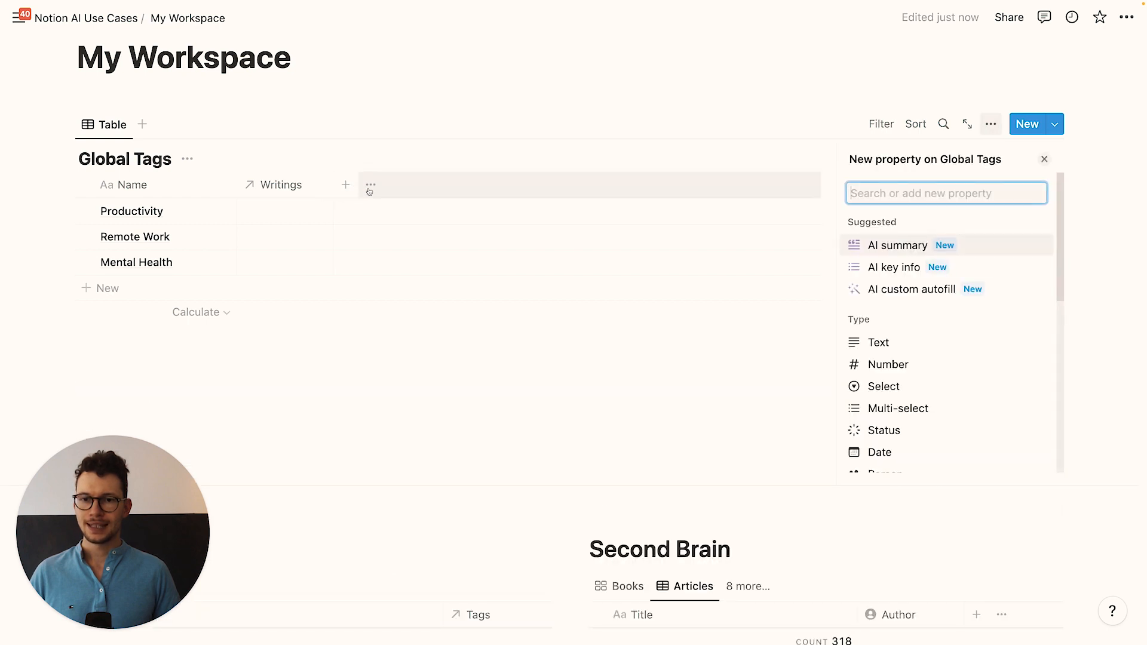
{"action": "type", "text": "rel"}
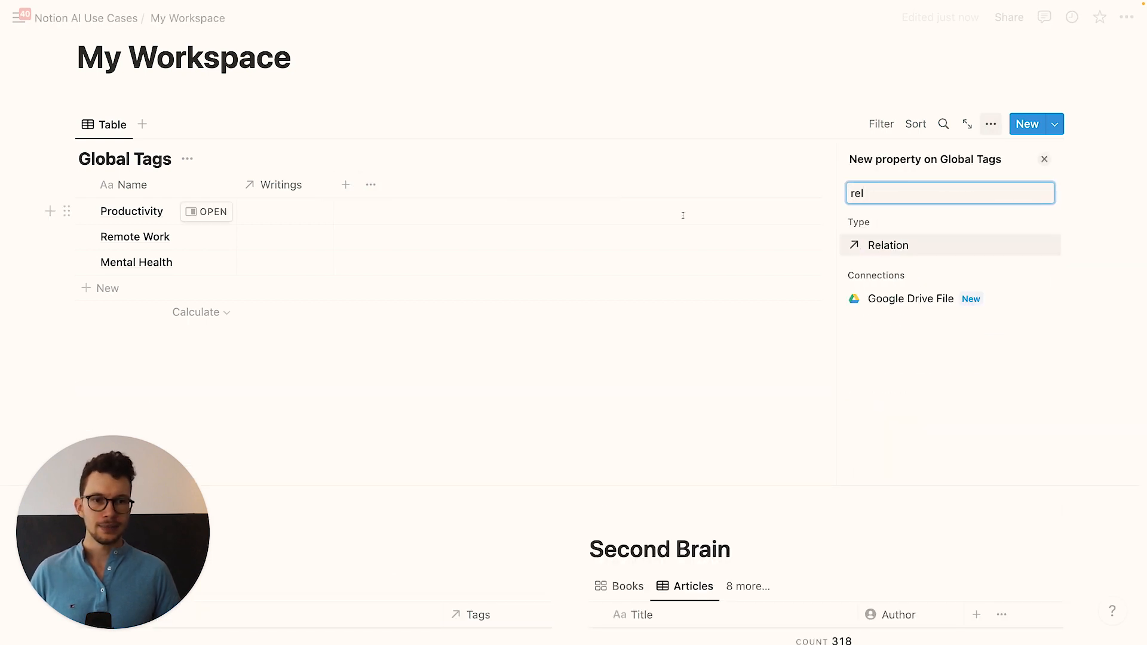
{"action": "left_click", "coordinate": [888, 245]}
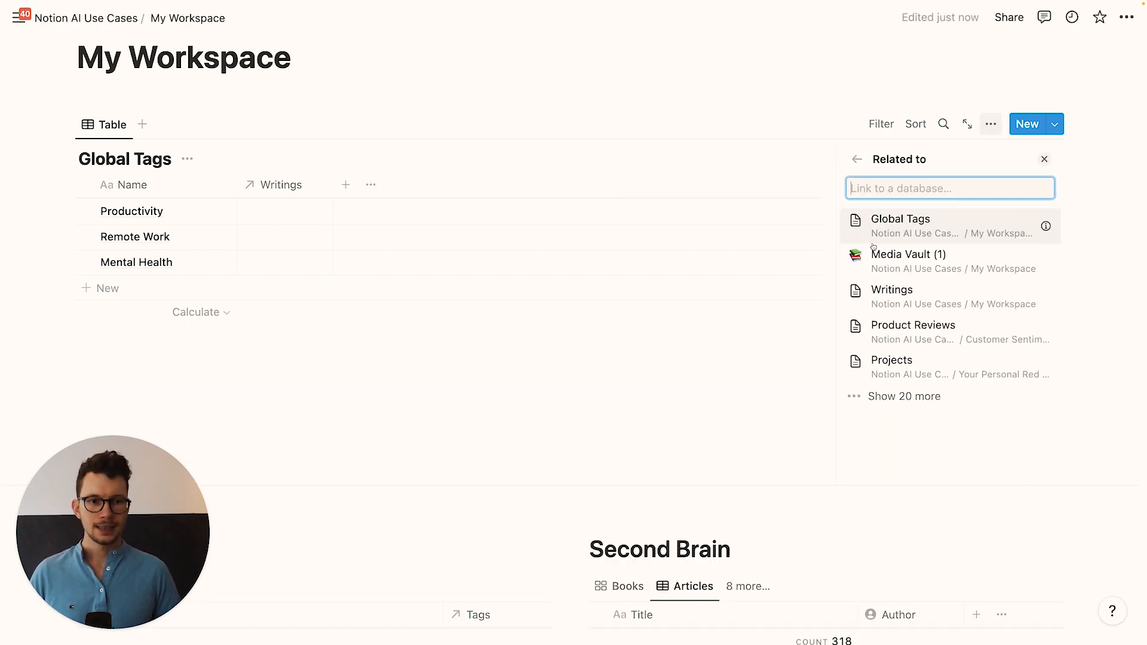
{"action": "type", "text": "second"}
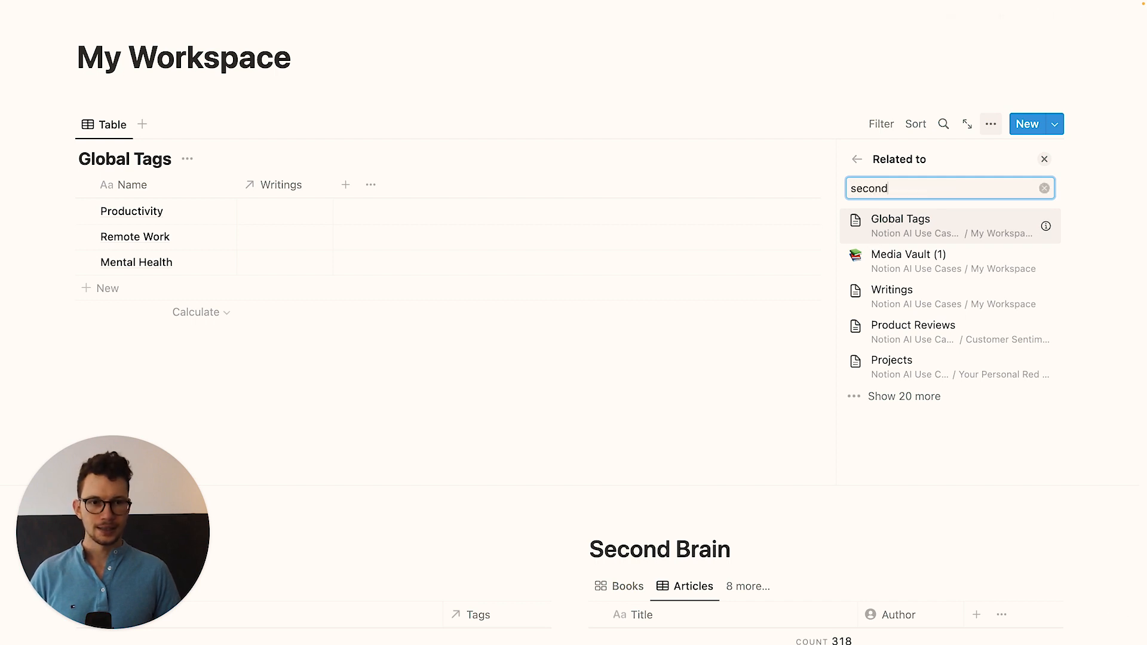
{"action": "left_click", "coordinate": [1043, 188]}
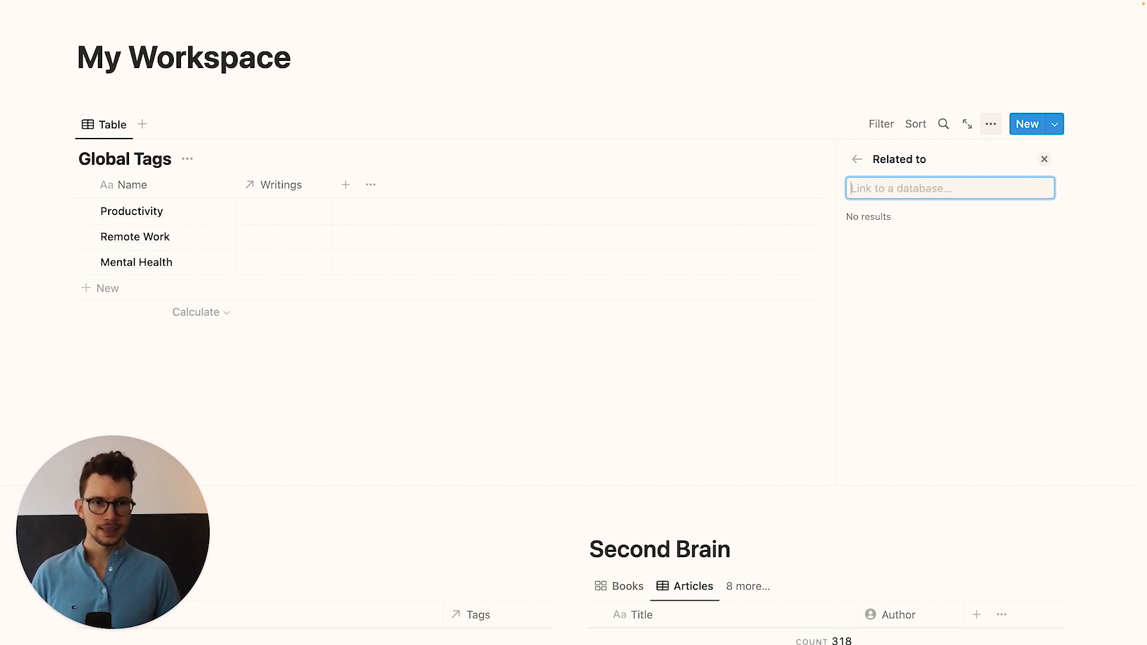
{"action": "left_click", "coordinate": [949, 188]}
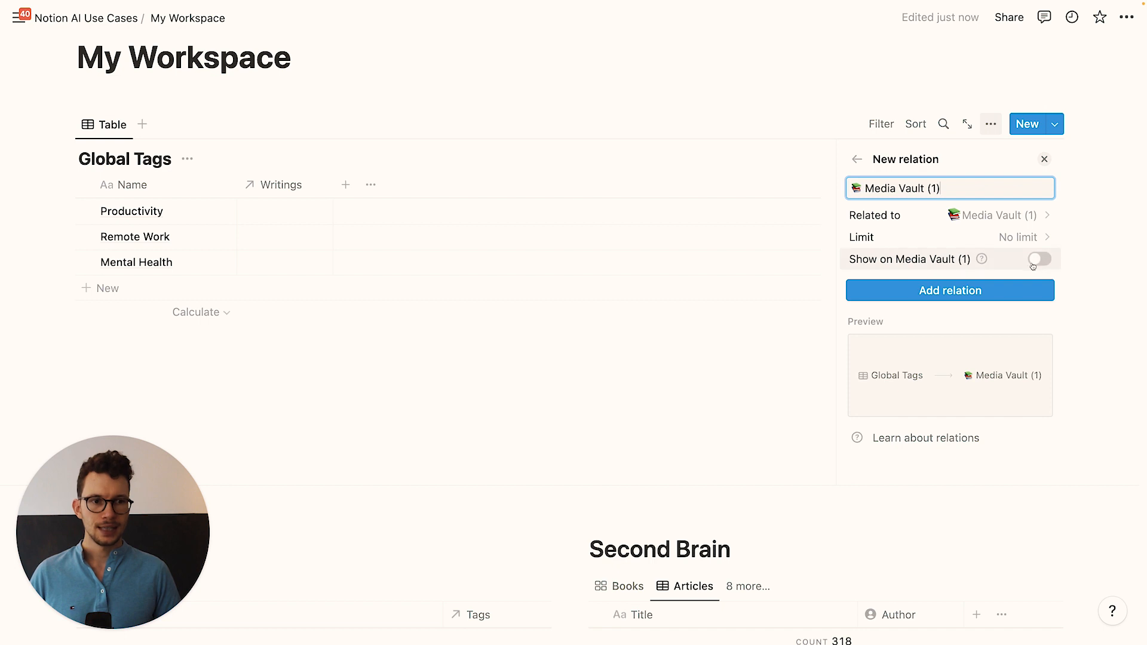
{"action": "left_click", "coordinate": [1032, 258]}
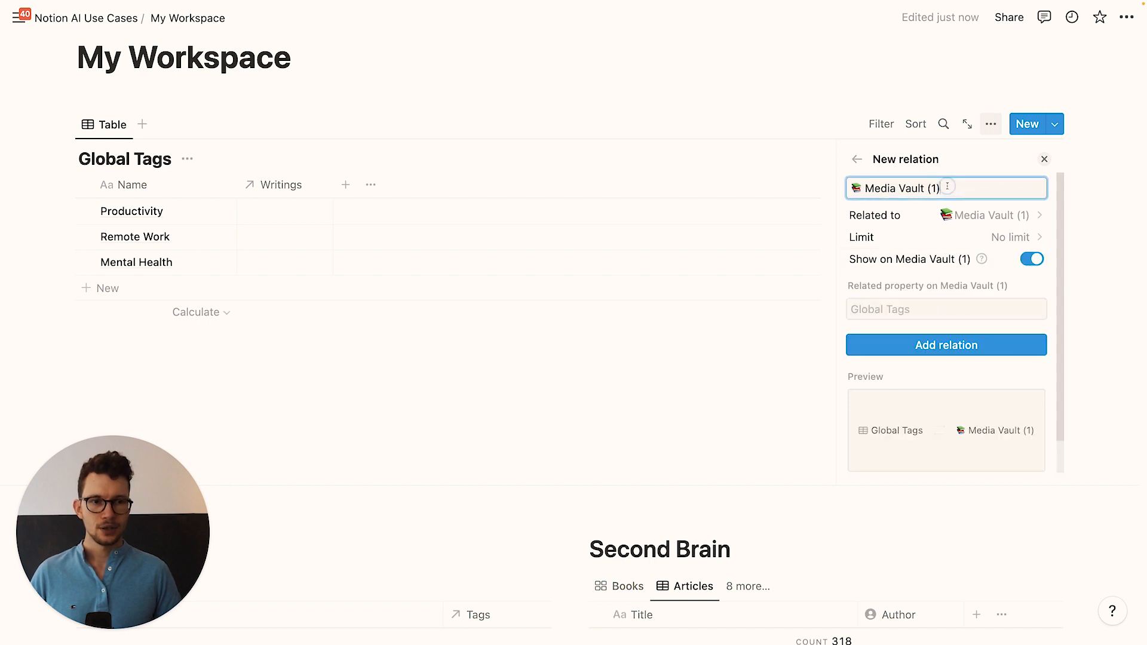
{"action": "type", "text": "Readings"}
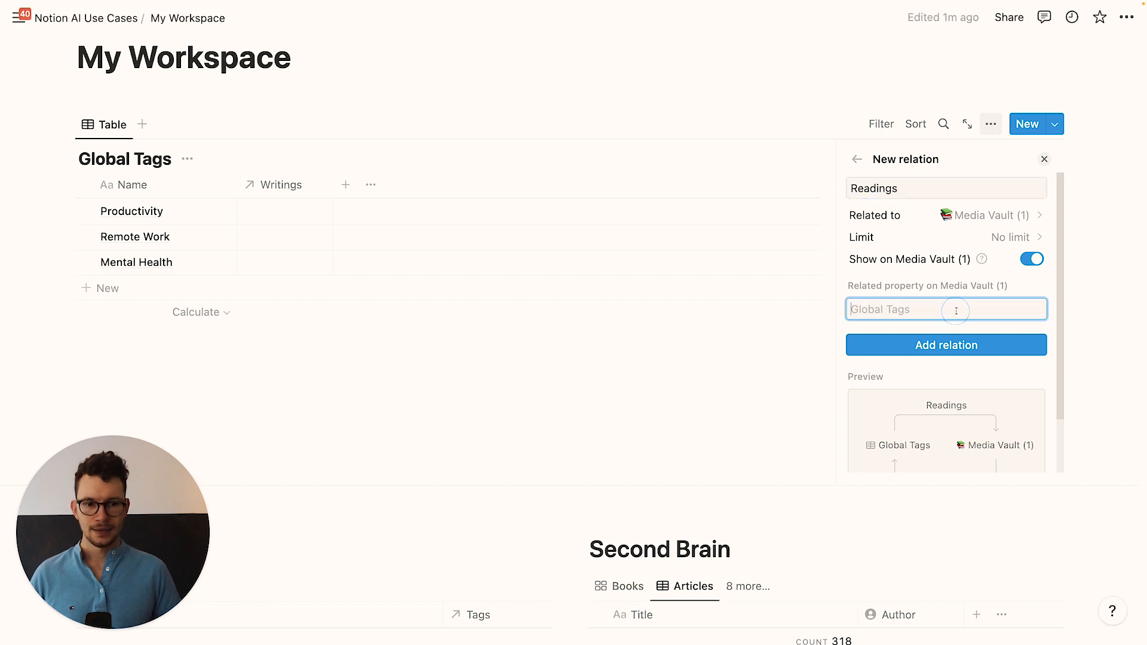
{"action": "type", "text": "Tags"}
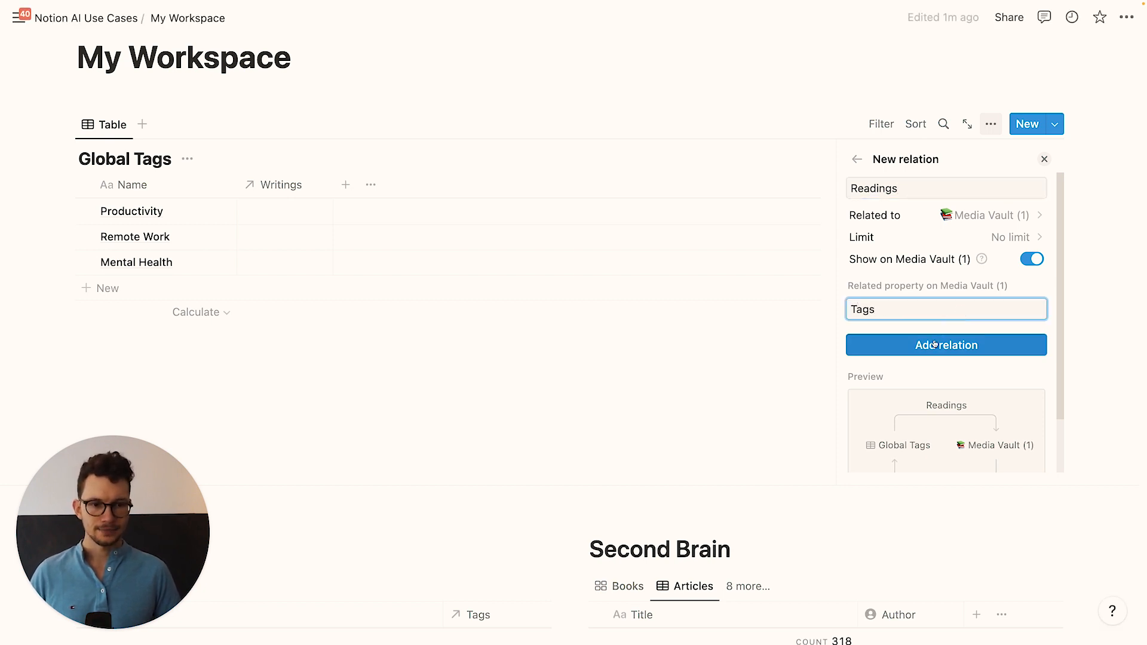
{"action": "left_click", "coordinate": [946, 344]}
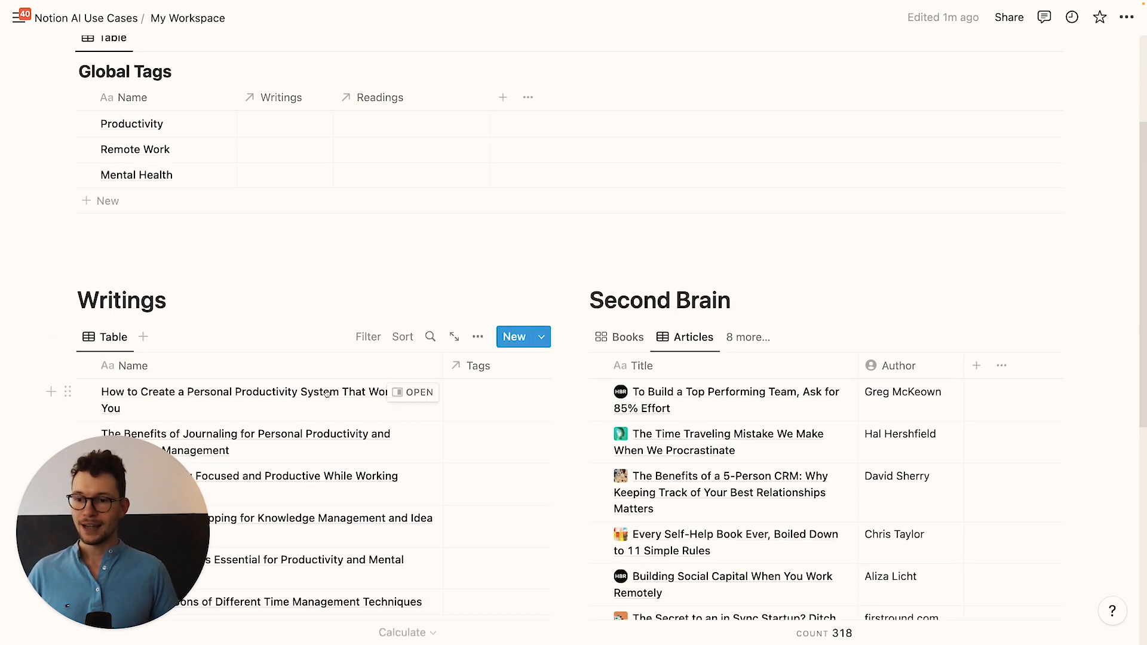
Step: Tag two writings, including the journaling one, with Productivity
{"action": "scroll", "scroll_direction": "down", "scroll_amount": 3}
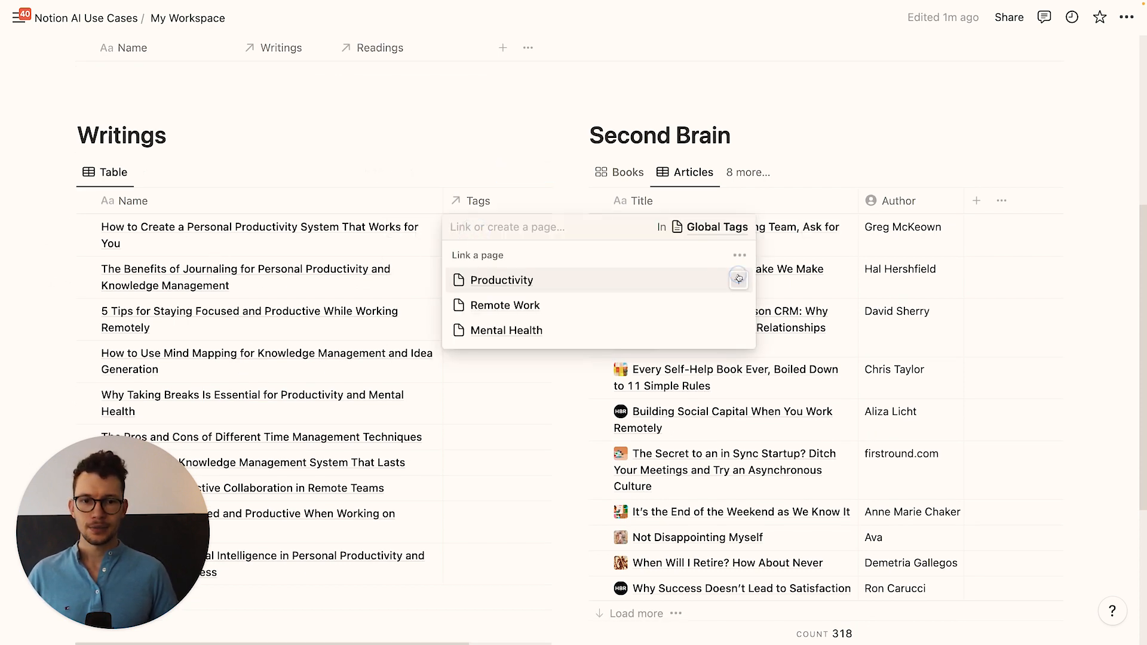
{"action": "left_click", "coordinate": [502, 280]}
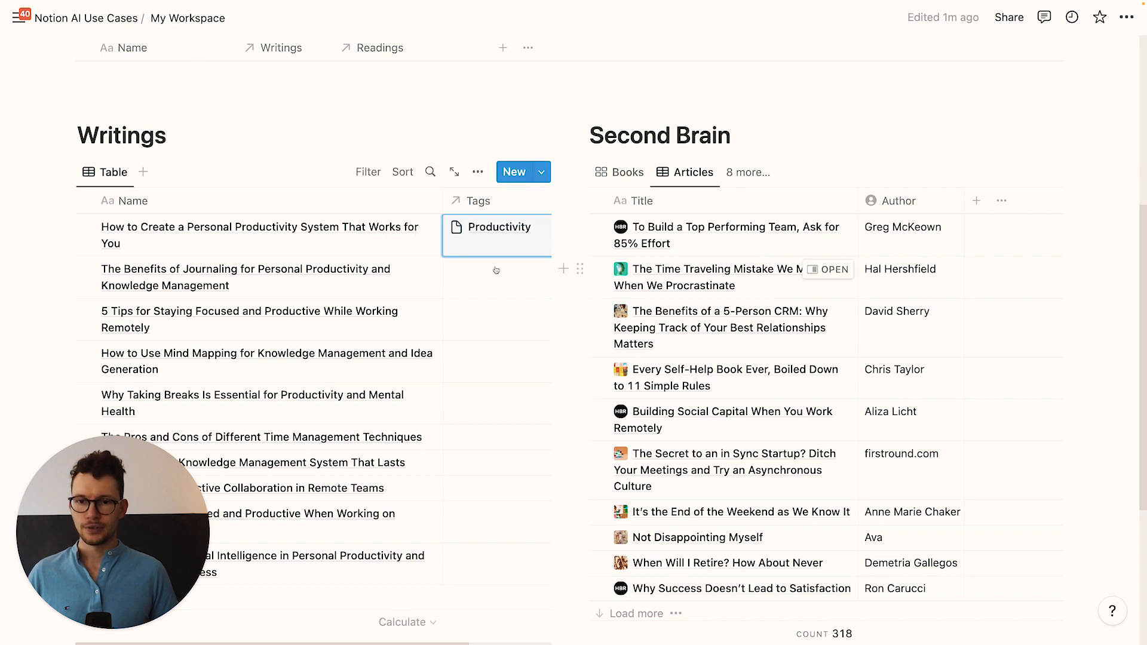
{"action": "left_click", "coordinate": [498, 234]}
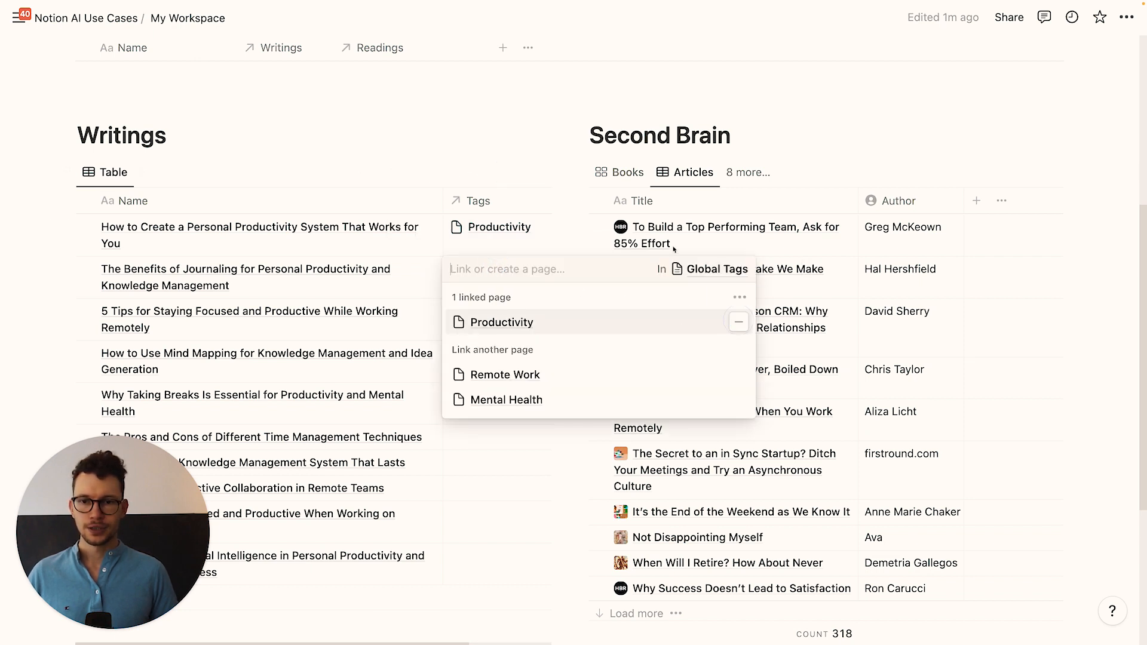
{"action": "left_click", "coordinate": [501, 322]}
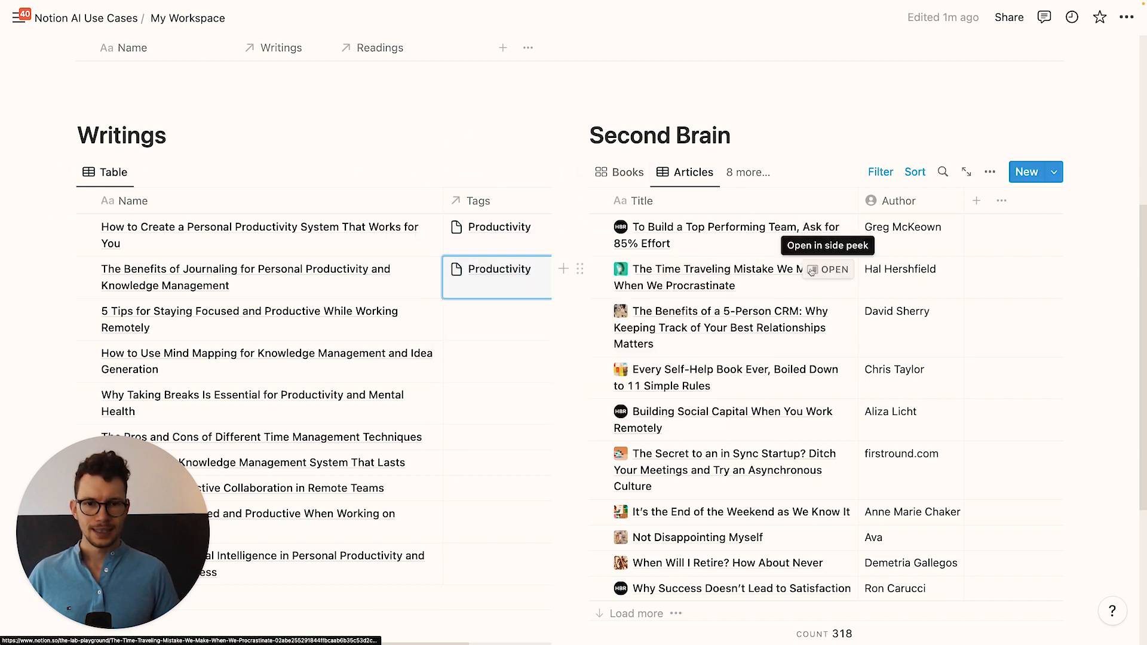
{"action": "scroll", "scroll_direction": "down", "scroll_amount": 3}
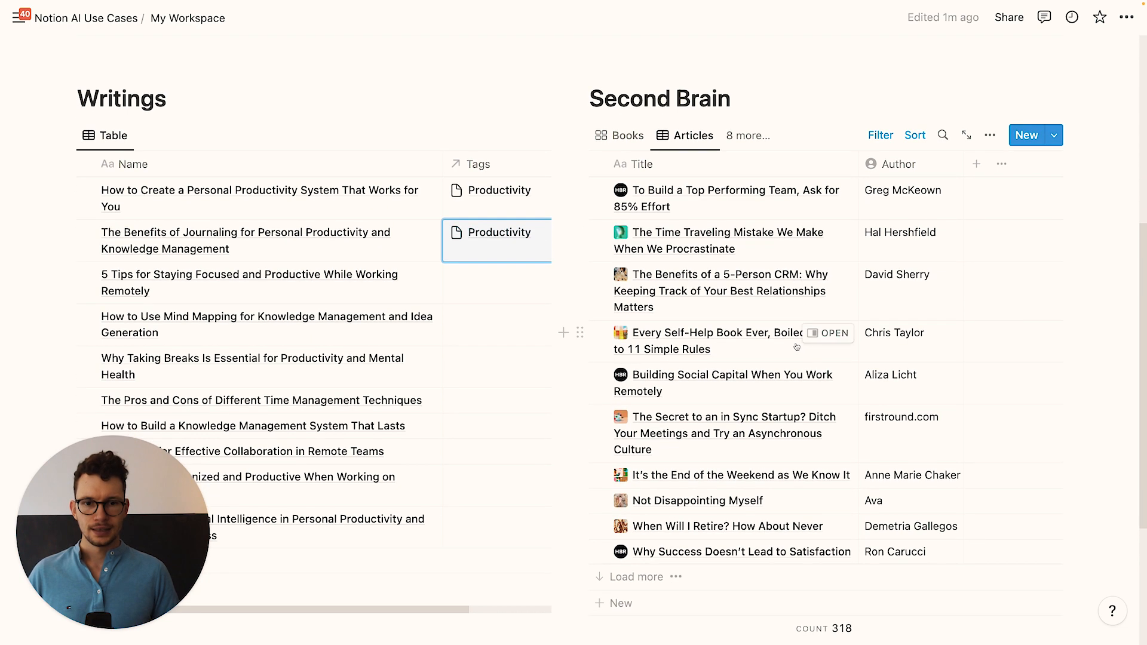
Step: Show Tags in the Articles view and tag two articles, including In Sync Startup, with Productivity
{"action": "left_click", "coordinate": [599, 332]}
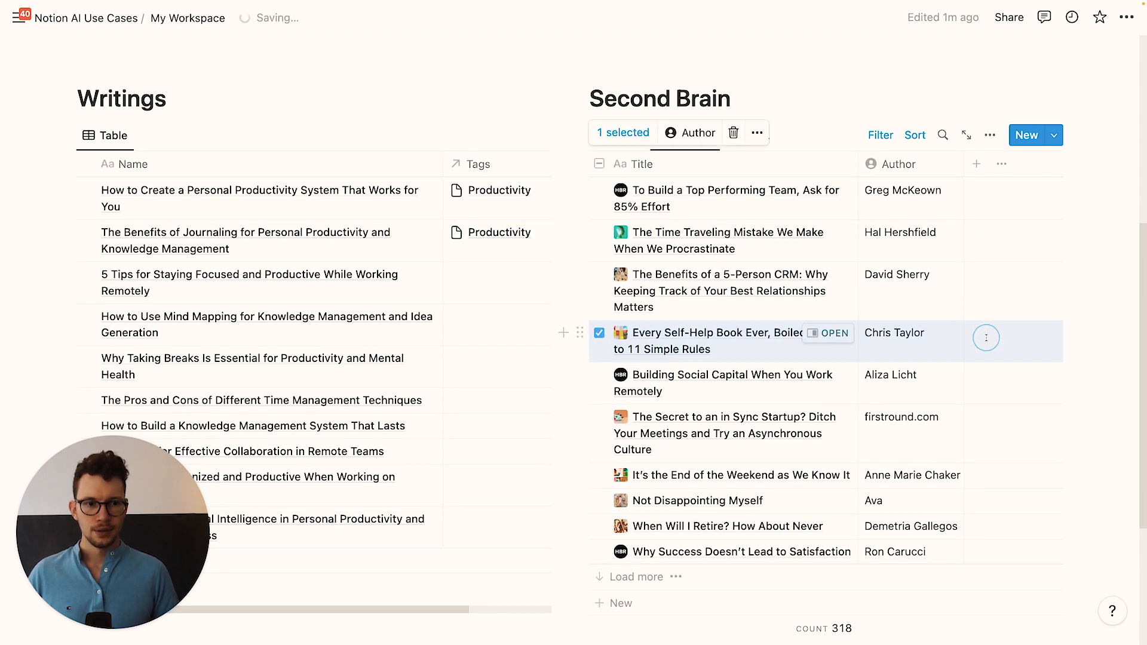
{"action": "left_click", "coordinate": [990, 136]}
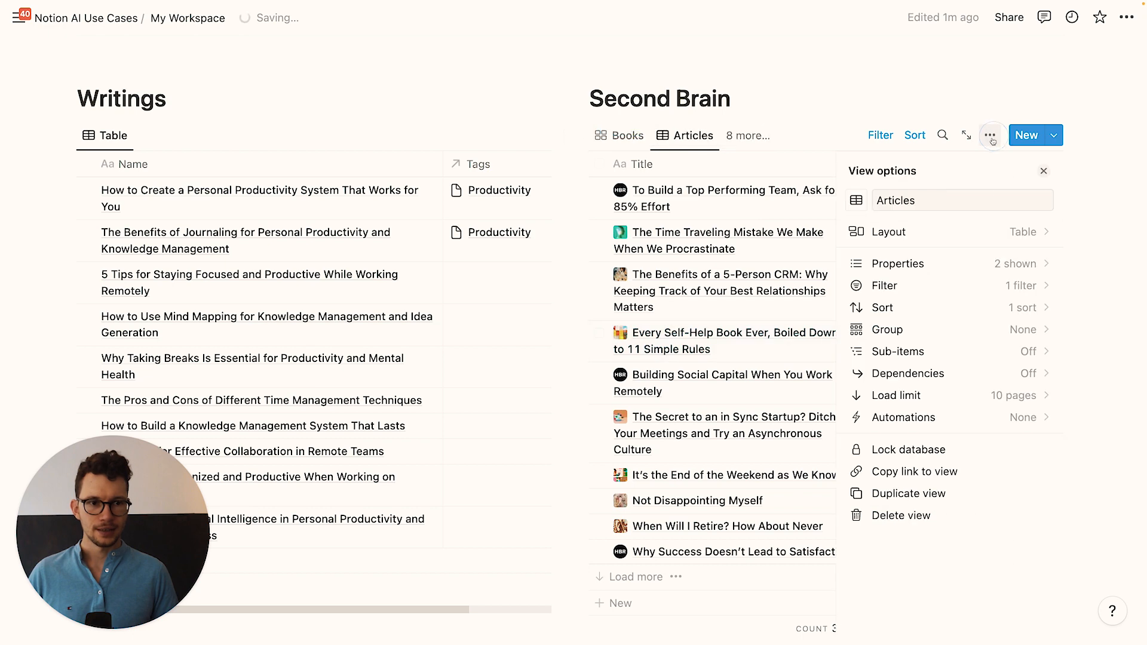
{"action": "left_click", "coordinate": [897, 264]}
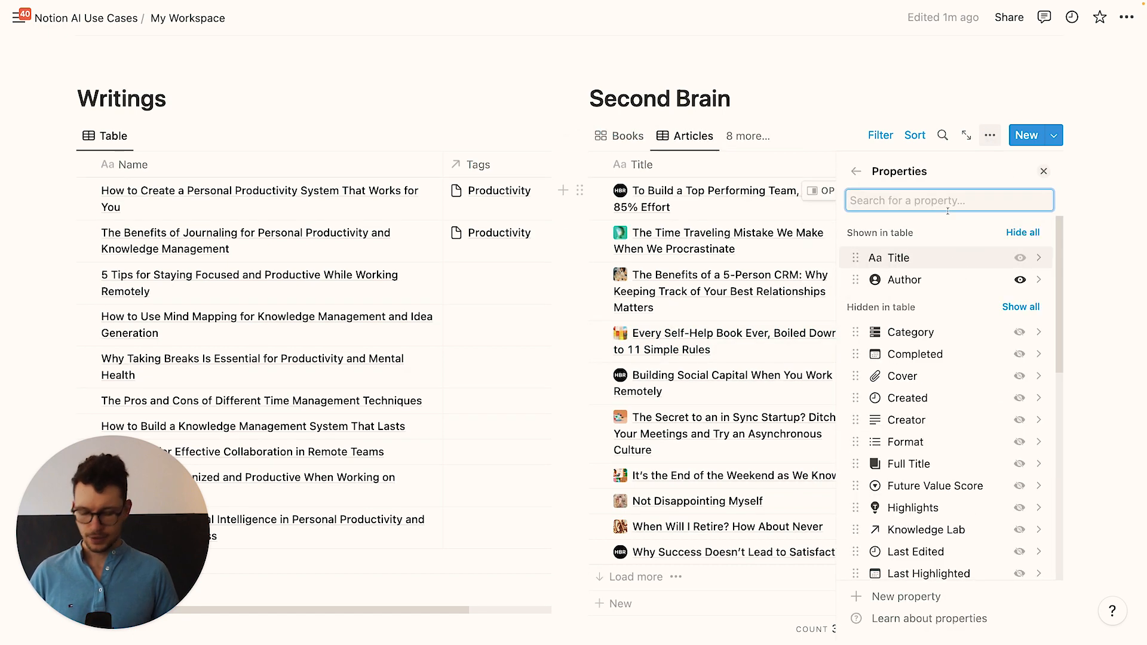
{"action": "type", "text": "tag"}
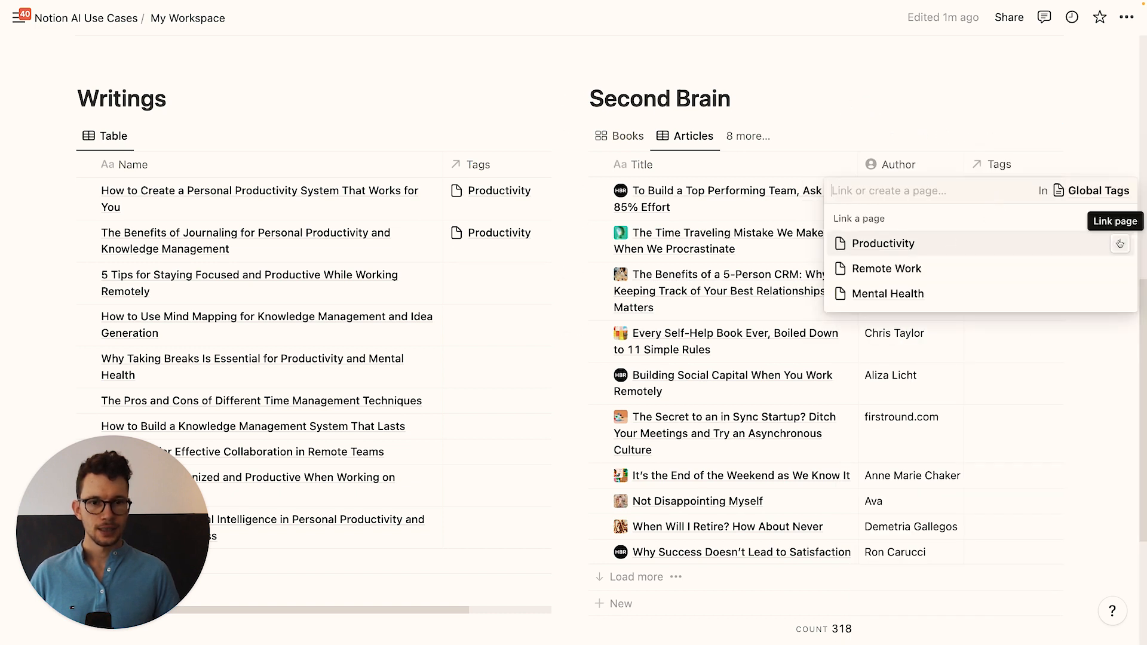
{"action": "left_click", "coordinate": [884, 243]}
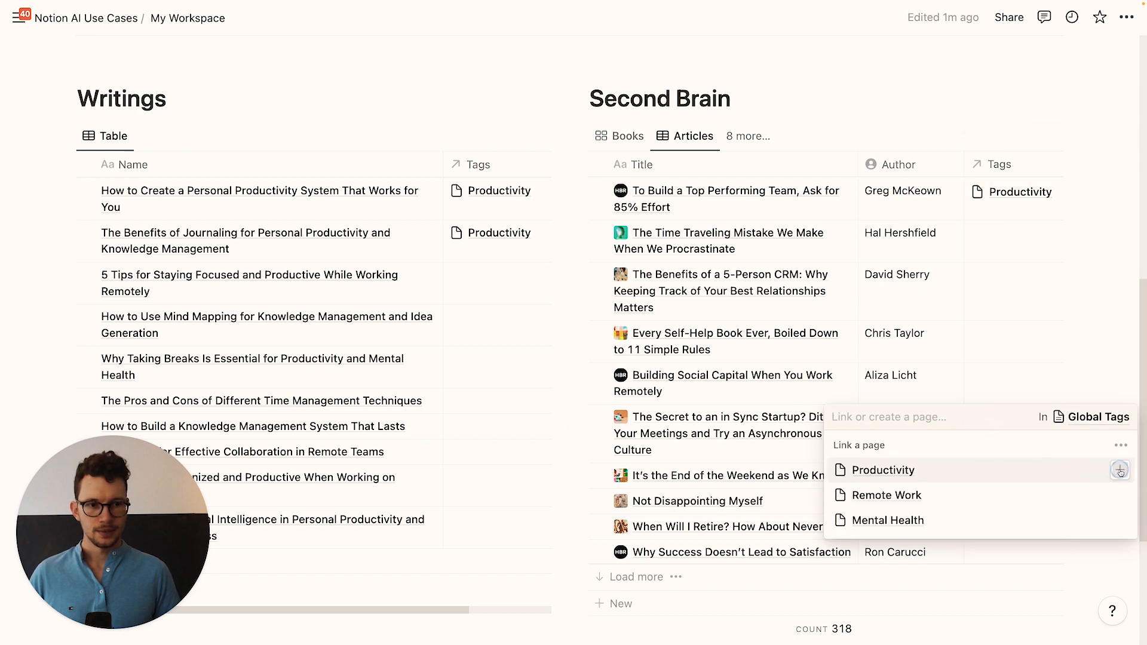
{"action": "left_click", "coordinate": [883, 469]}
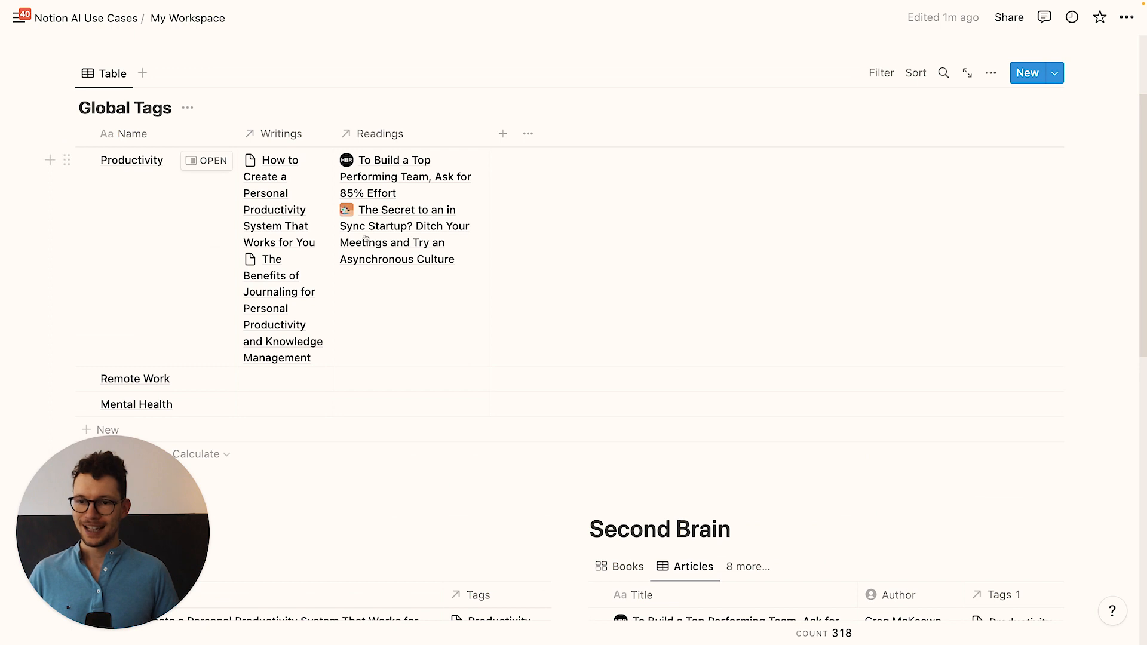
{"action": "mouse_move", "coordinate": [604, 325]}
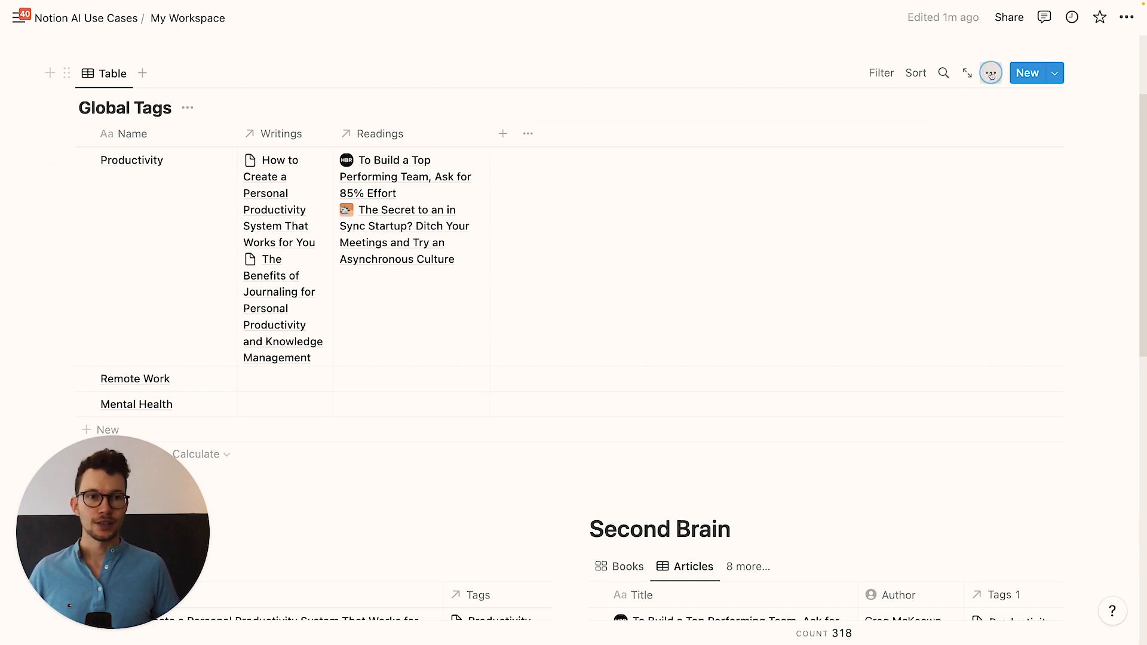
{"action": "left_click", "coordinate": [991, 73]}
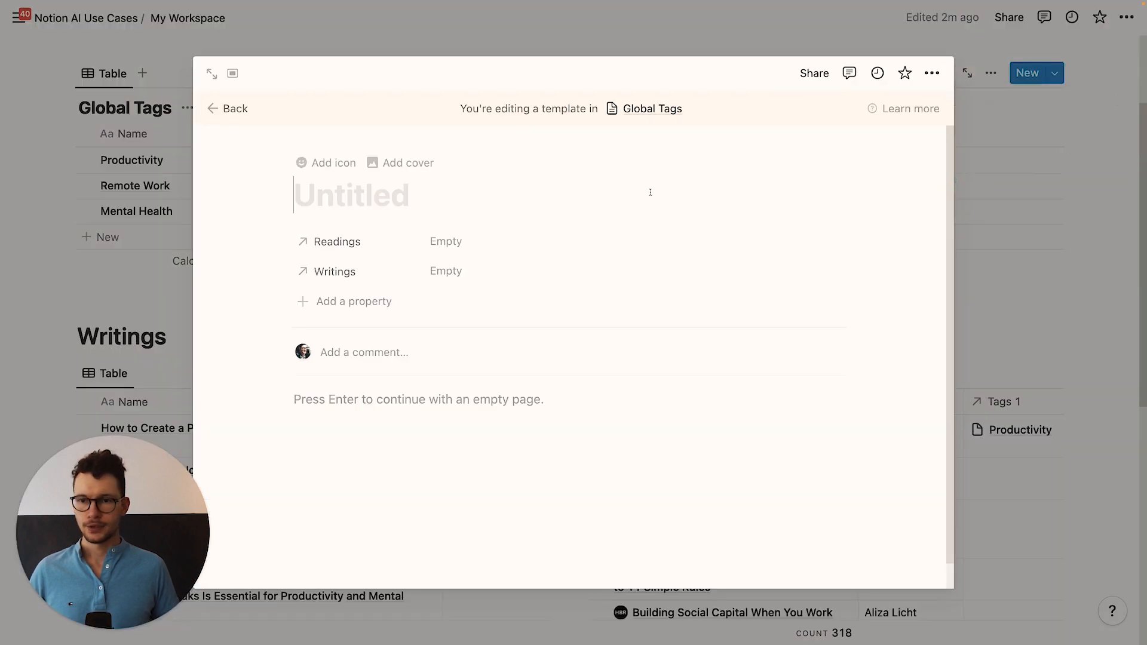
Step: Title the template New Global Tag and add Related Writings and Related Readings heading blocks
{"action": "type", "text": "New Global Tag"}
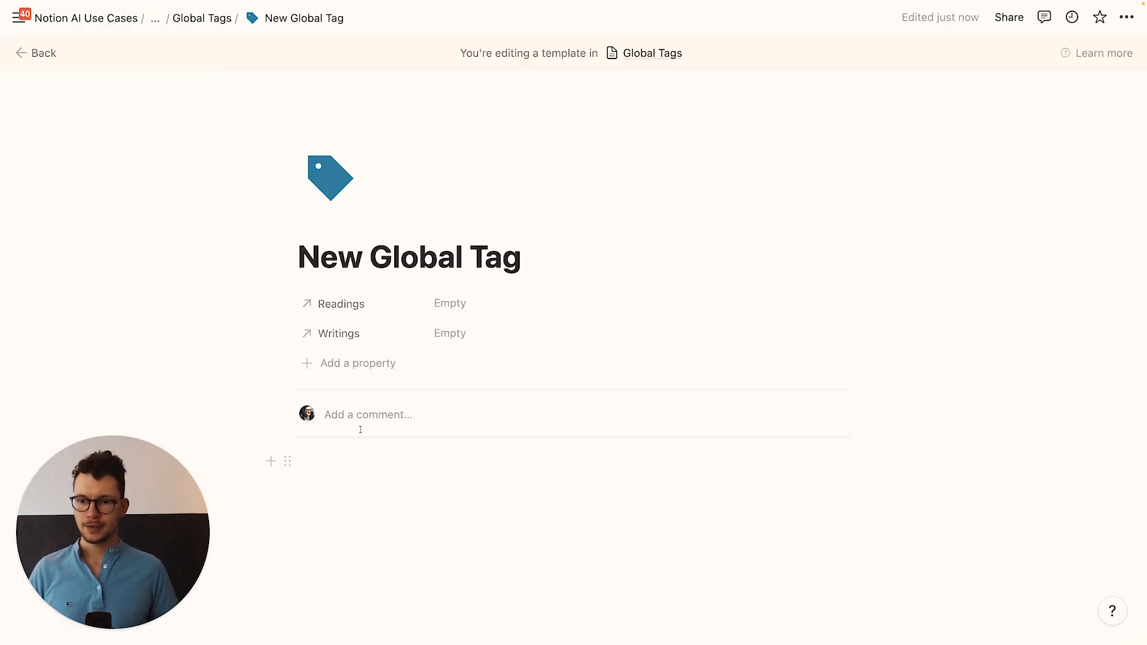
{"action": "left_click", "coordinate": [1127, 17]}
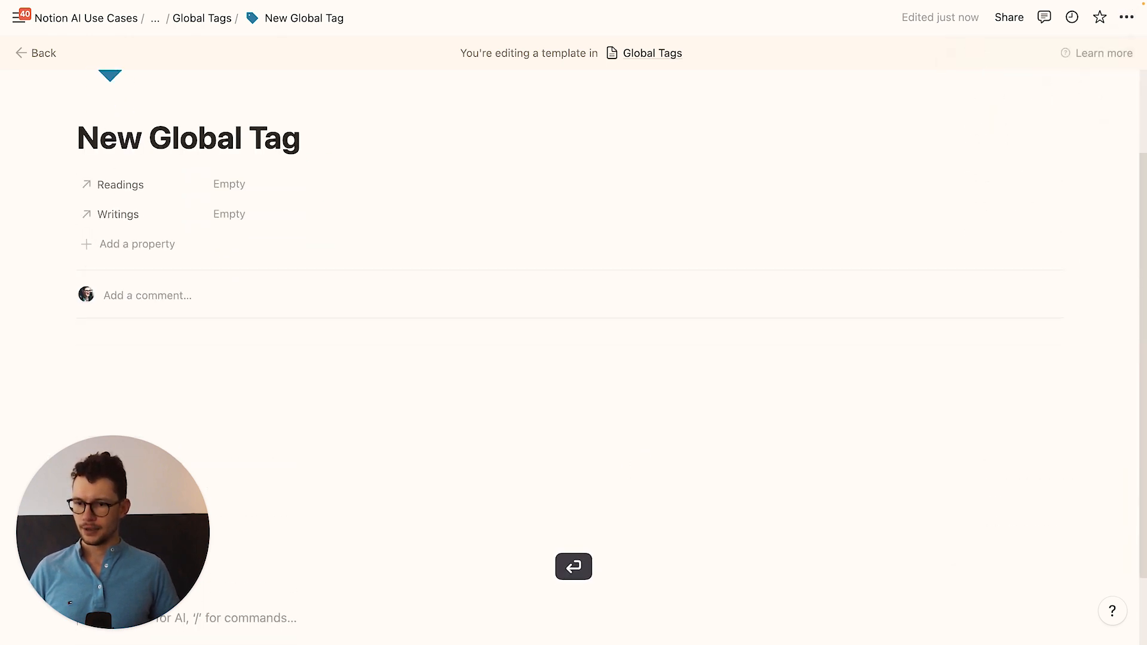
{"action": "scroll", "scroll_direction": "down", "scroll_amount": 3}
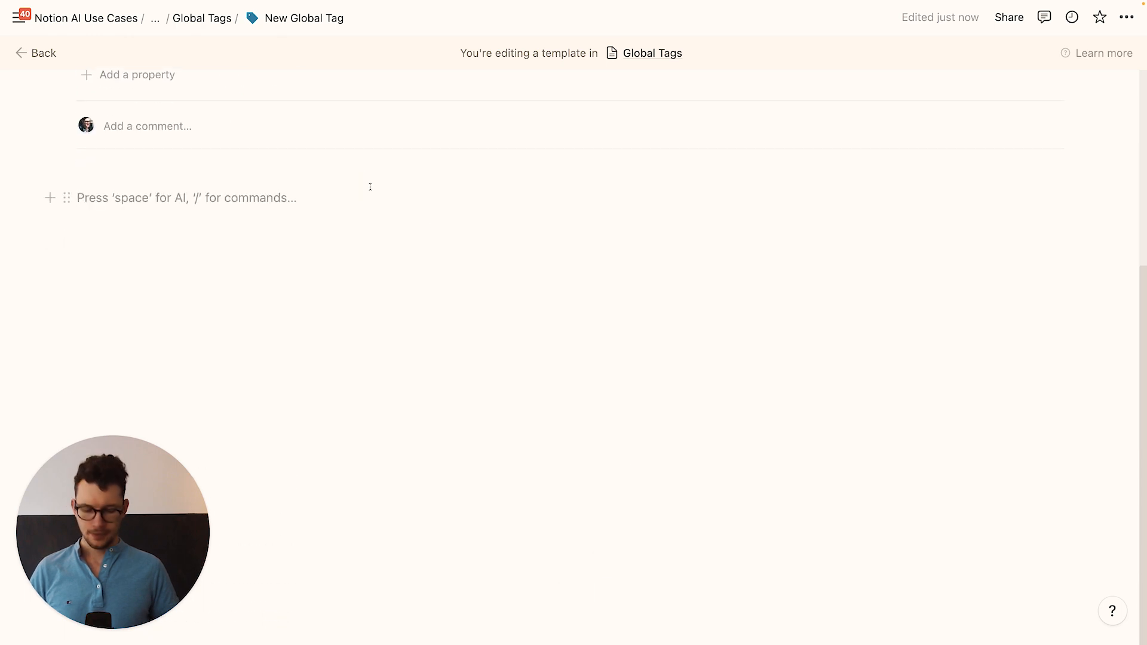
{"action": "key", "text": "enter"}
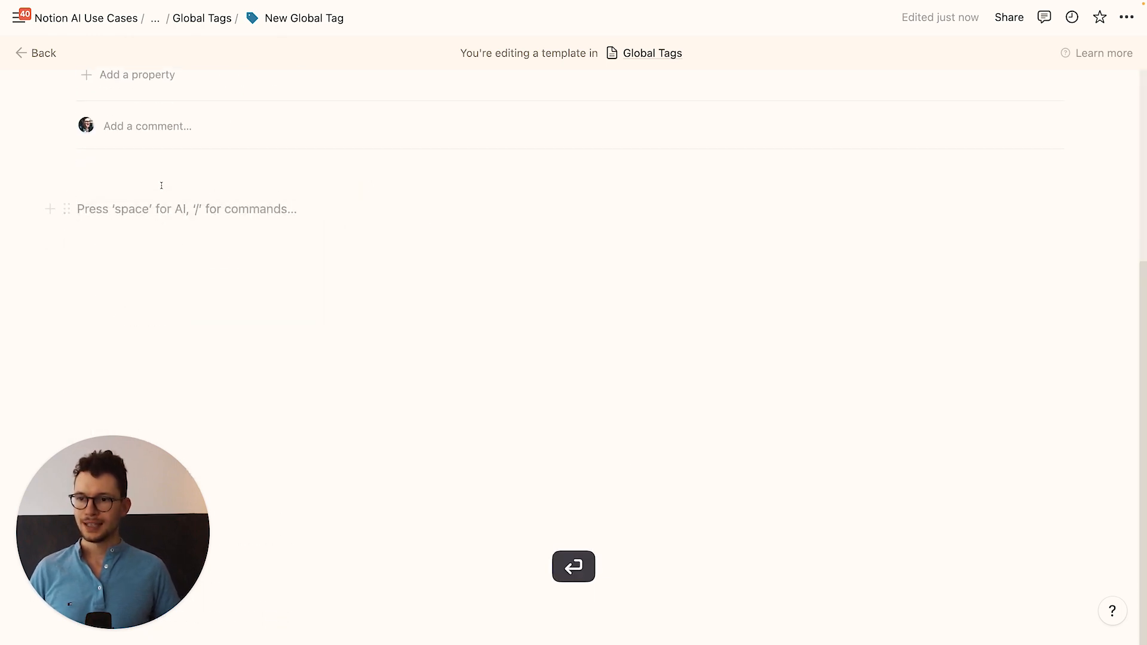
{"action": "type", "text": "/"}
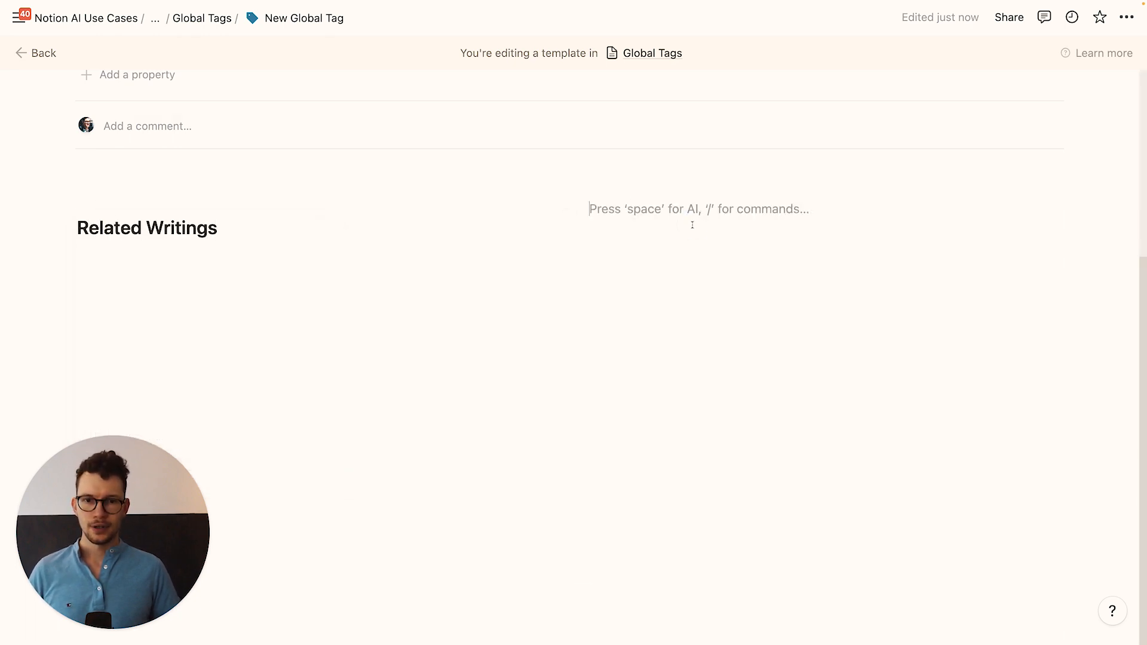
{"action": "type", "text": "/"}
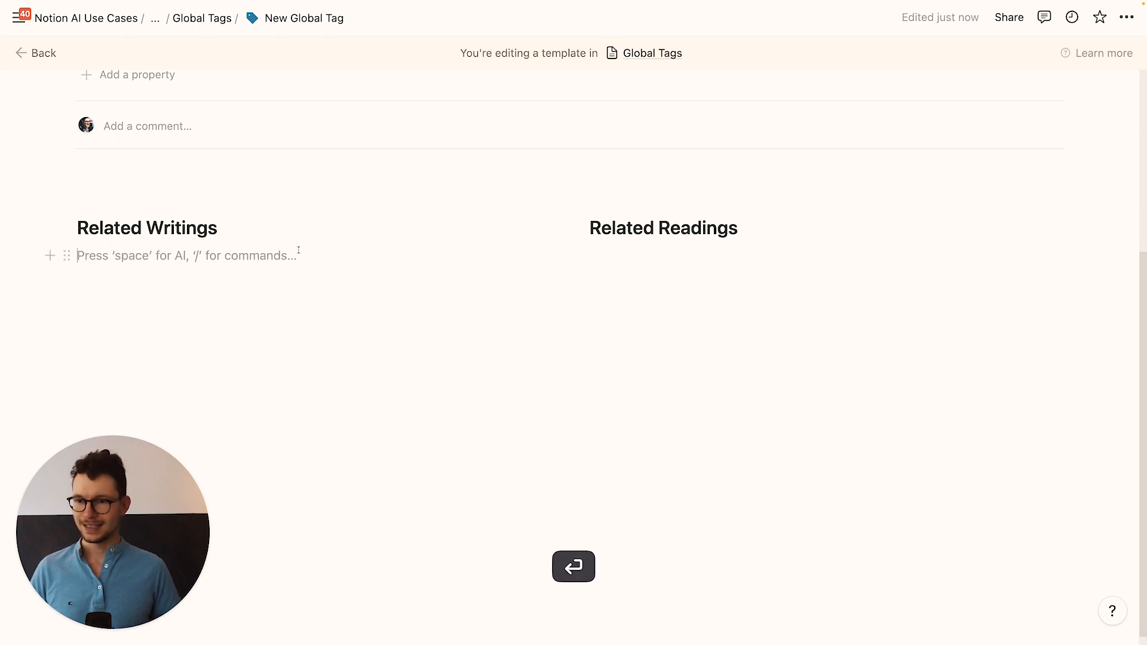
Step: Insert a linked view of the Writings database using its existing Table view
{"action": "type", "text": "/cre"}
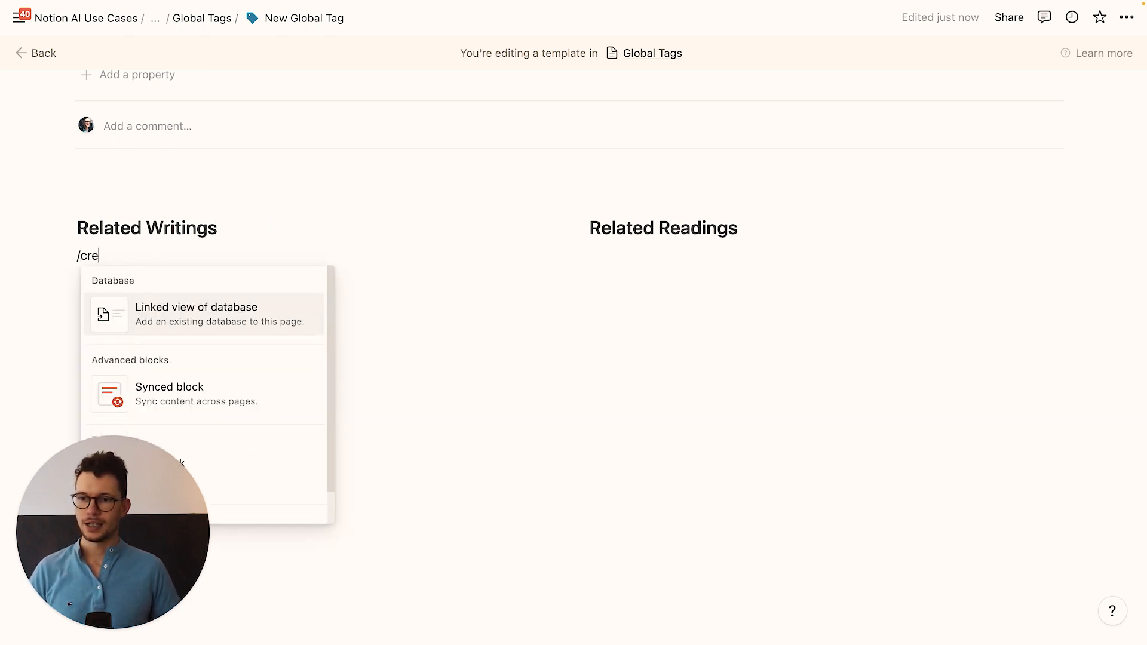
{"action": "left_click", "coordinate": [196, 312]}
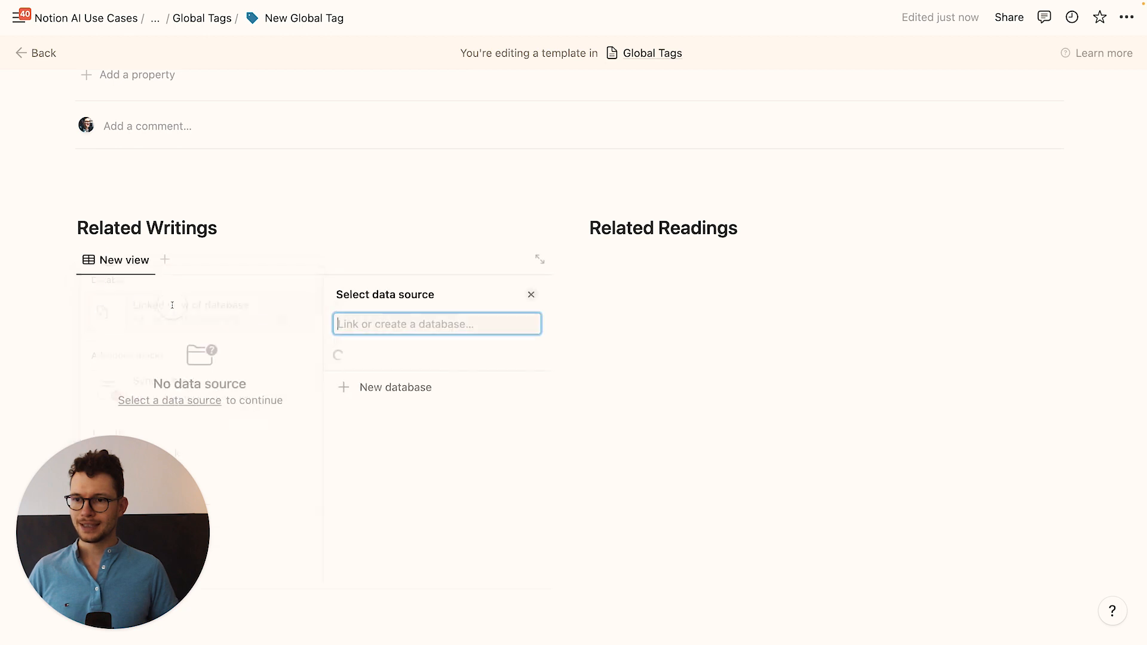
{"action": "left_click", "coordinate": [436, 324]}
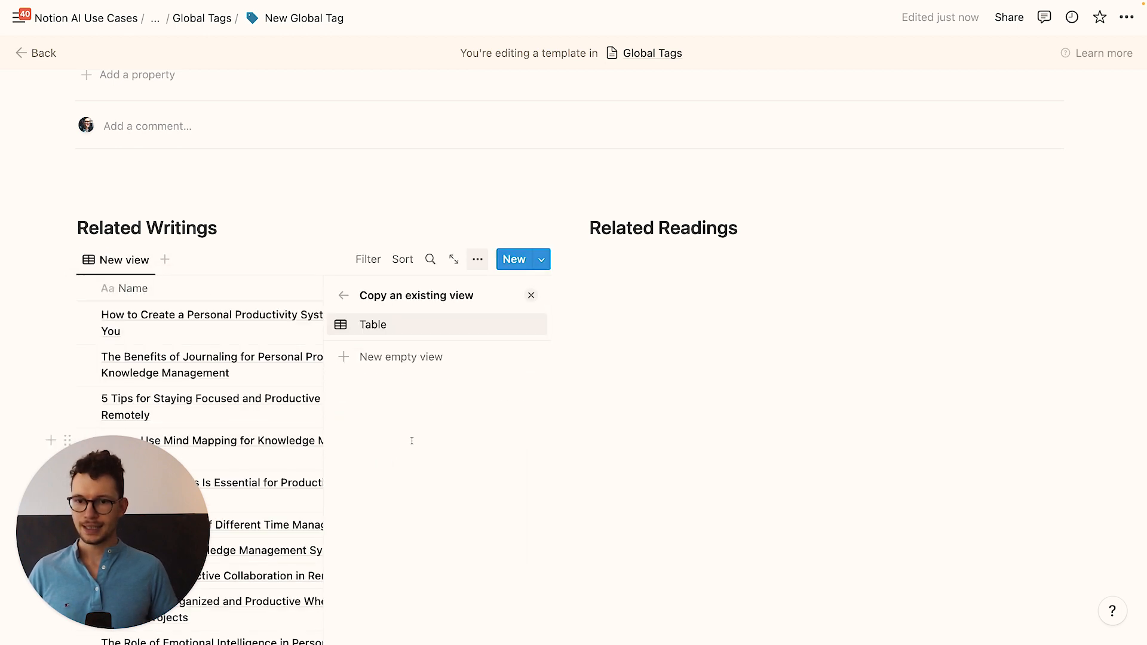
{"action": "left_click", "coordinate": [372, 324]}
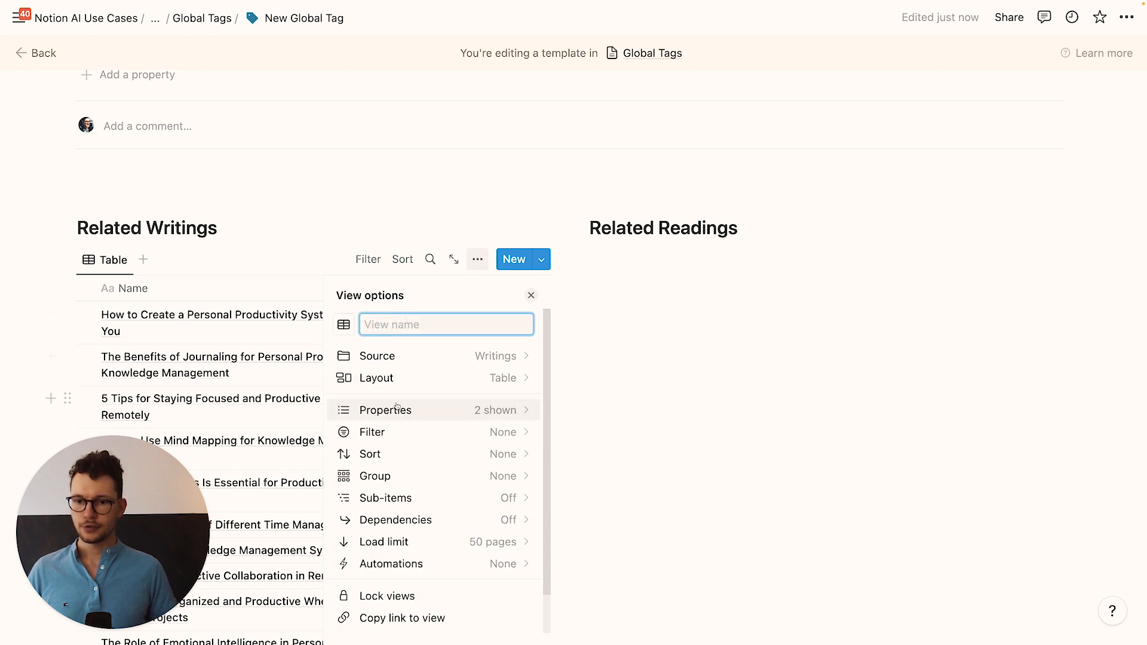
Step: Filter the linked table to Tags containing New Global Tag and hide the Tags column
{"action": "left_click", "coordinate": [371, 431]}
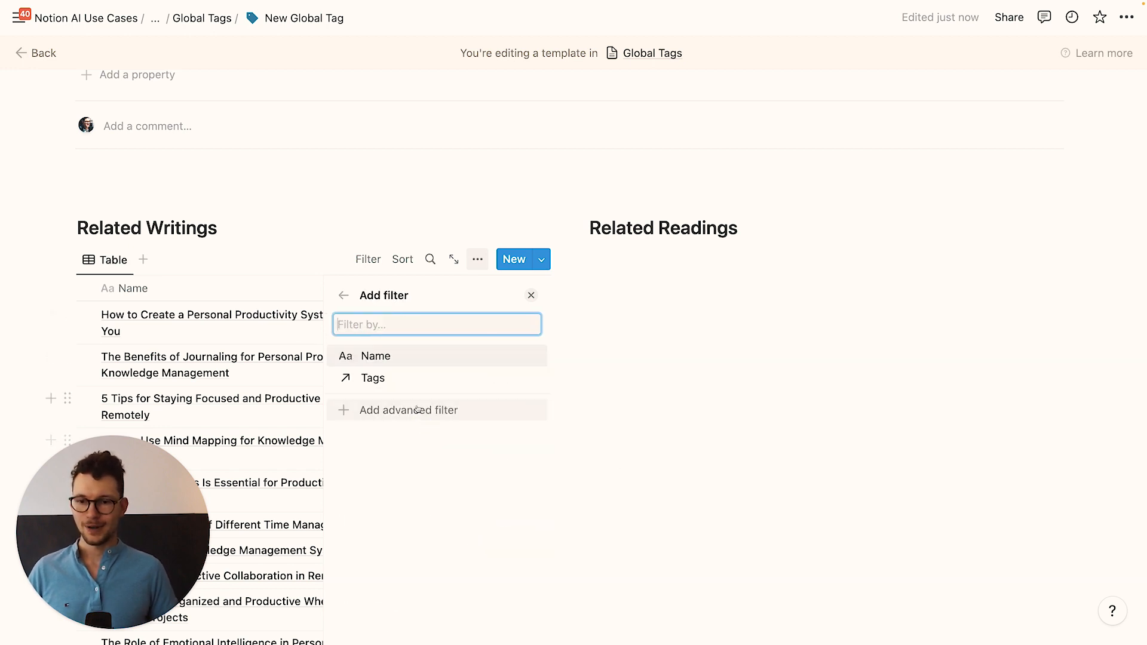
{"action": "left_click", "coordinate": [375, 356]}
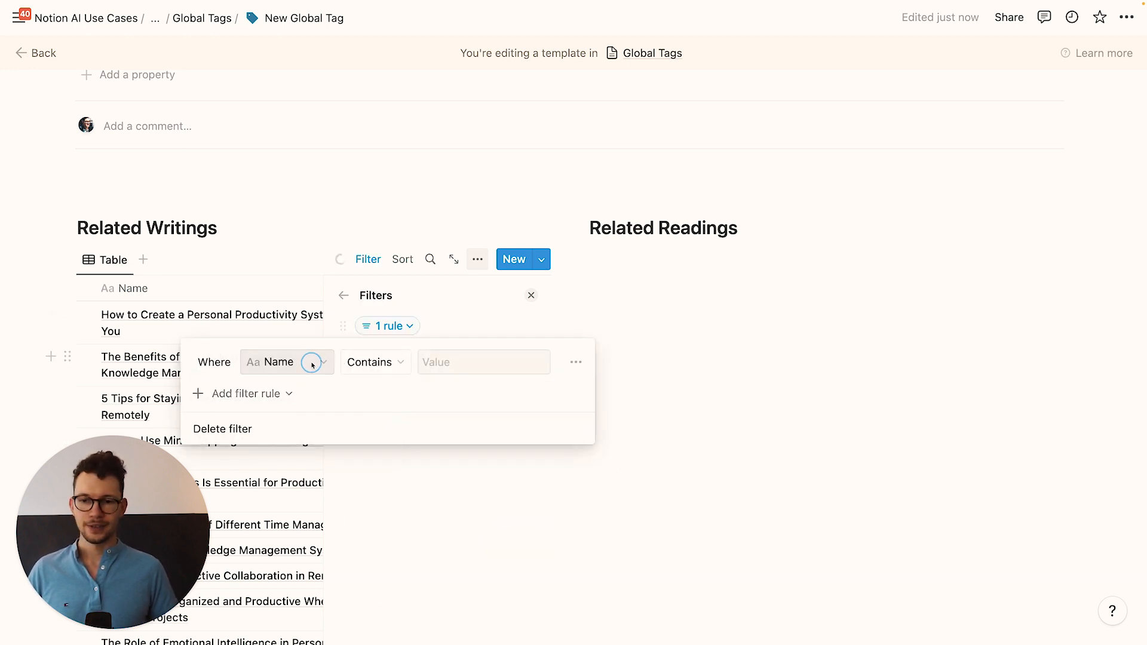
{"action": "left_click", "coordinate": [286, 362]}
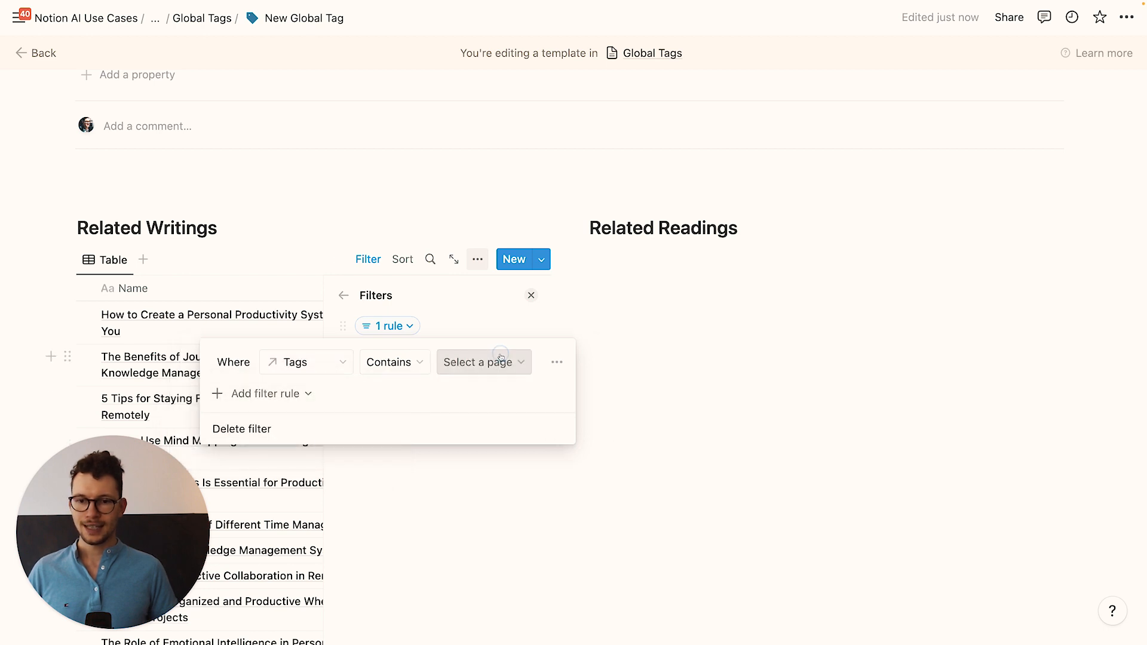
{"action": "left_click", "coordinate": [479, 361]}
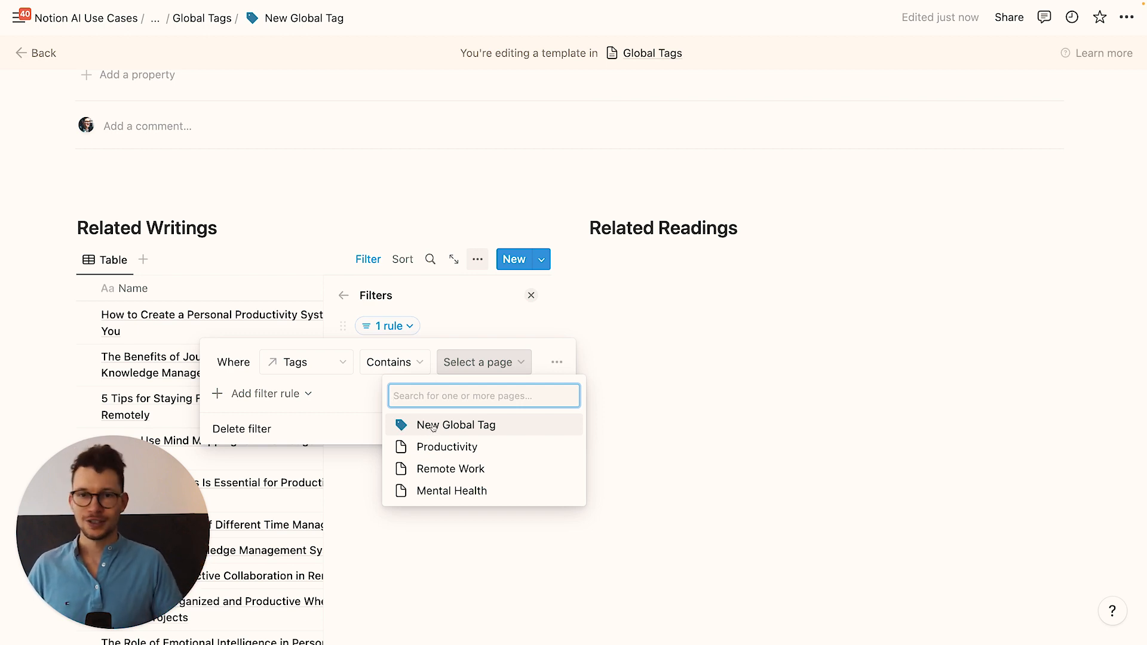
{"action": "mouse_move", "coordinate": [446, 446]}
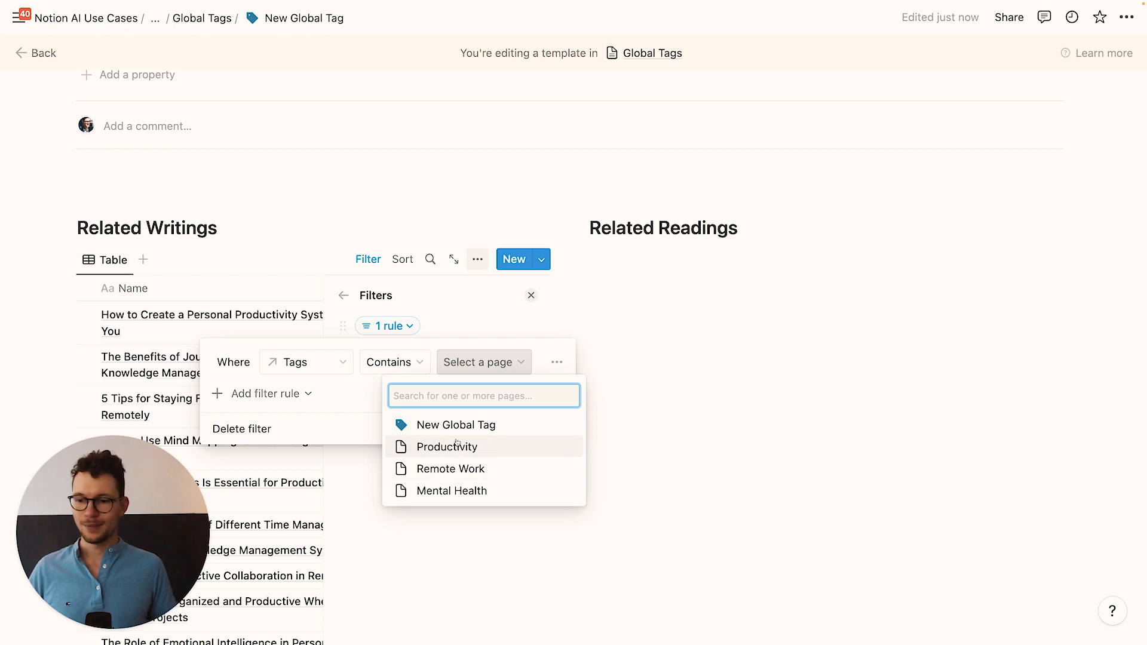
{"action": "left_click", "coordinate": [456, 425]}
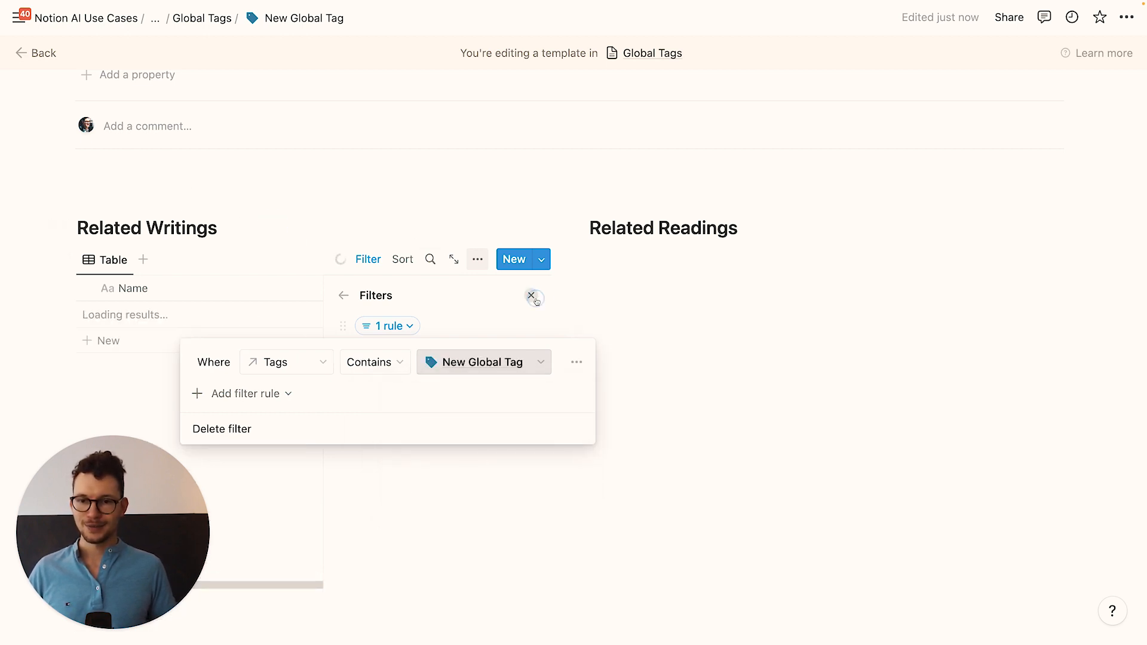
{"action": "left_click", "coordinate": [532, 296]}
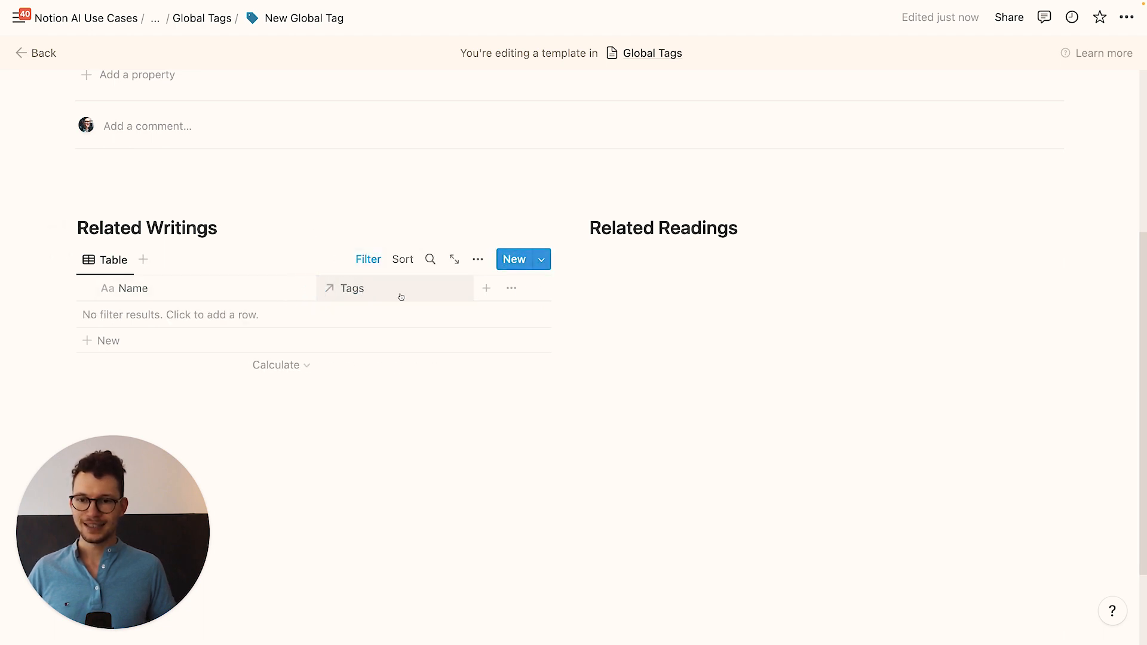
{"action": "left_click", "coordinate": [352, 287]}
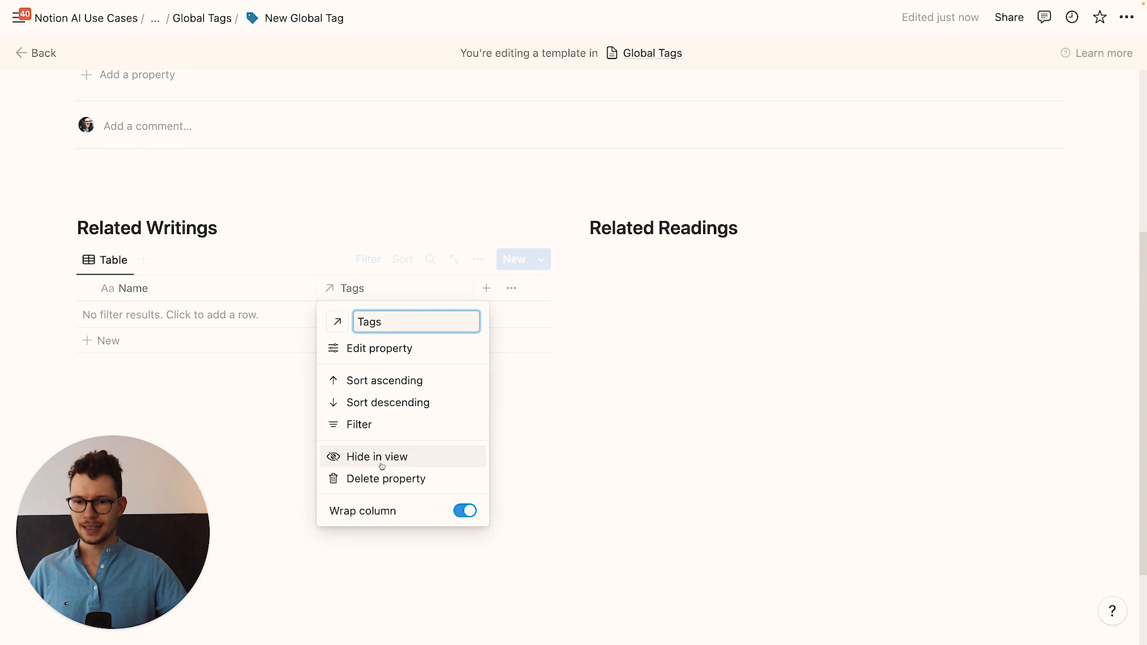
{"action": "left_click", "coordinate": [377, 457]}
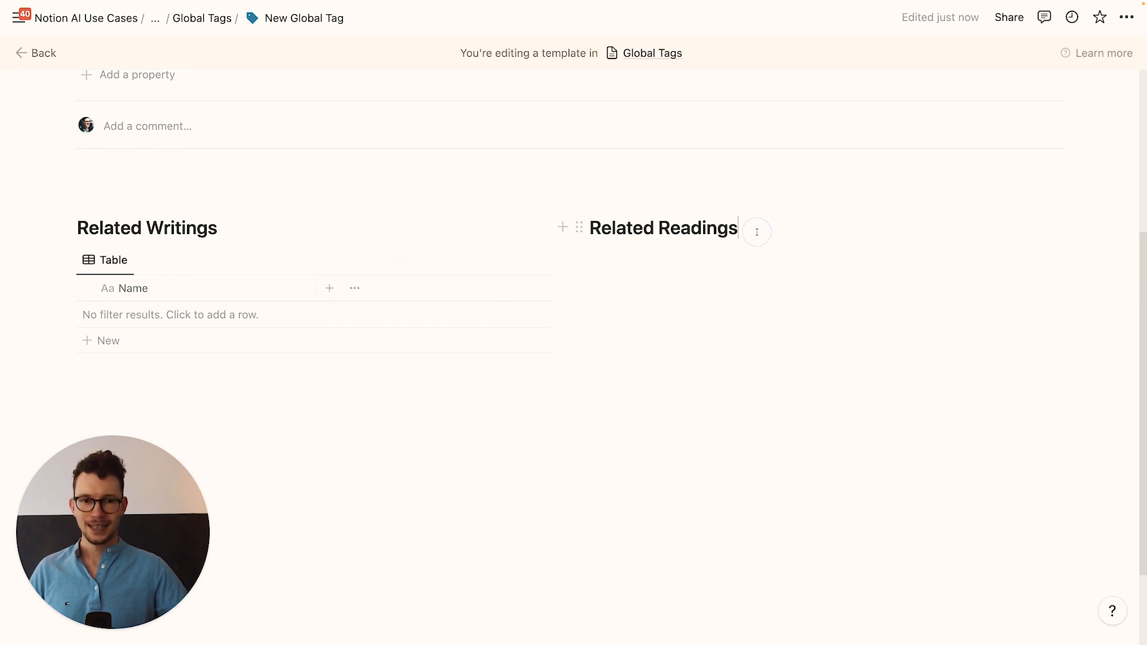
Step: Insert a linked Articles list under Related Readings, filtered to Tags 1 containing New Global Tag
{"action": "type", "text": "/cre"}
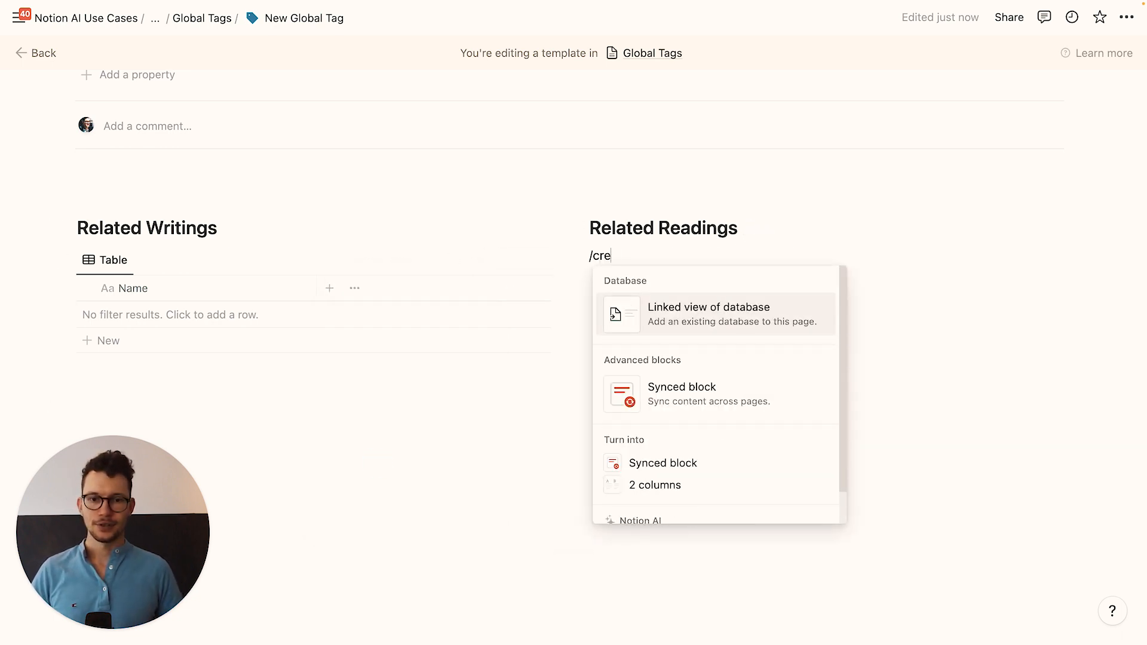
{"action": "left_click", "coordinate": [708, 313]}
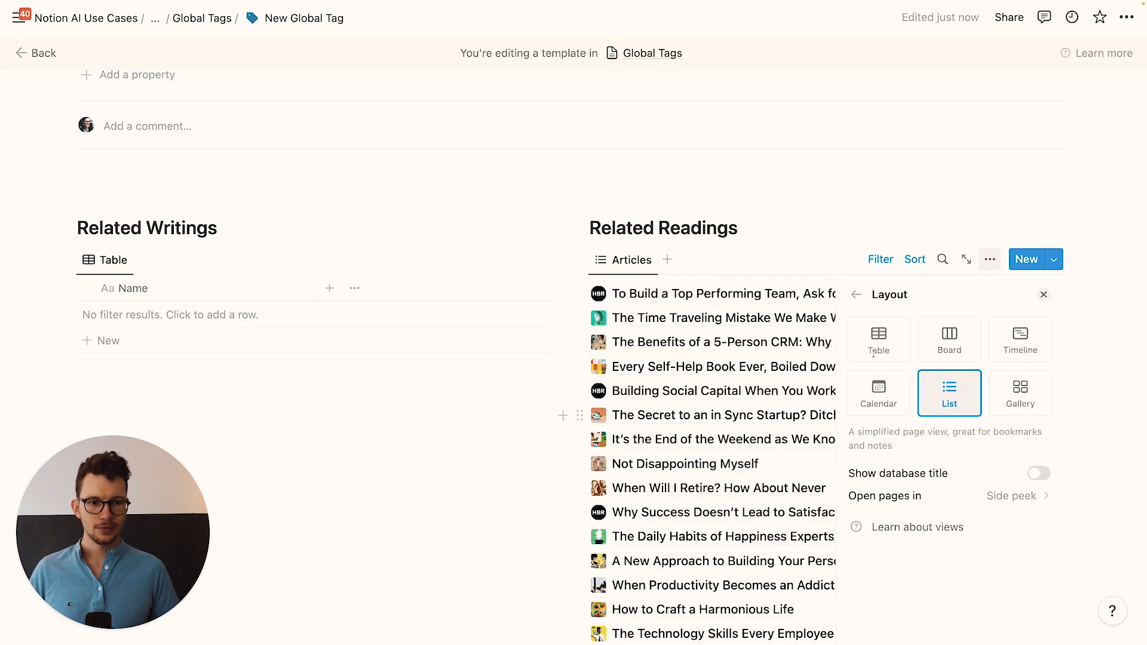
{"action": "left_click", "coordinate": [880, 259]}
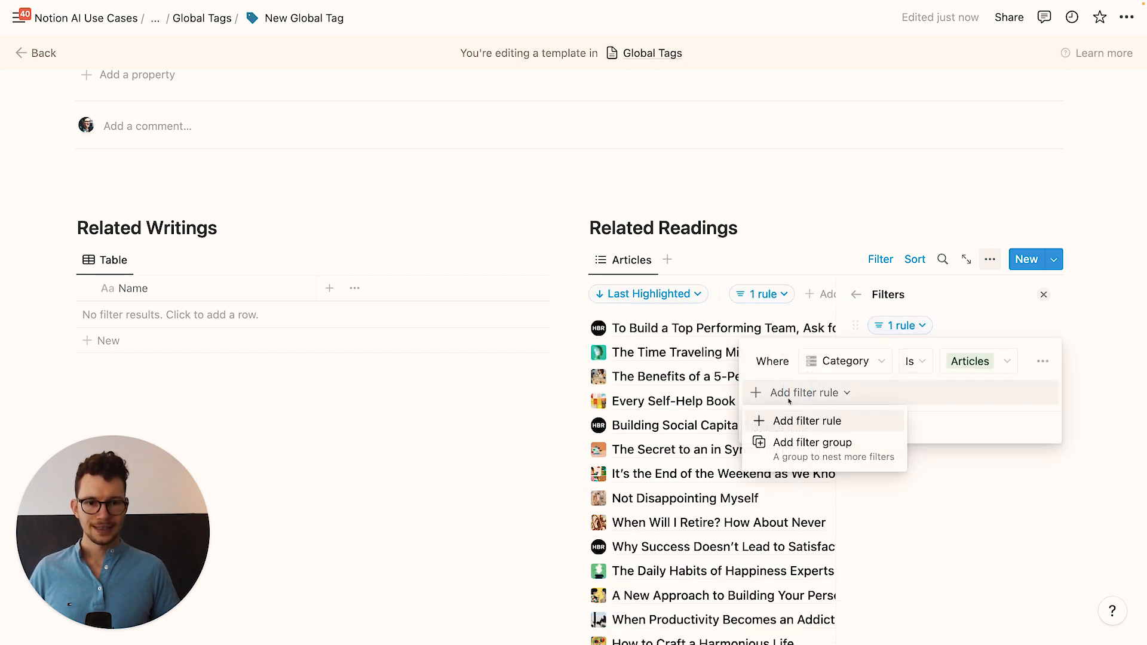
{"action": "left_click", "coordinate": [806, 420]}
{"action": "type", "text": "tag"}
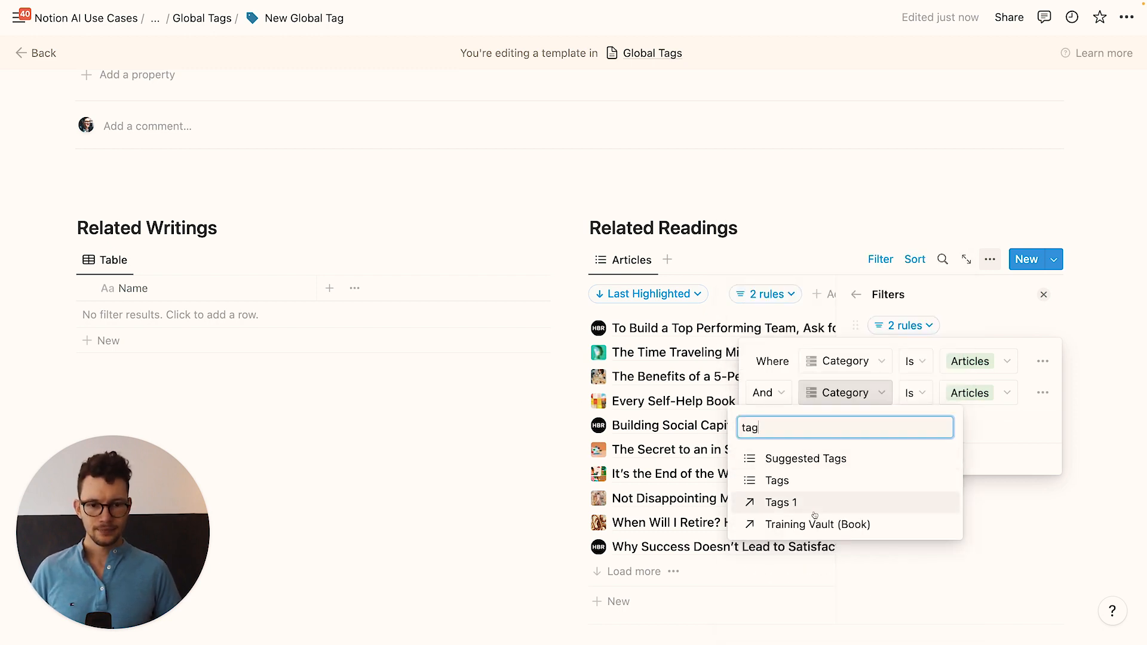
{"action": "left_click", "coordinate": [781, 502]}
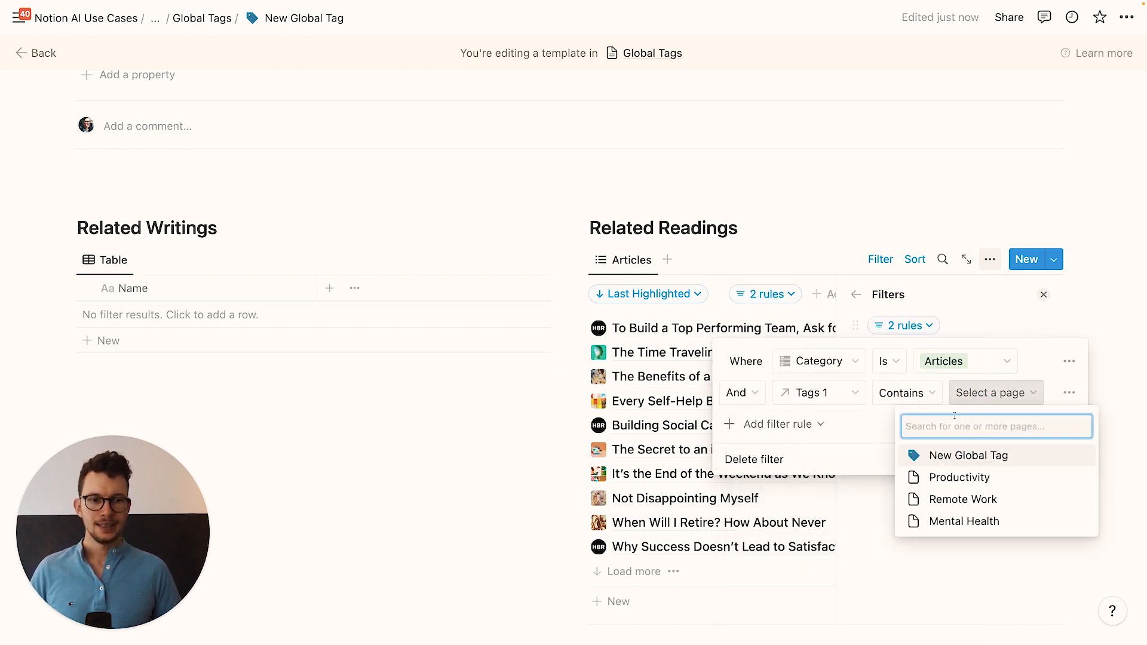
{"action": "left_click", "coordinate": [968, 455]}
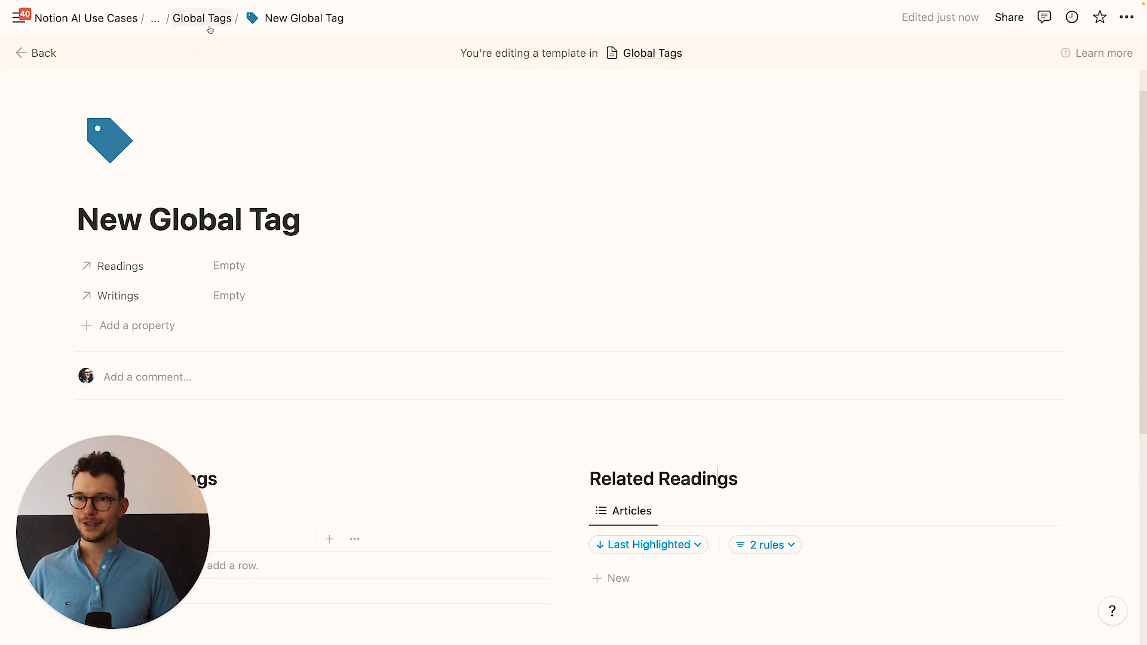
Step: Open the Productivity tag from Global Tags and apply the New Global Tag template
{"action": "left_click", "coordinate": [36, 52]}
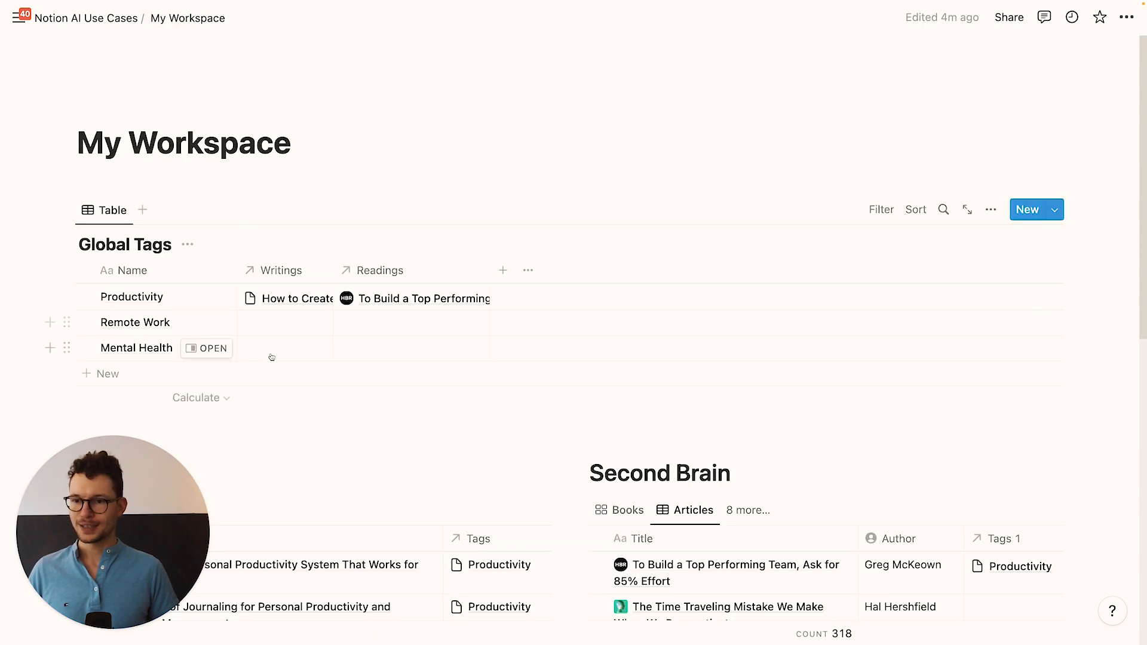
{"action": "left_click", "coordinate": [212, 298]}
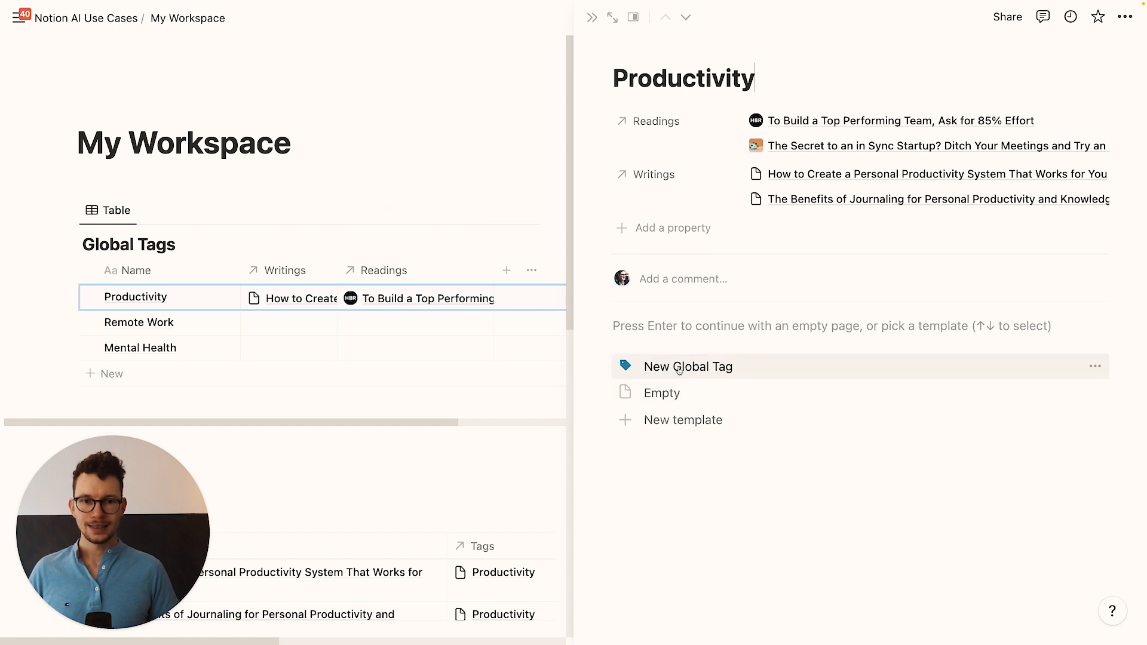
{"action": "left_click", "coordinate": [686, 366]}
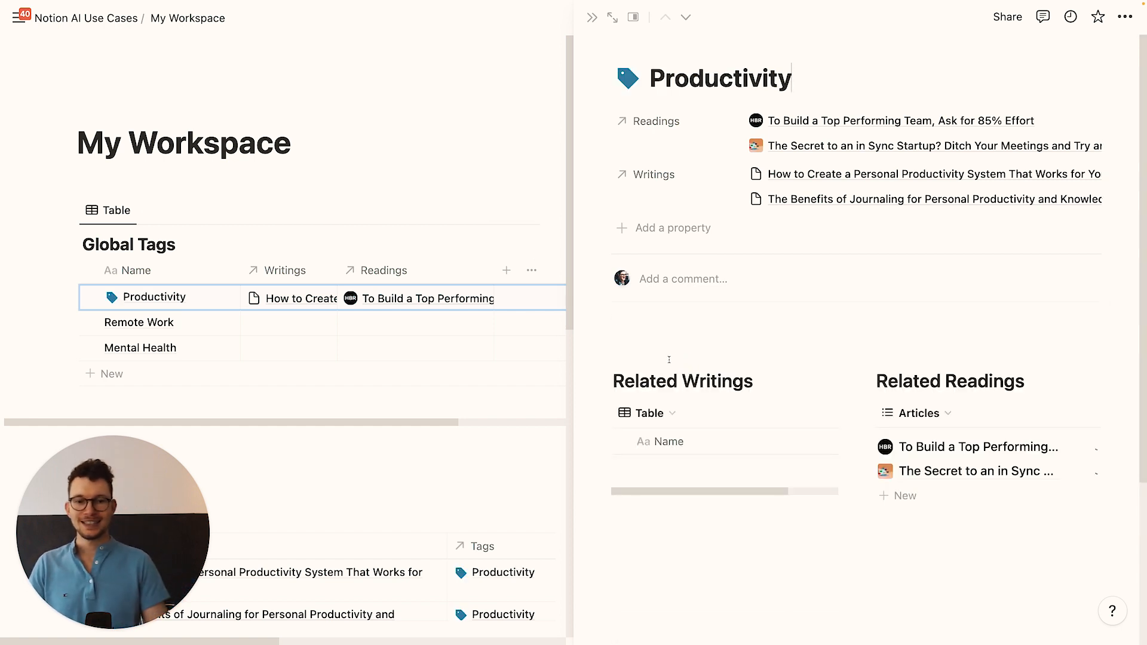
{"action": "scroll", "scroll_direction": "down", "scroll_amount": 3}
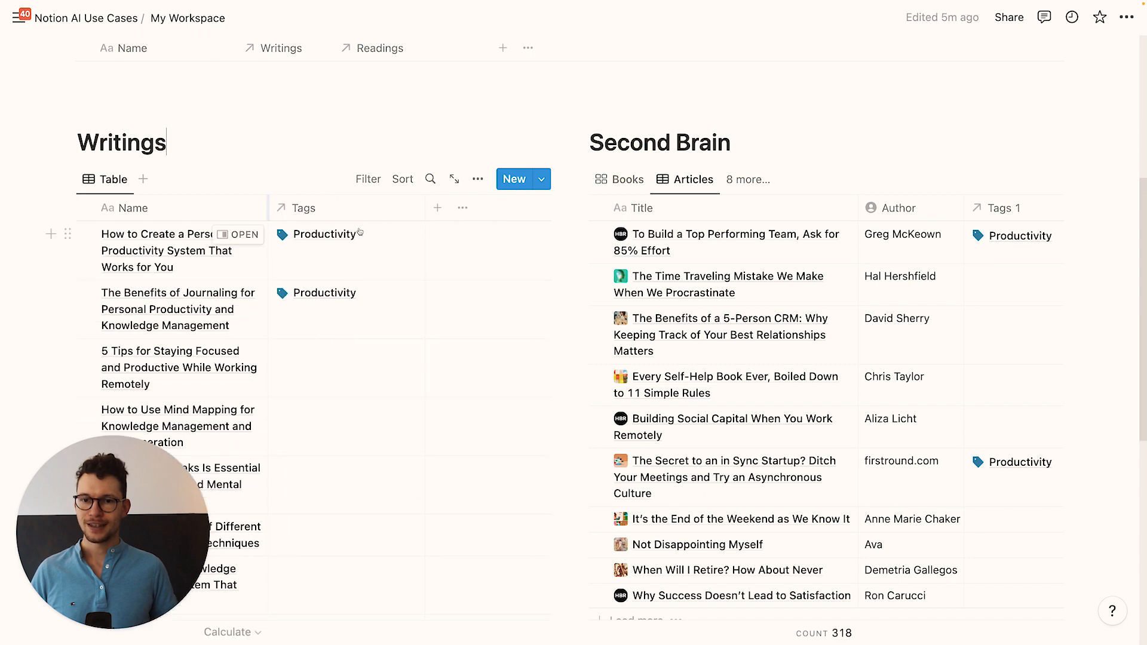
Step: Add a Select property 'Tags (Bad)' to Writings and set Productivity on the first writing
{"action": "left_click", "coordinate": [437, 208]}
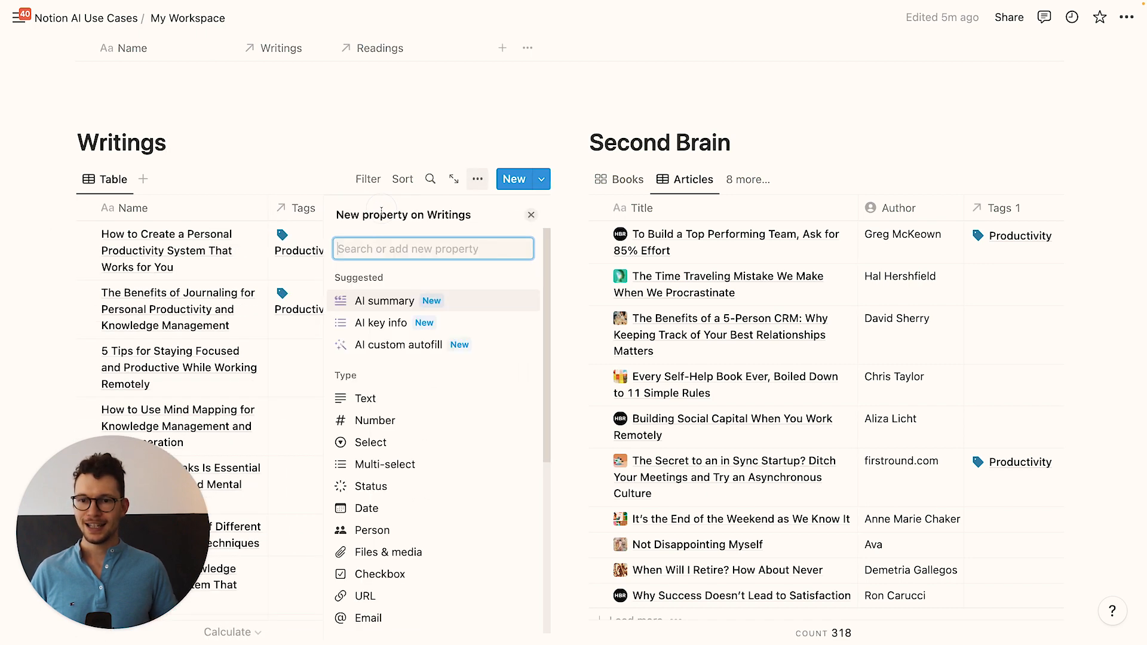
{"action": "left_click", "coordinate": [371, 442]}
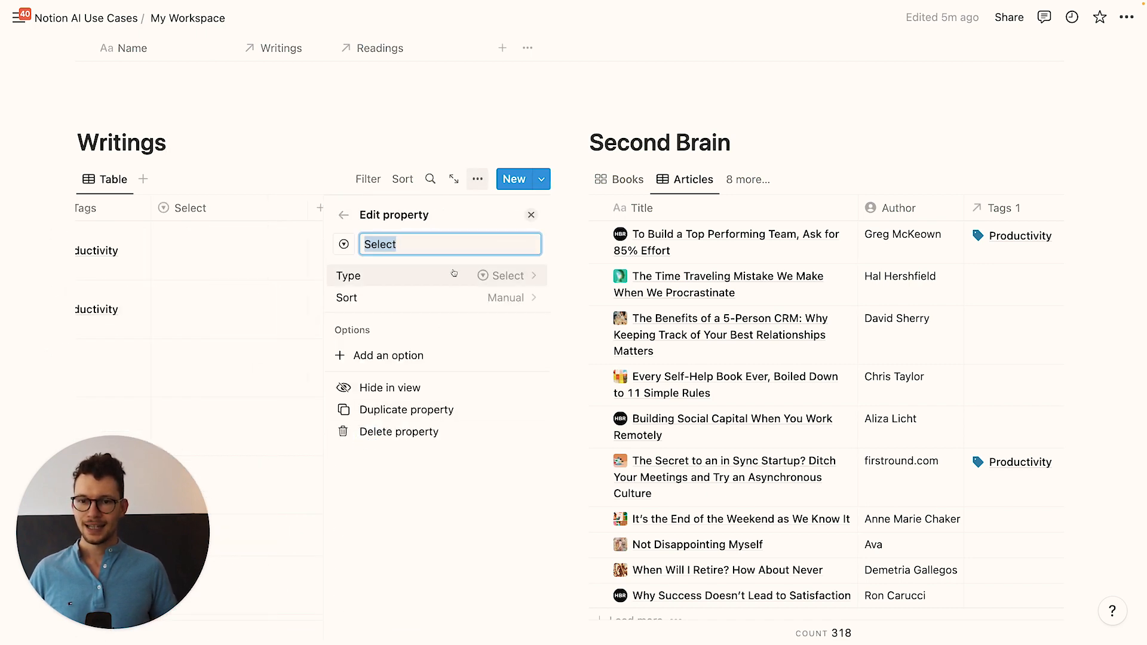
{"action": "type", "text": "Tags (Bad"}
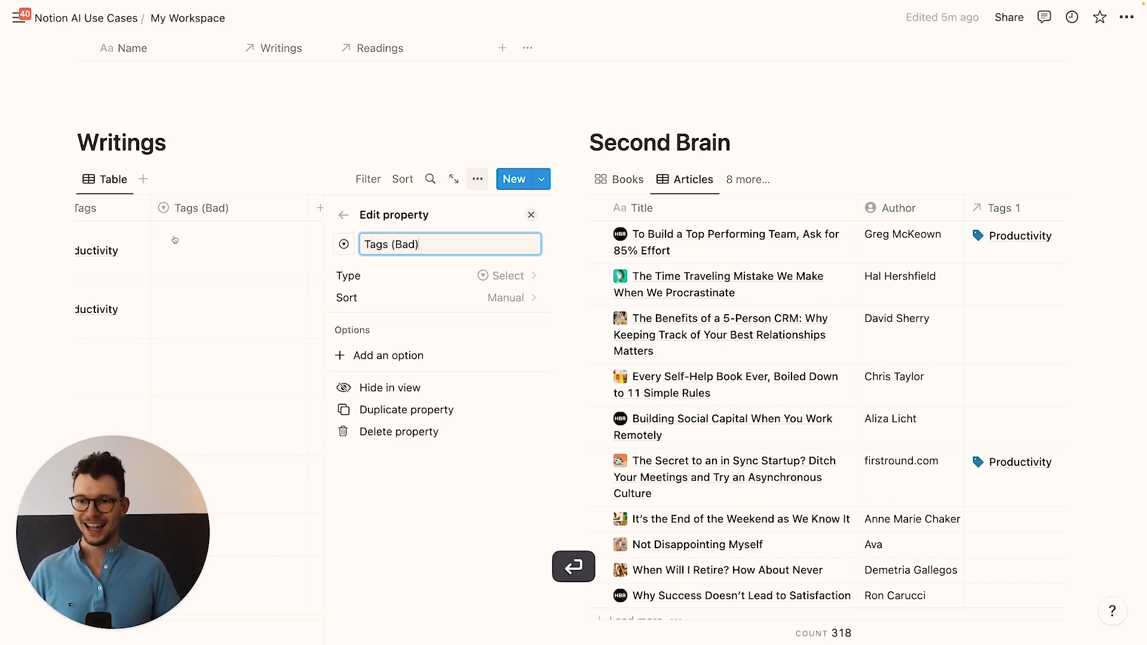
{"action": "left_click", "coordinate": [453, 249]}
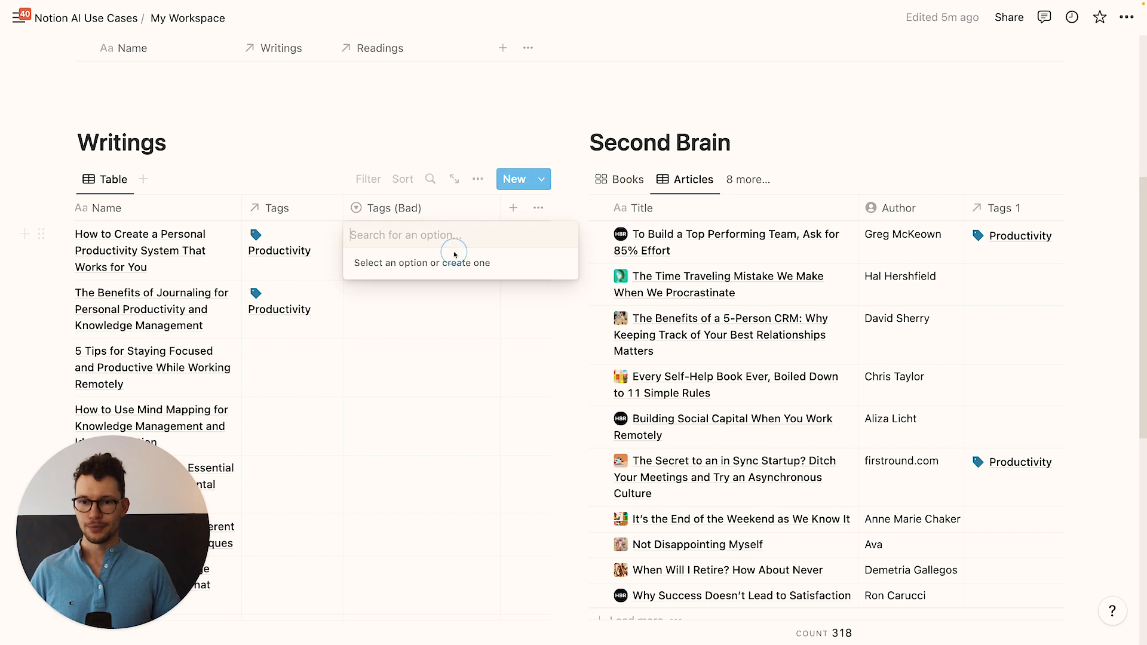
{"action": "type", "text": "Productiv"}
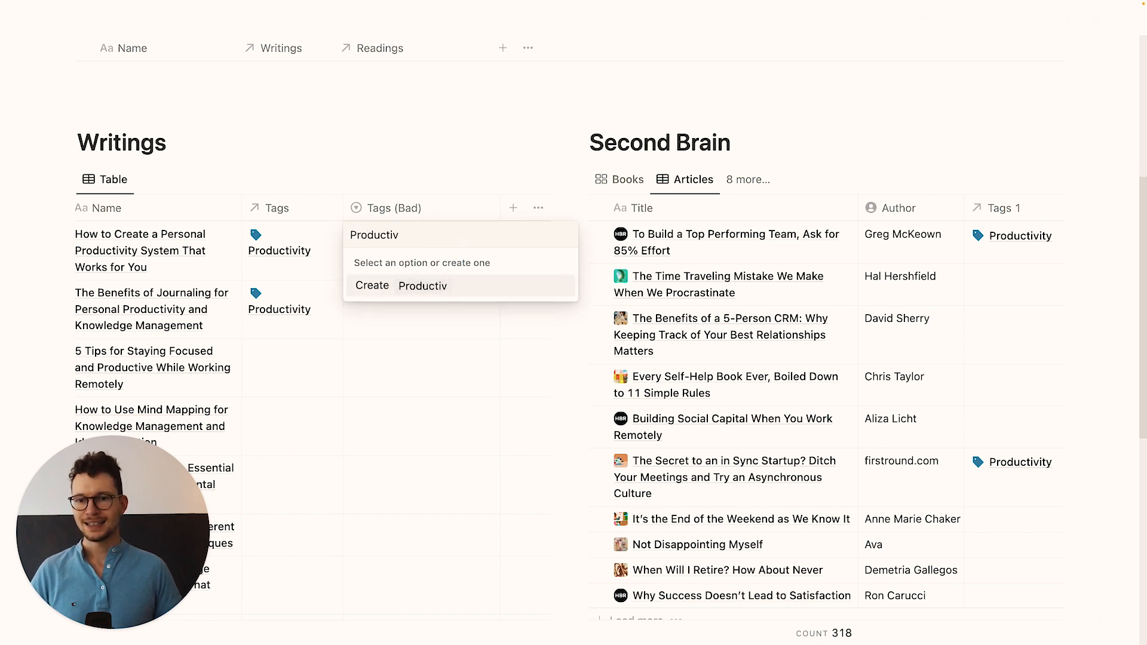
{"action": "left_click", "coordinate": [401, 286]}
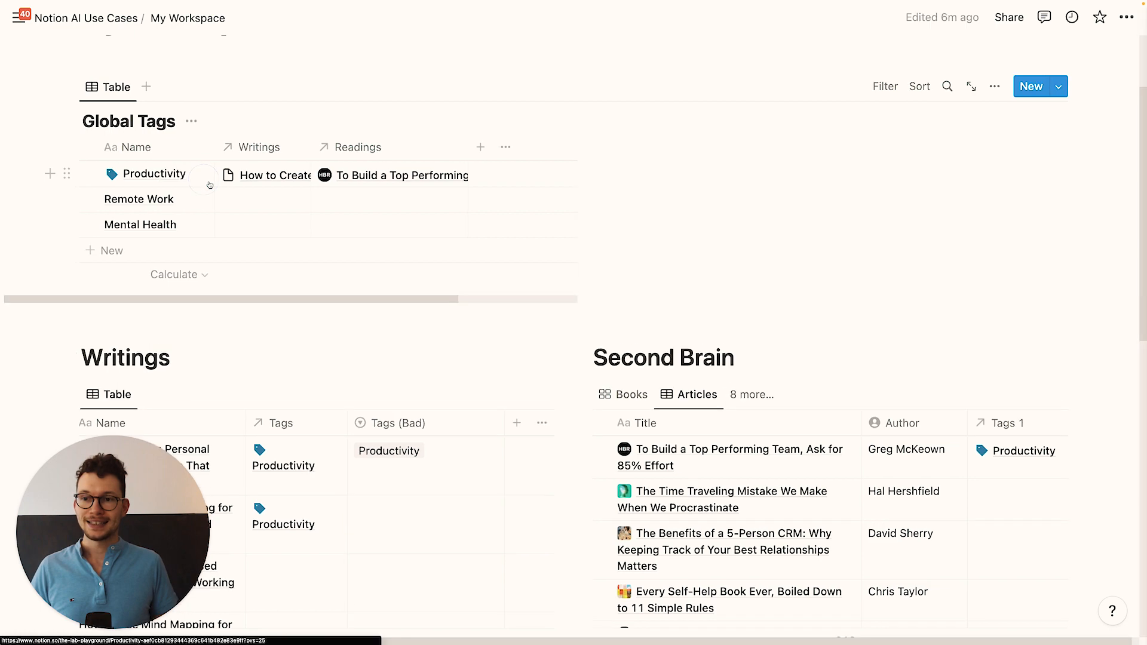
{"action": "left_click", "coordinate": [186, 174]}
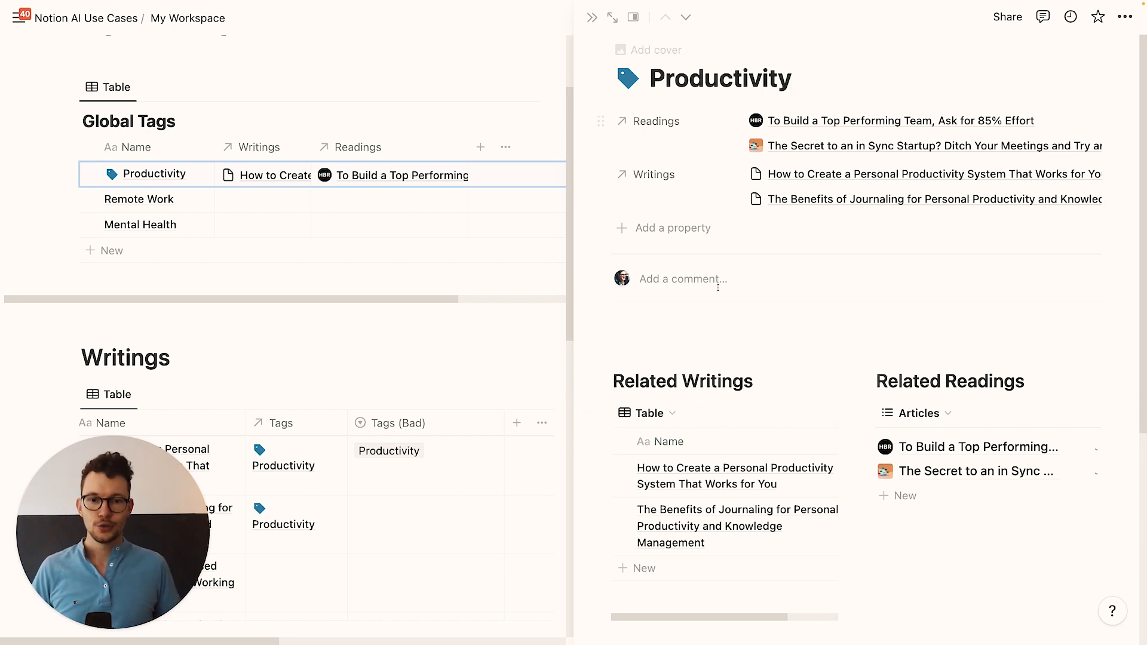
{"action": "scroll", "scroll_direction": "down", "scroll_amount": 3}
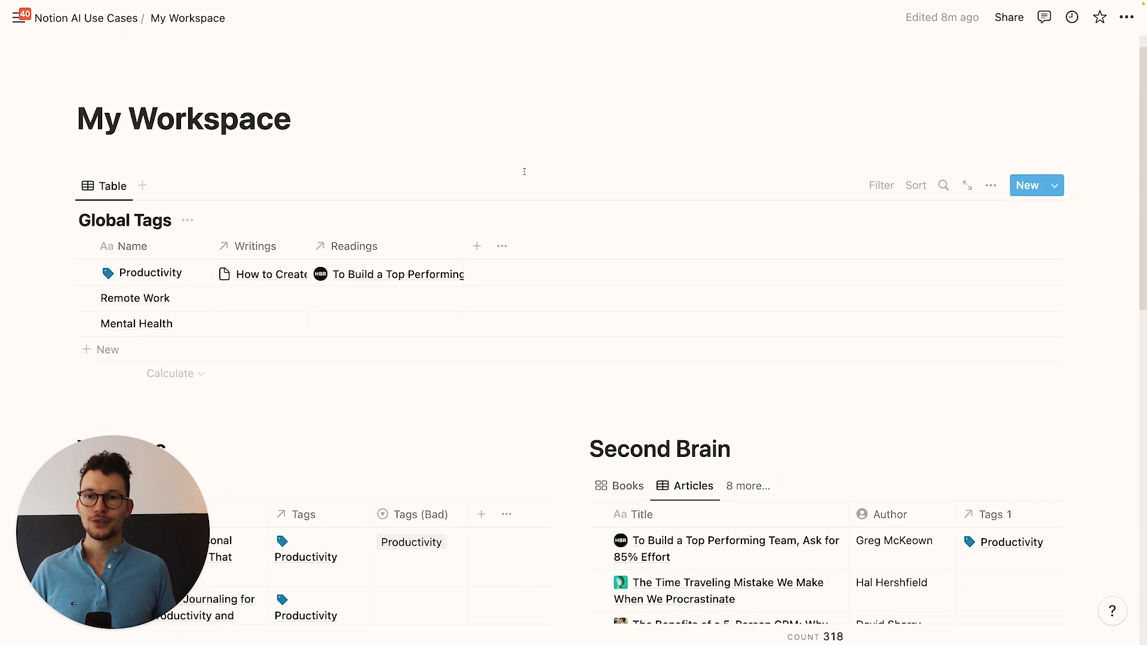
Step: Check the Global Tags template options, then show the empty Writings template list
{"action": "left_click", "coordinate": [1053, 185]}
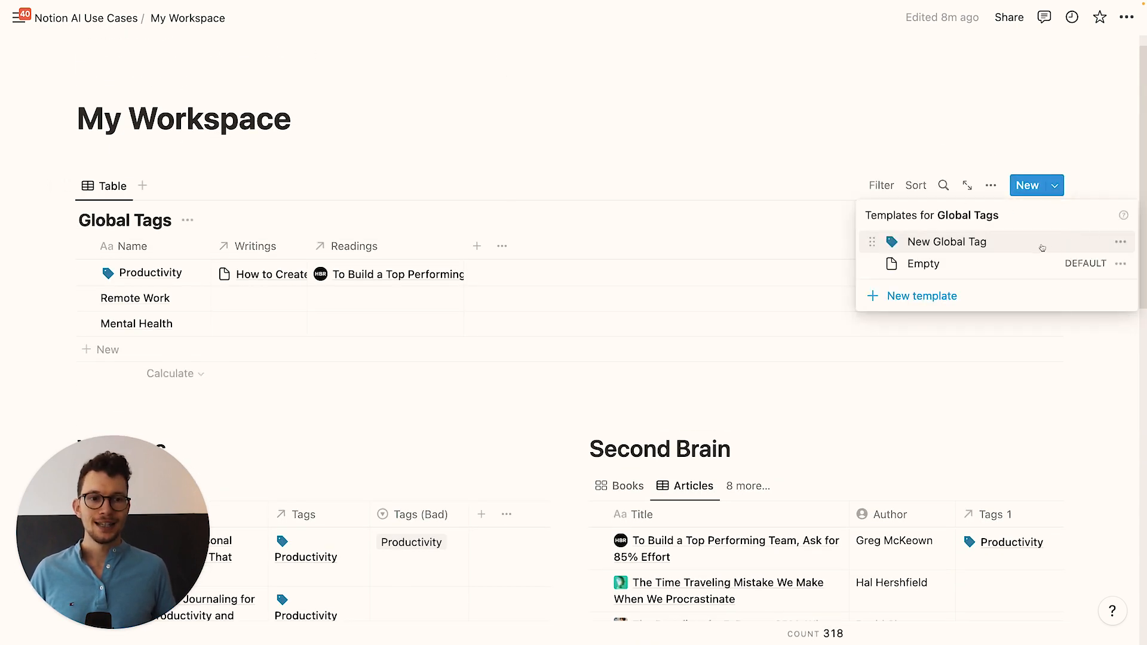
{"action": "left_click", "coordinate": [1120, 242]}
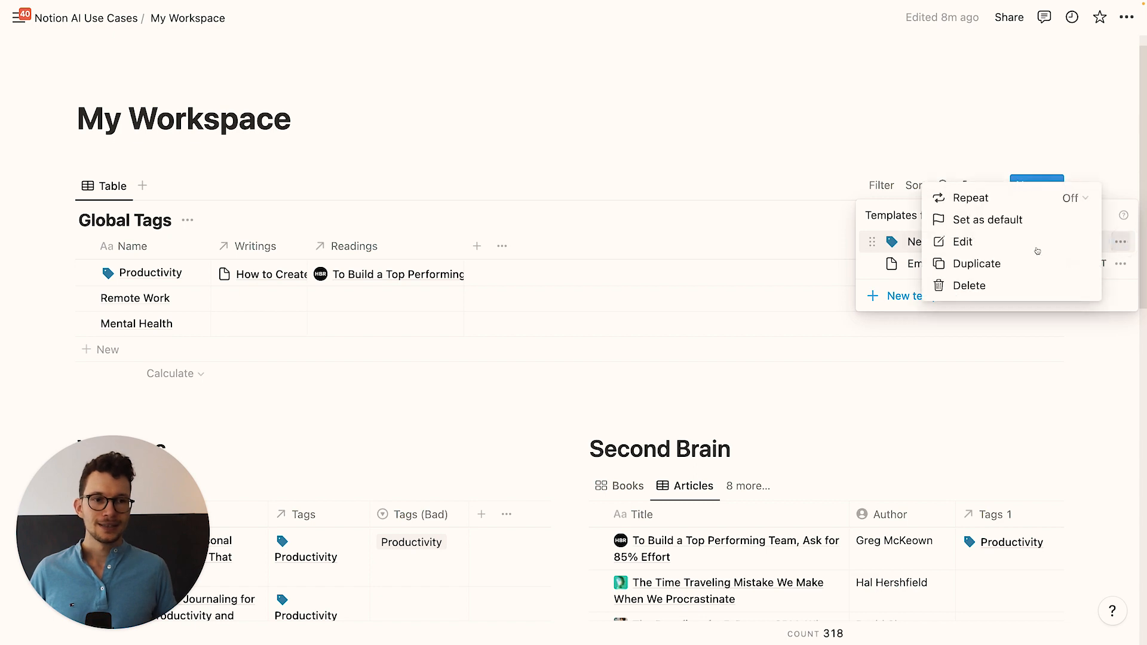
{"action": "left_click", "coordinate": [962, 241]}
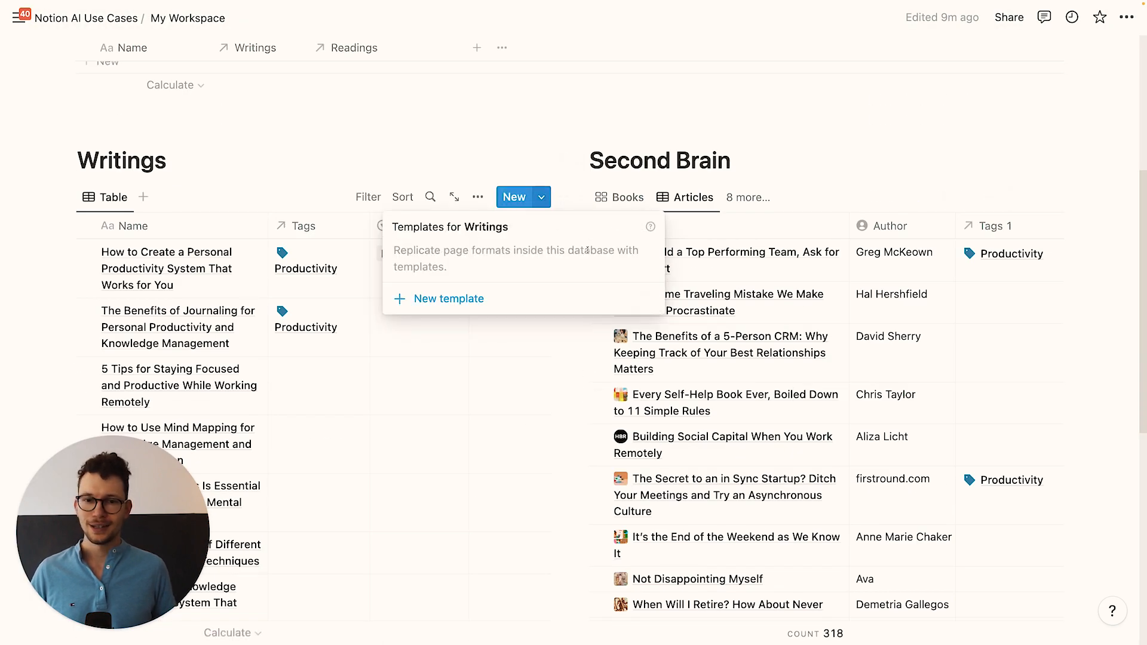
Step: Create a 'New Writing' template with a Related Readings view linked to Media Vault (1)
{"action": "left_click", "coordinate": [448, 299]}
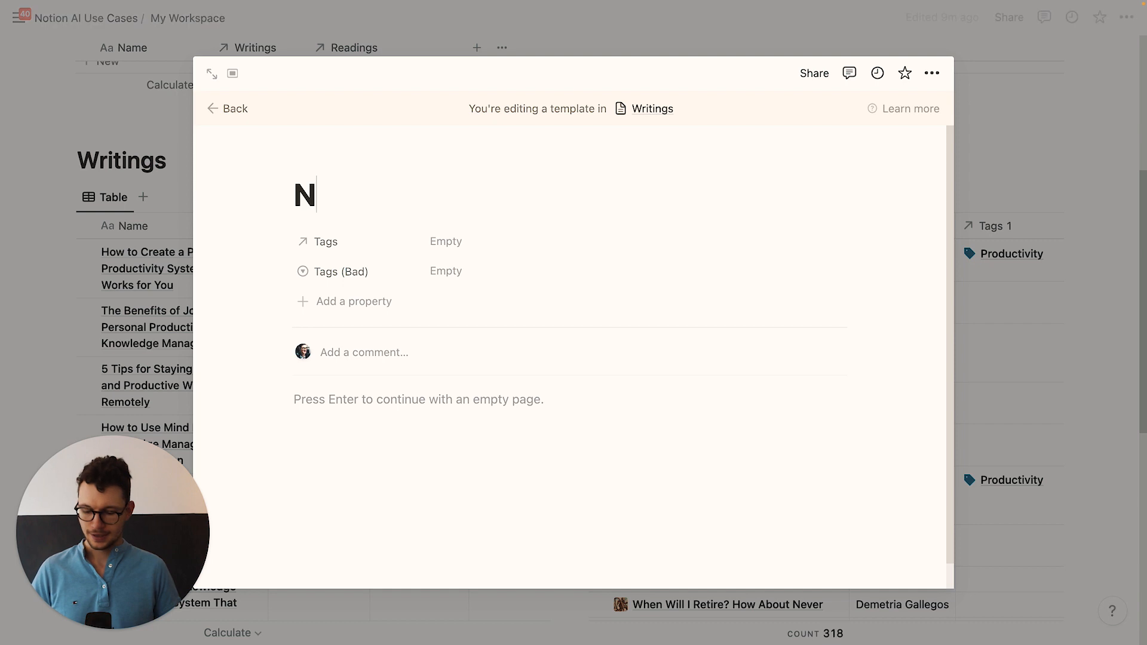
{"action": "type", "text": "ew Writing"}
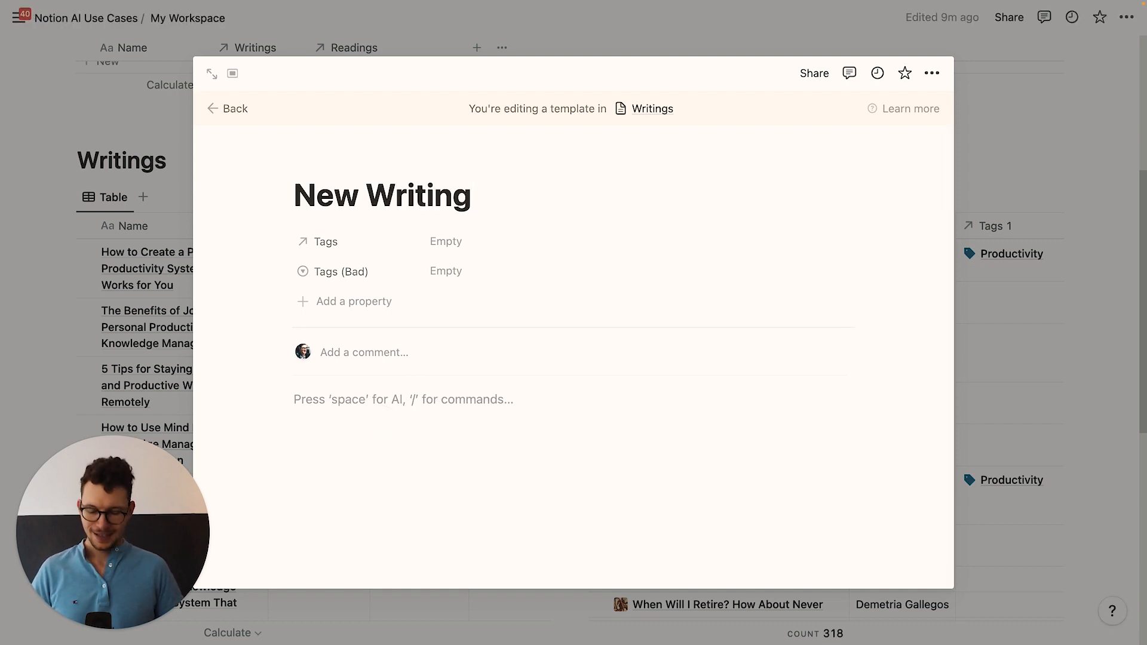
{"action": "type", "text": "Related Readings"}
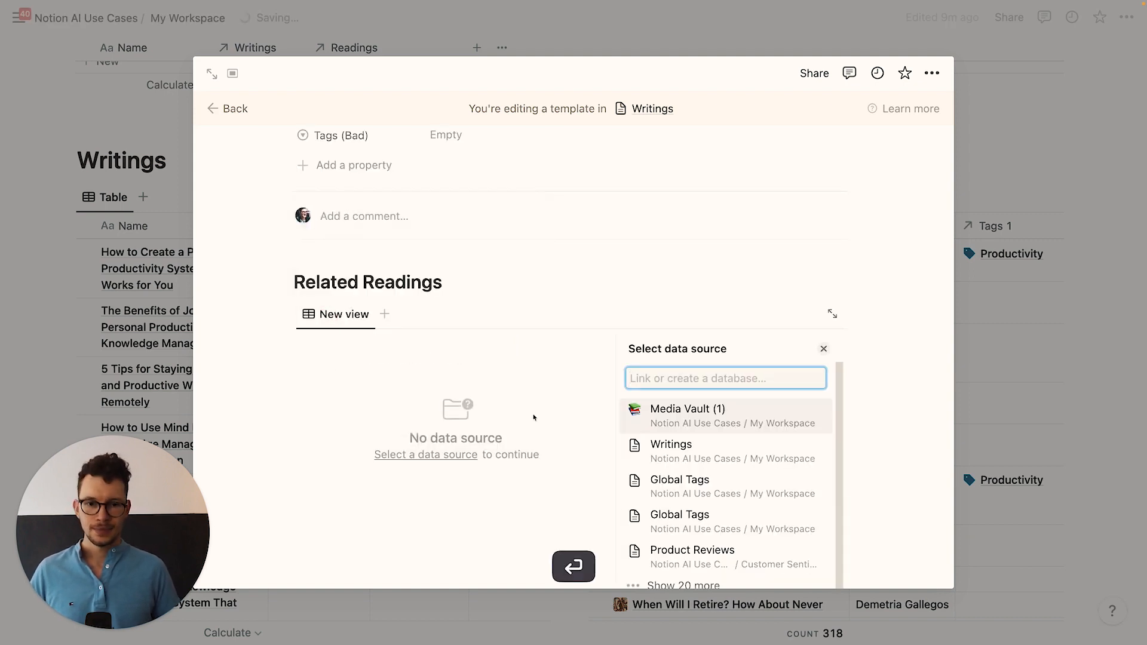
{"action": "left_click", "coordinate": [687, 416]}
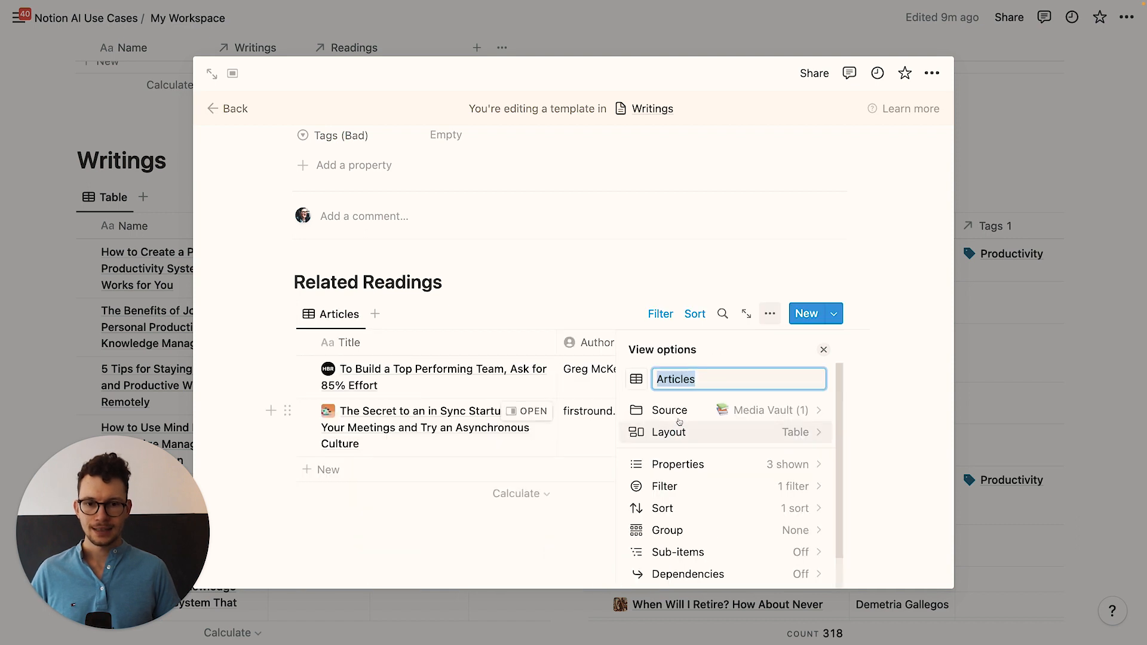
Step: Add a second filter rule to Related Readings based on the Tags 1 property
{"action": "left_click", "coordinate": [664, 486]}
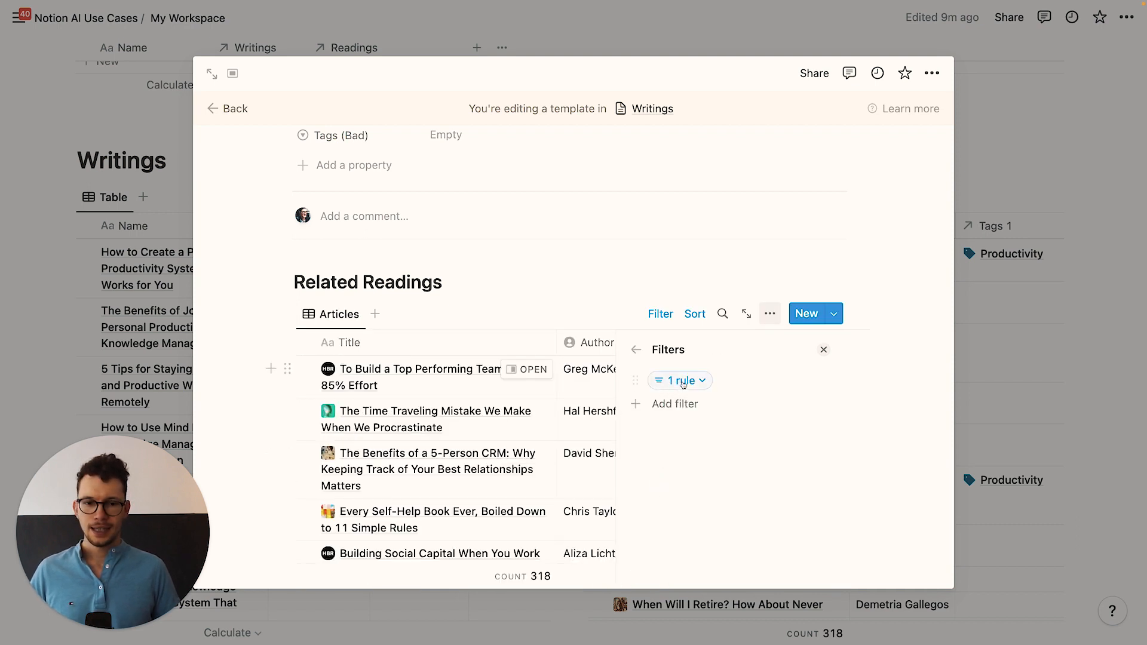
{"action": "left_click", "coordinate": [675, 380]}
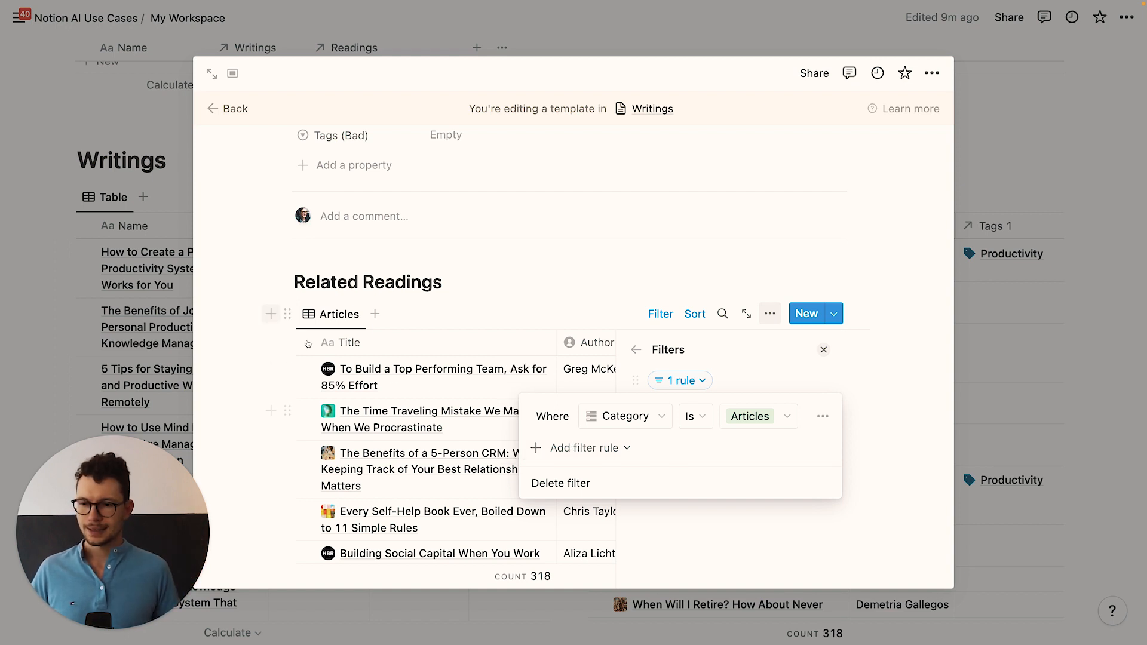
{"action": "left_click", "coordinate": [585, 447]}
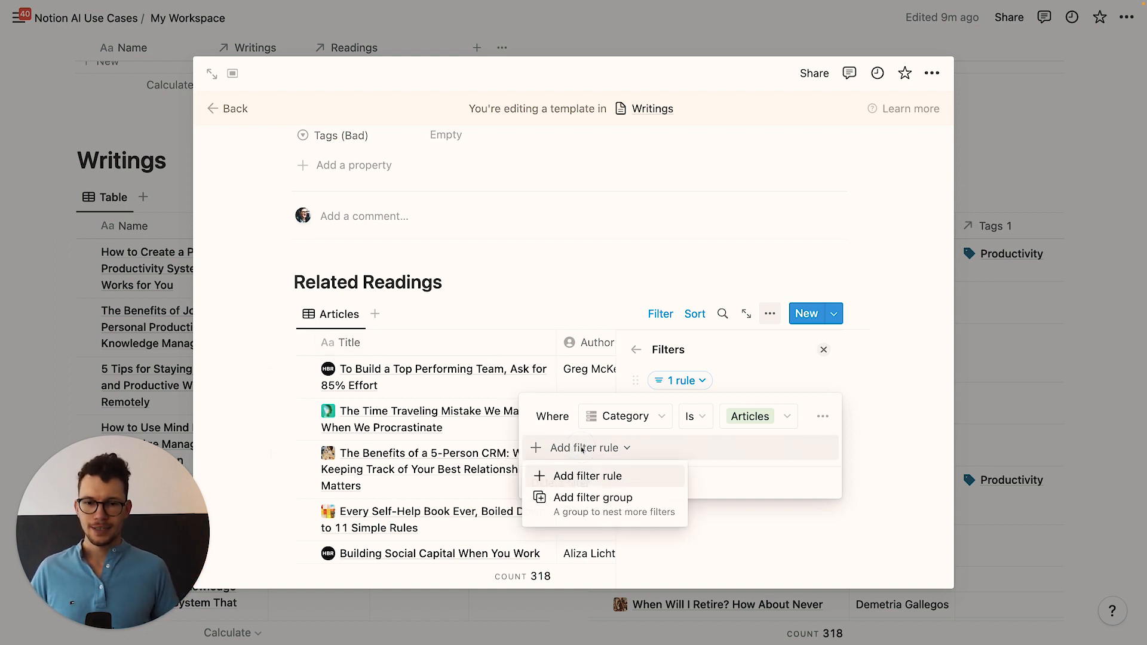
{"action": "left_click", "coordinate": [586, 476]}
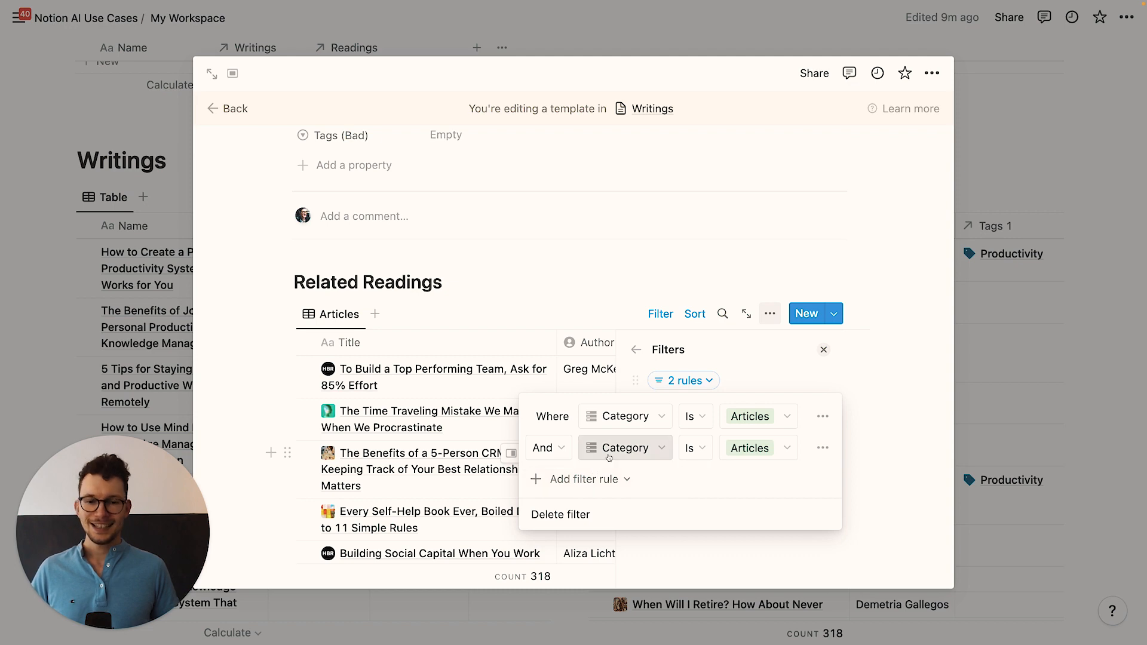
{"action": "type", "text": "tag"}
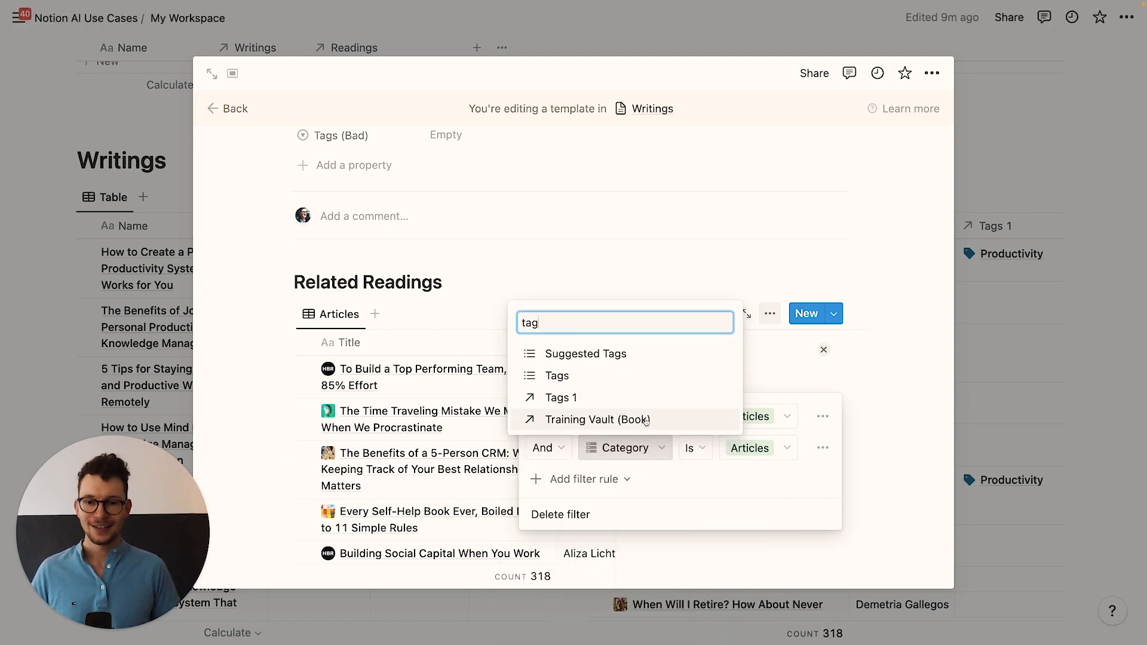
{"action": "left_click", "coordinate": [561, 397]}
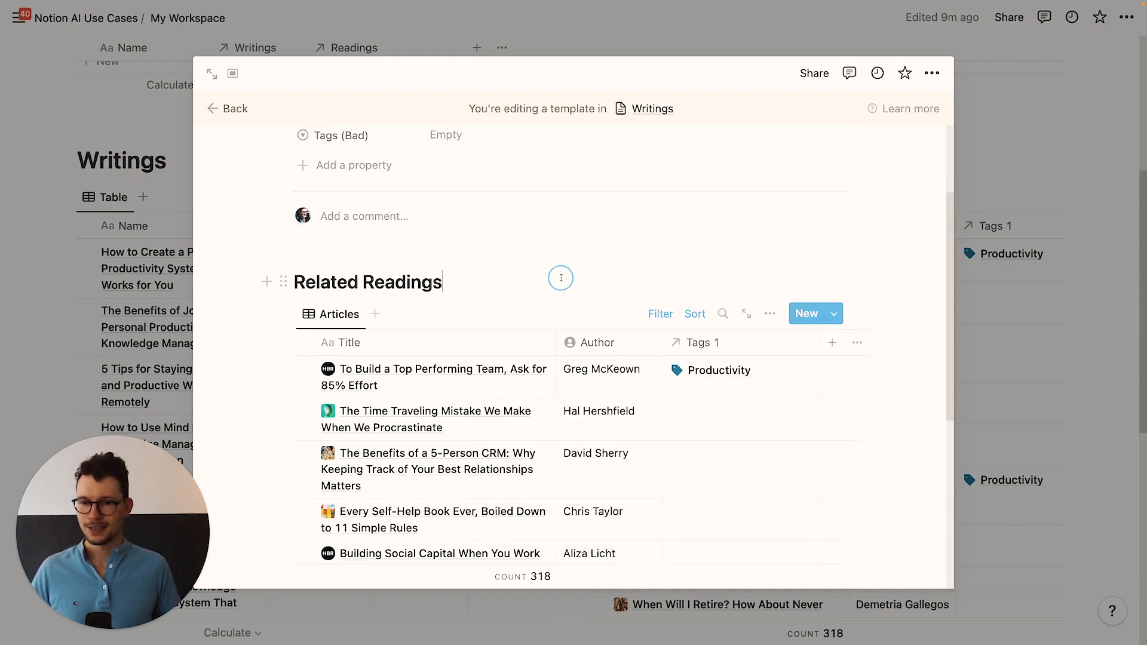
{"action": "scroll", "scroll_direction": "down", "scroll_amount": 3}
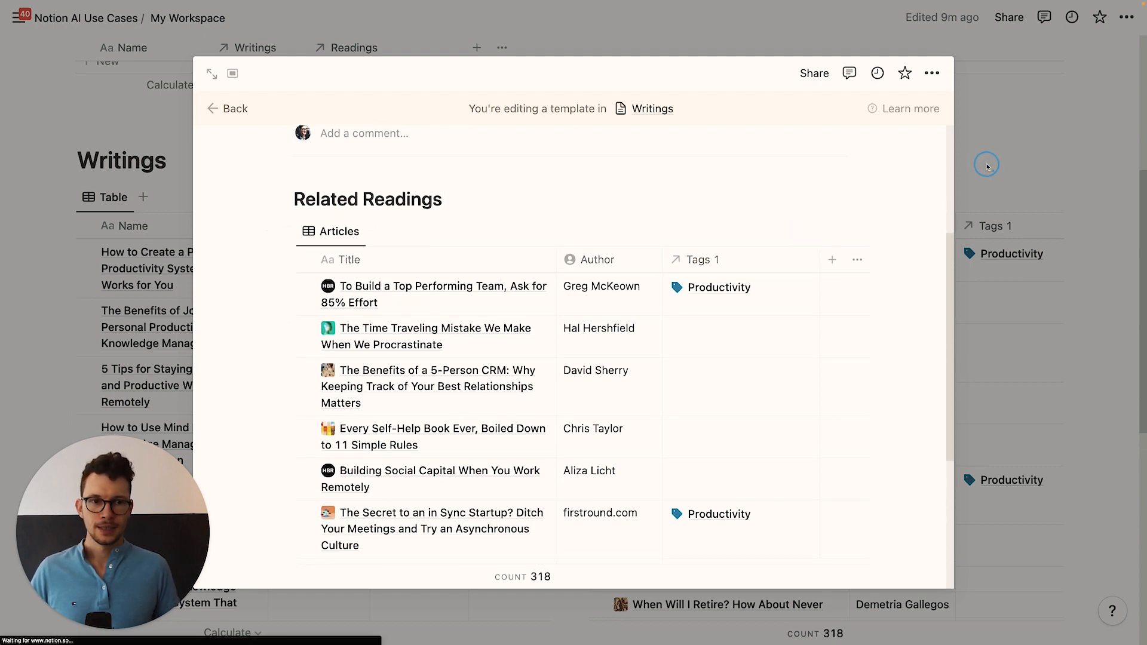
Step: Add a 'Related Writings' rollup to Articles via the Tags 1 relation, rolling up Writings
{"action": "left_click", "coordinate": [234, 108]}
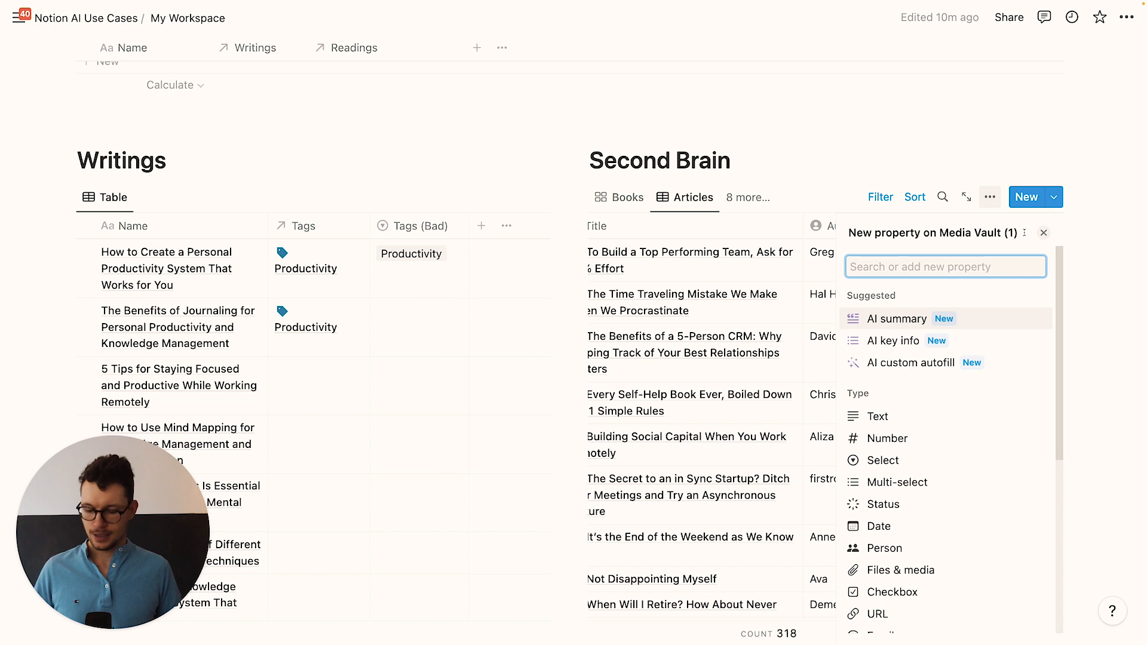
{"action": "type", "text": "roll"}
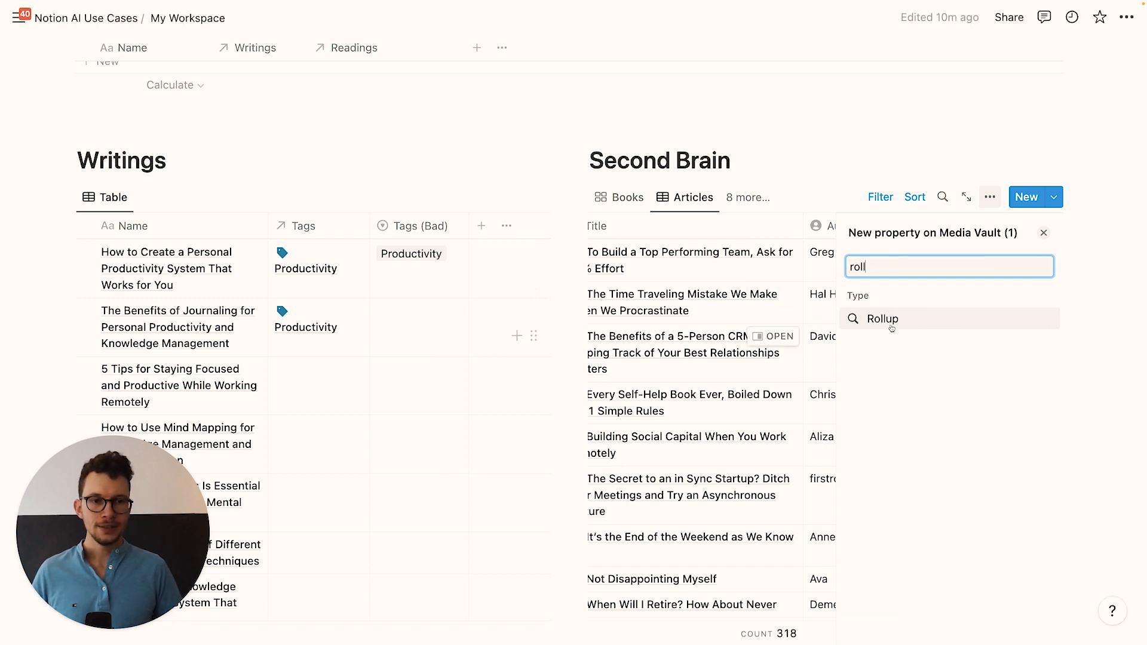
{"action": "left_click", "coordinate": [882, 319]}
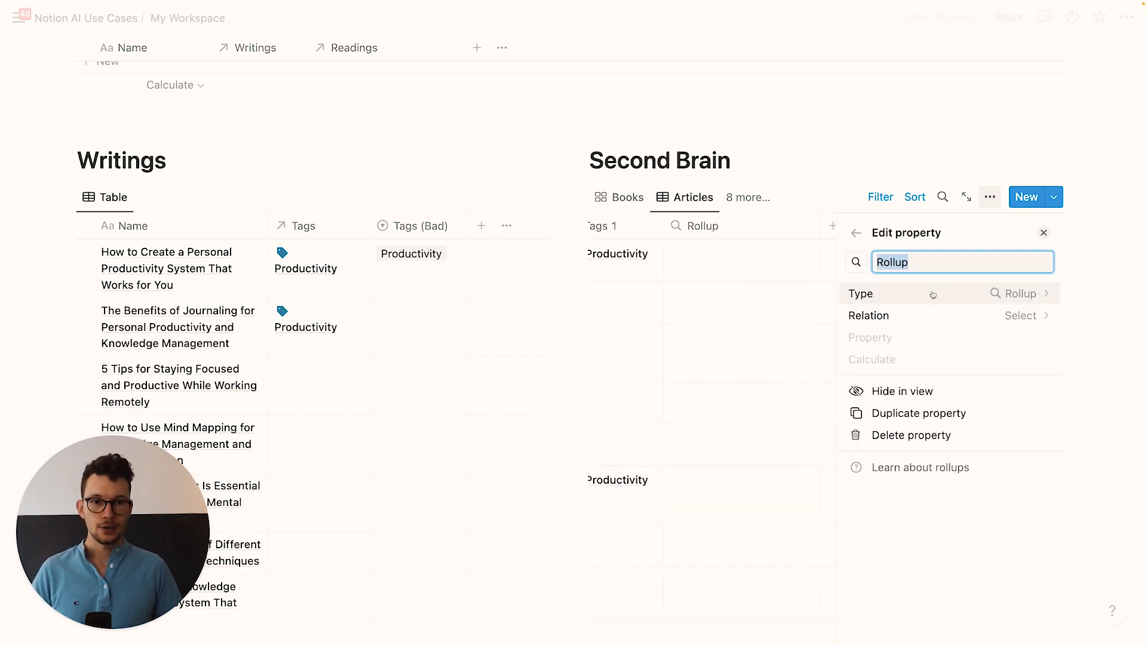
{"action": "type", "text": "Related Writings"}
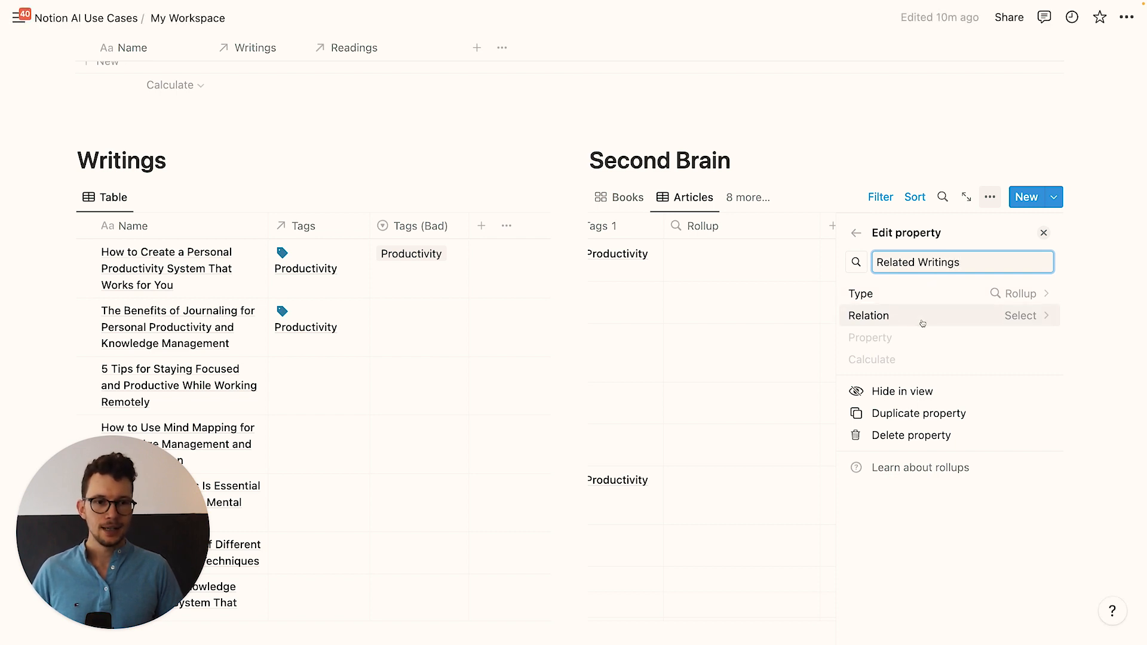
{"action": "left_click", "coordinate": [1020, 316]}
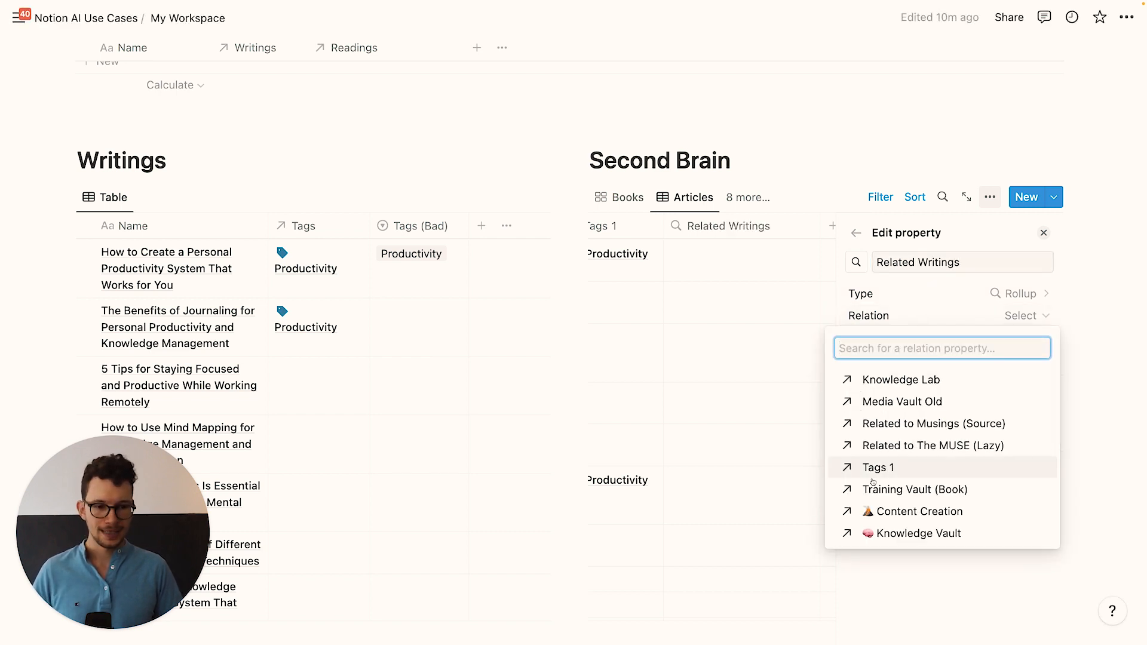
{"action": "left_click", "coordinate": [878, 467]}
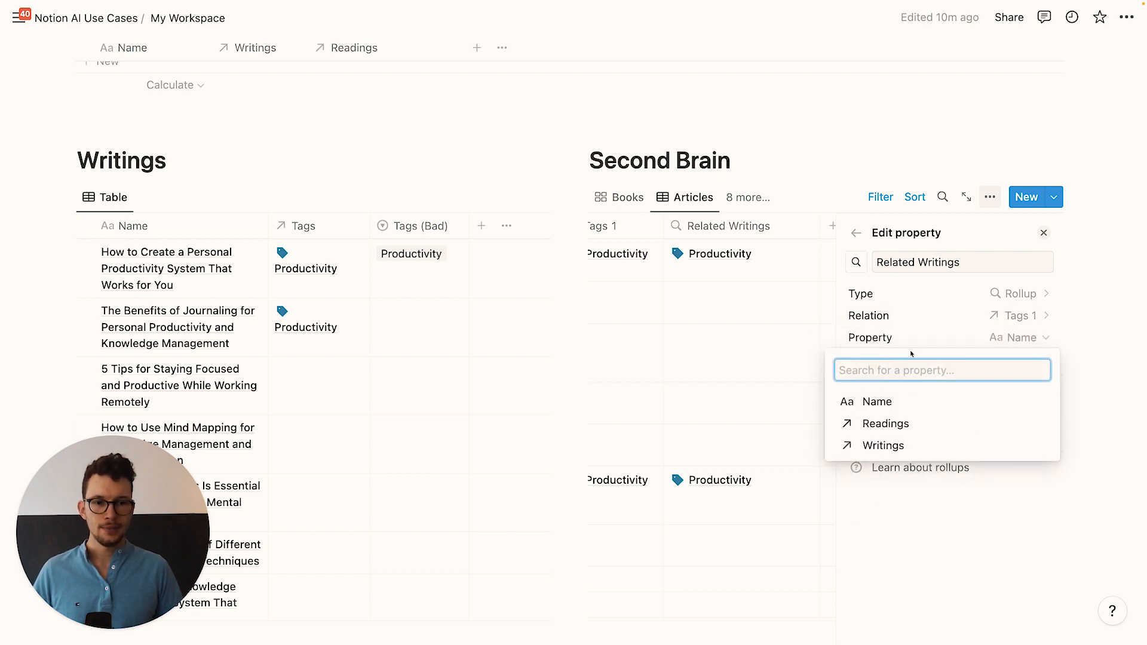
{"action": "mouse_move", "coordinate": [883, 445]}
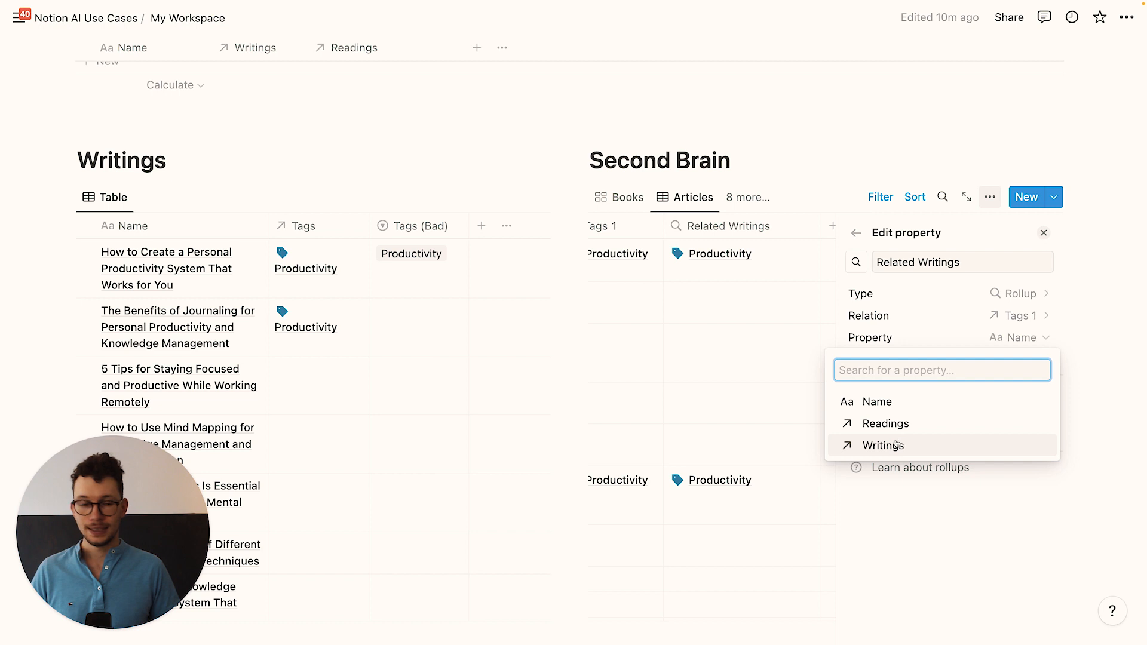
{"action": "left_click", "coordinate": [883, 446]}
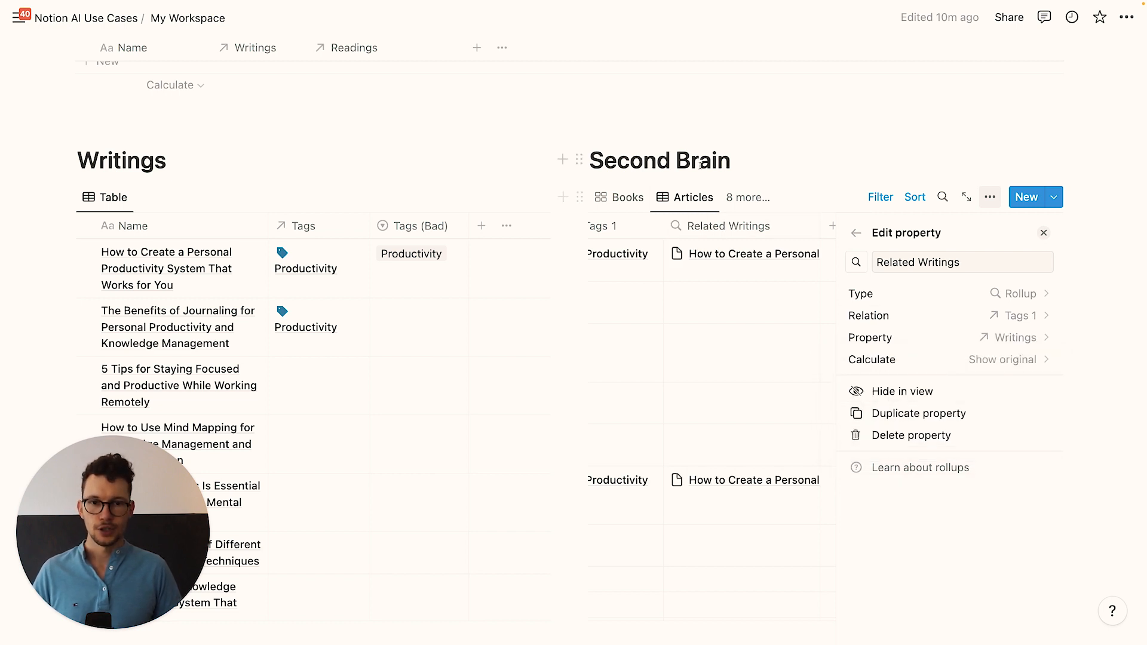
{"action": "left_click", "coordinate": [1044, 232]}
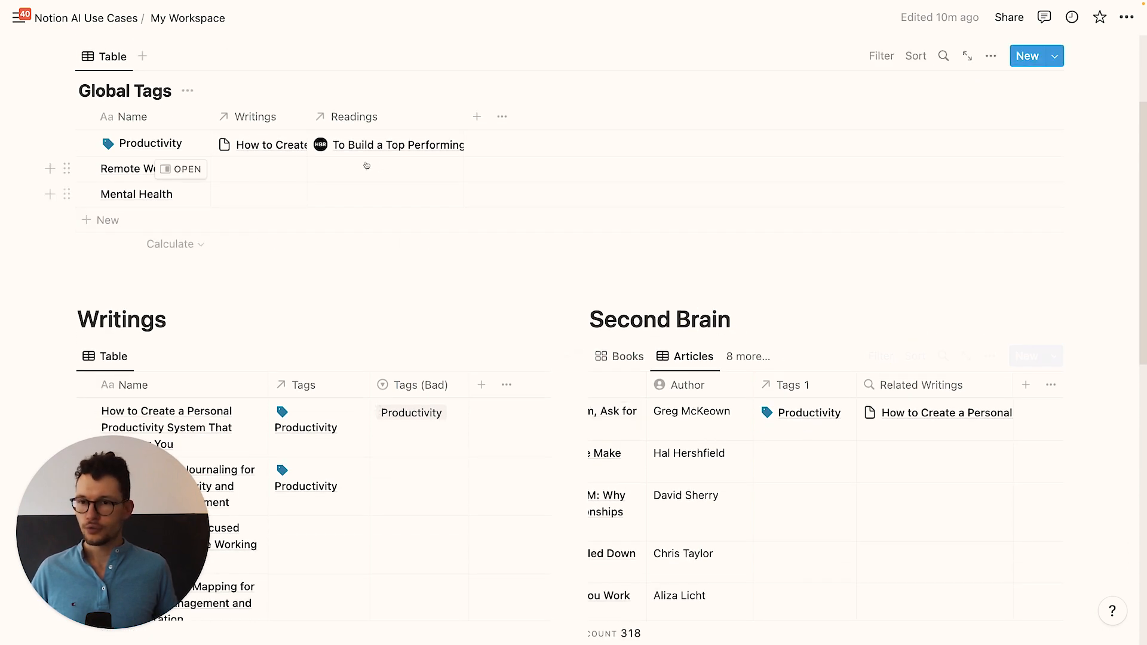
{"action": "scroll", "scroll_direction": "down", "scroll_amount": 3}
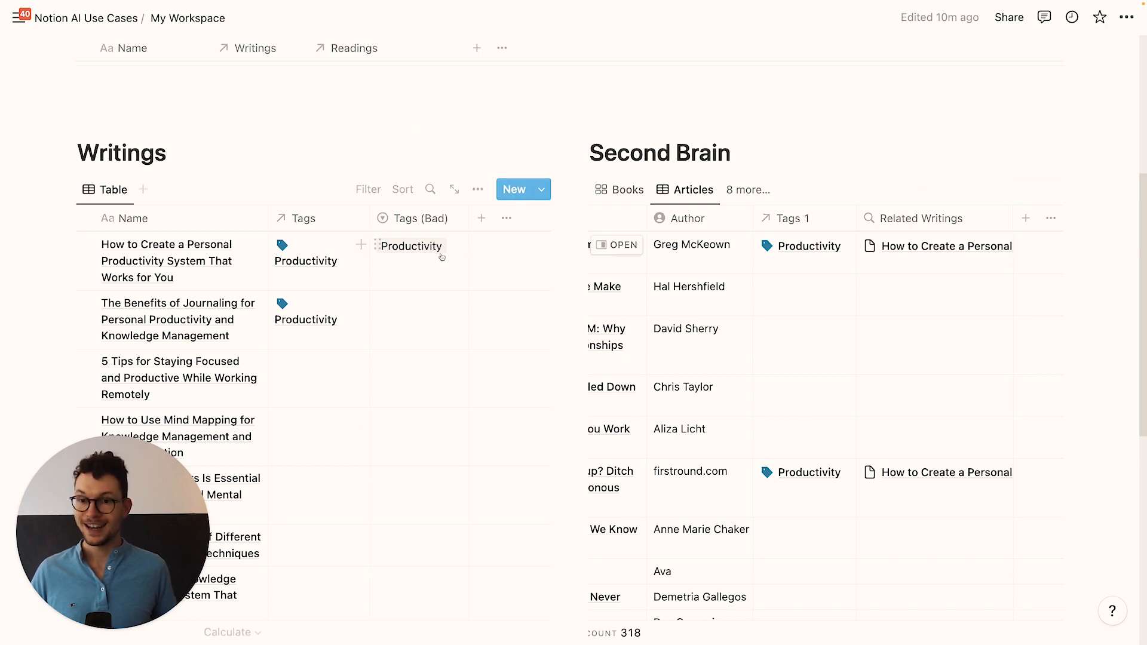
Step: Edit the New Writing template's Related Readings filter: Related Writings contains New Writing
{"action": "left_click", "coordinate": [541, 190]}
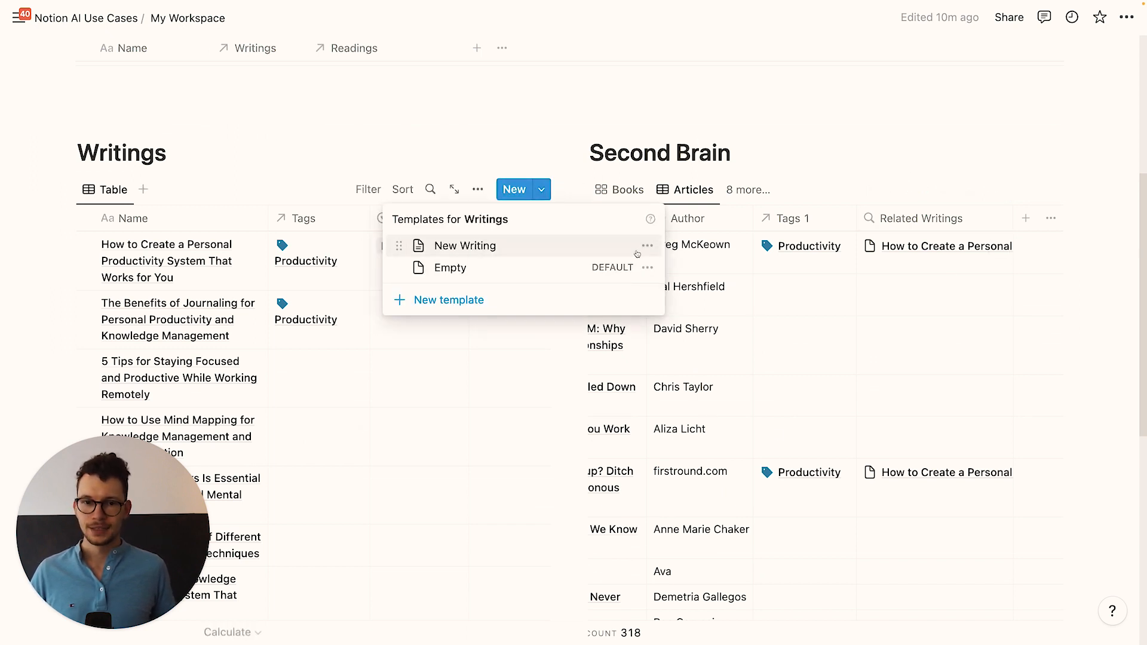
{"action": "left_click", "coordinate": [646, 246]}
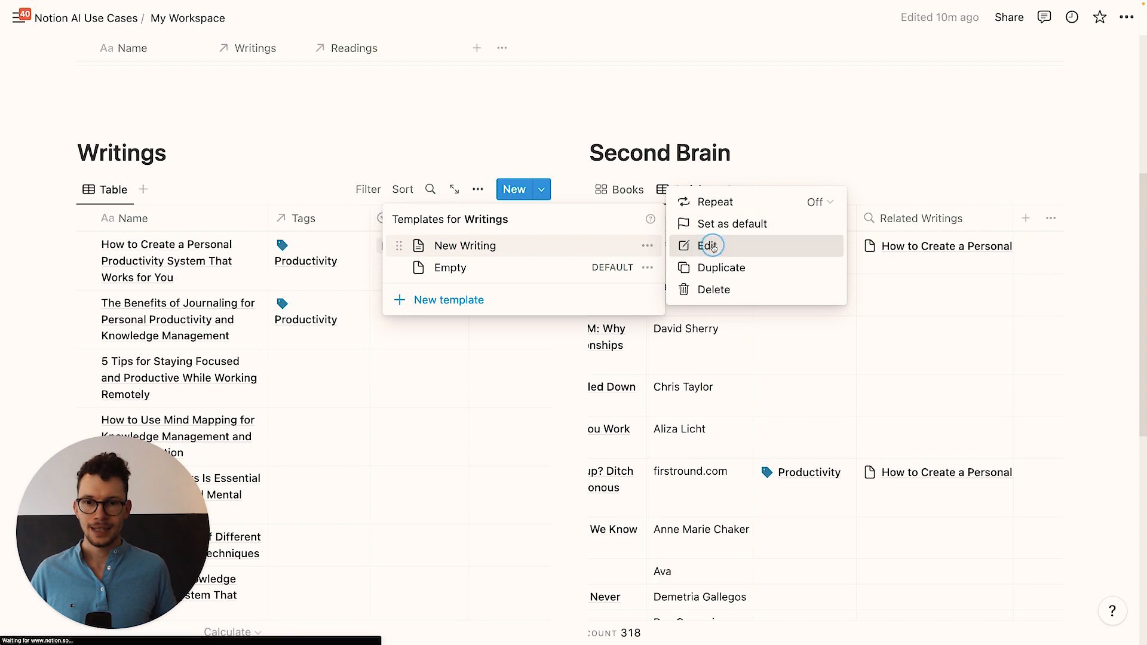
{"action": "left_click", "coordinate": [708, 245]}
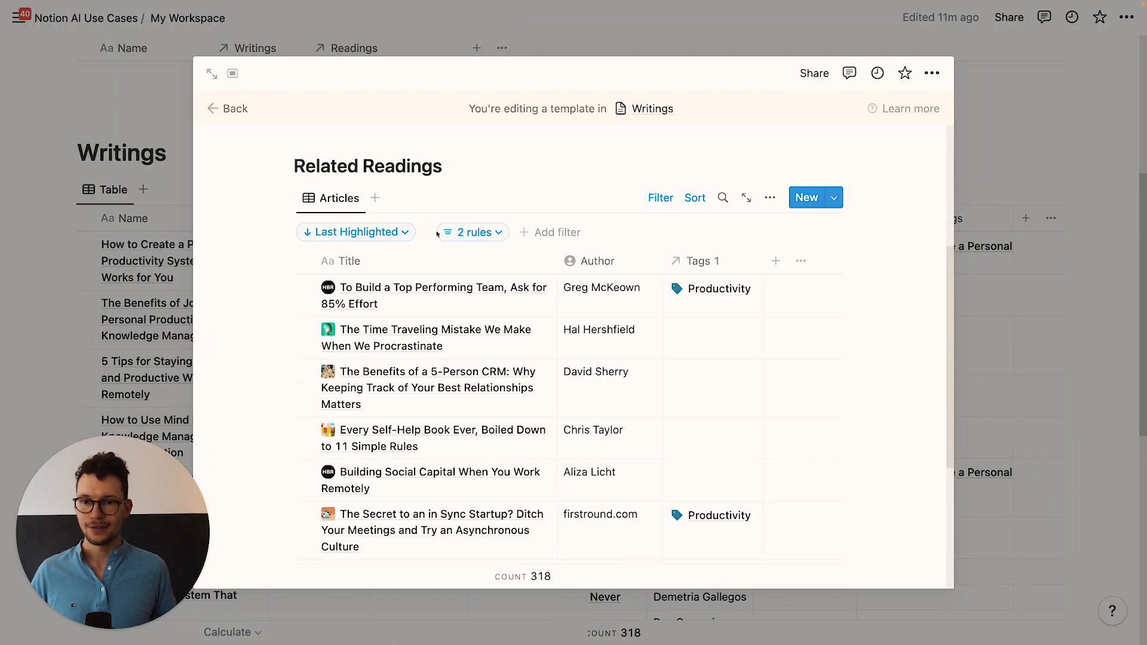
{"action": "left_click", "coordinate": [550, 231]}
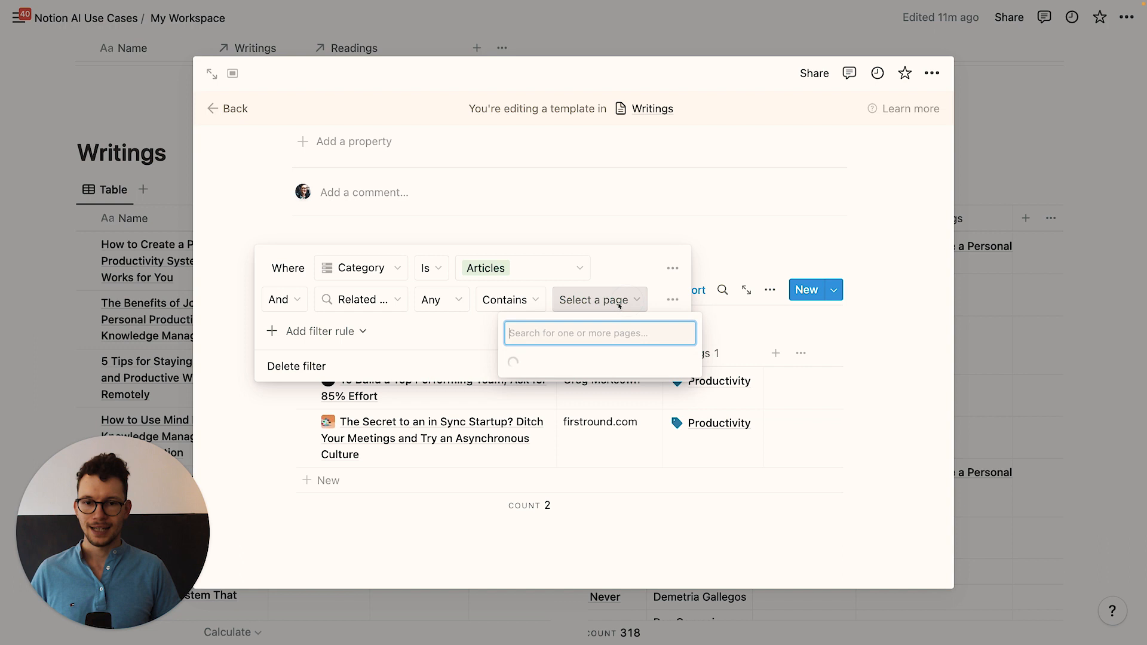
{"action": "left_click", "coordinate": [598, 333]}
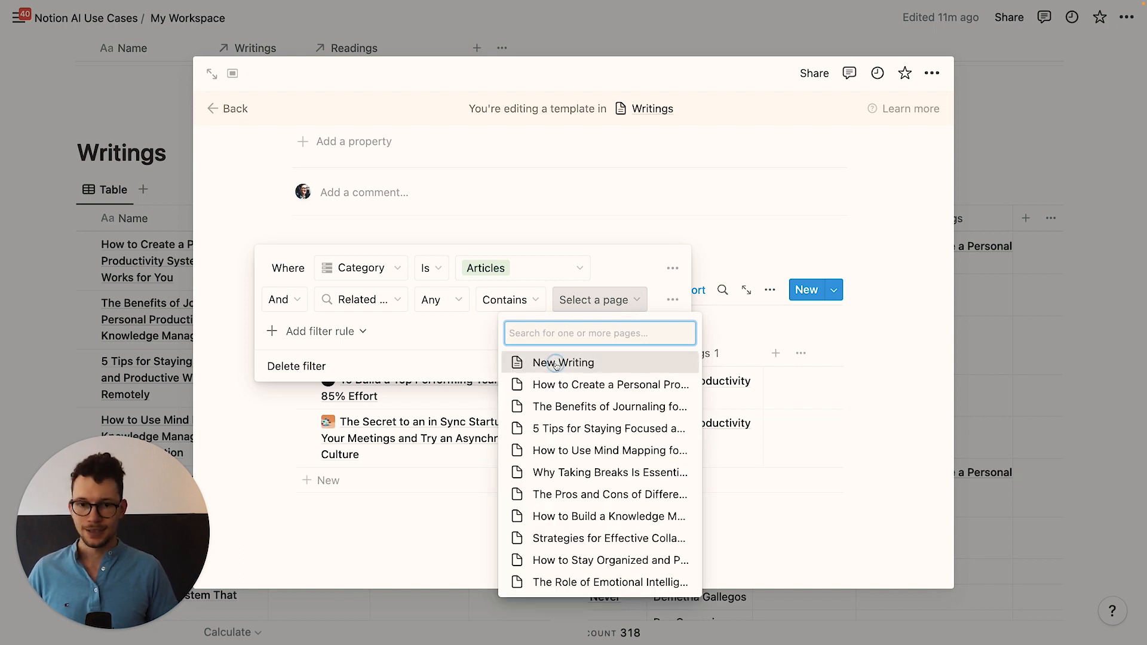
{"action": "left_click", "coordinate": [562, 362]}
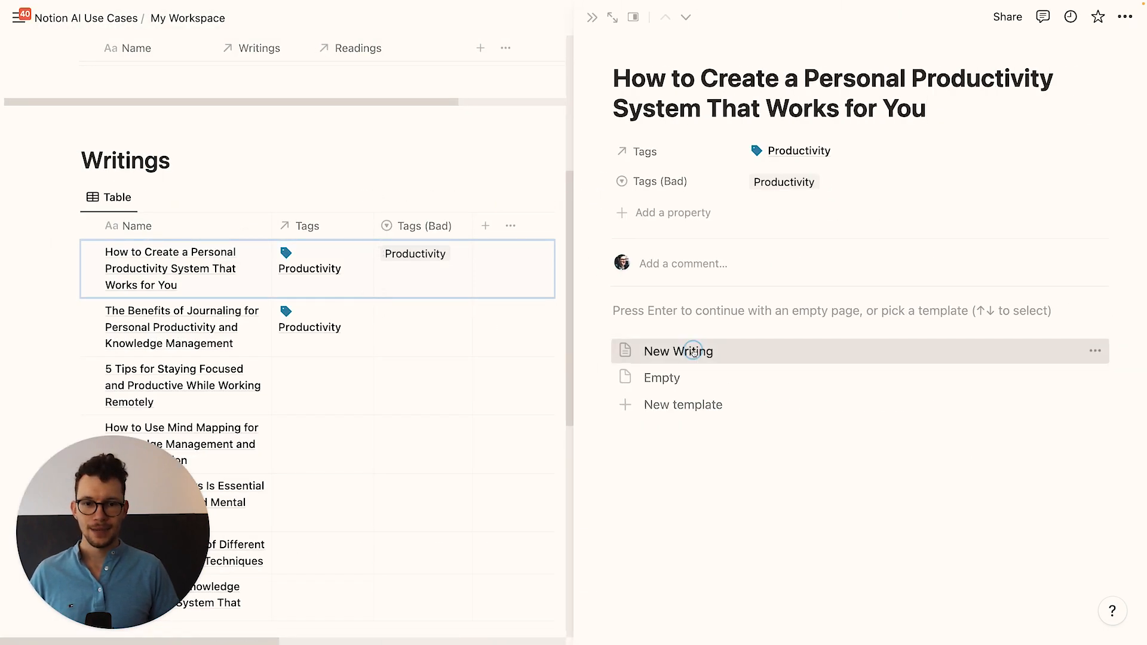
Step: Apply the New Writing template and tag the 5 Tips writing with Remote Work
{"action": "left_click", "coordinate": [677, 351]}
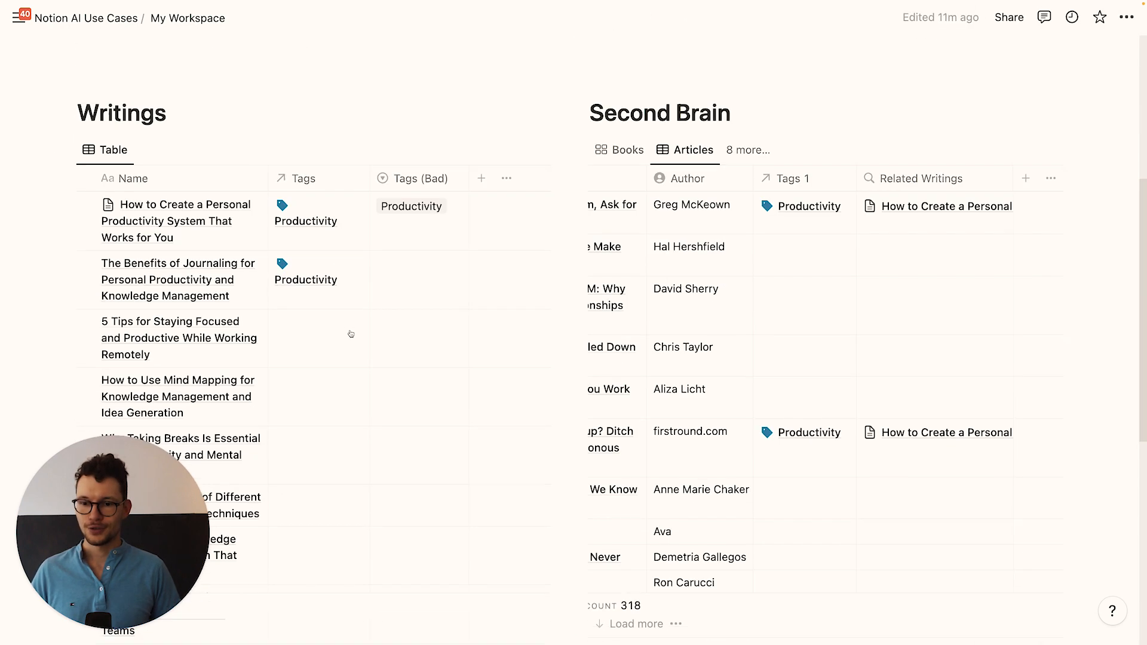
{"action": "left_click", "coordinate": [319, 333]}
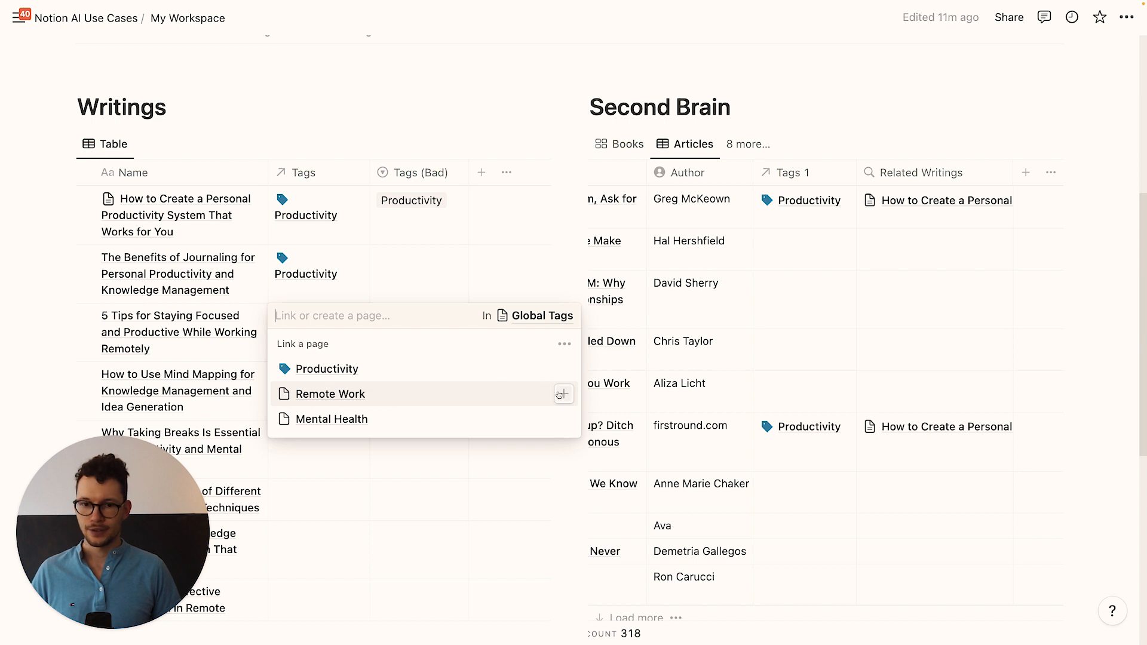
{"action": "left_click", "coordinate": [330, 394]}
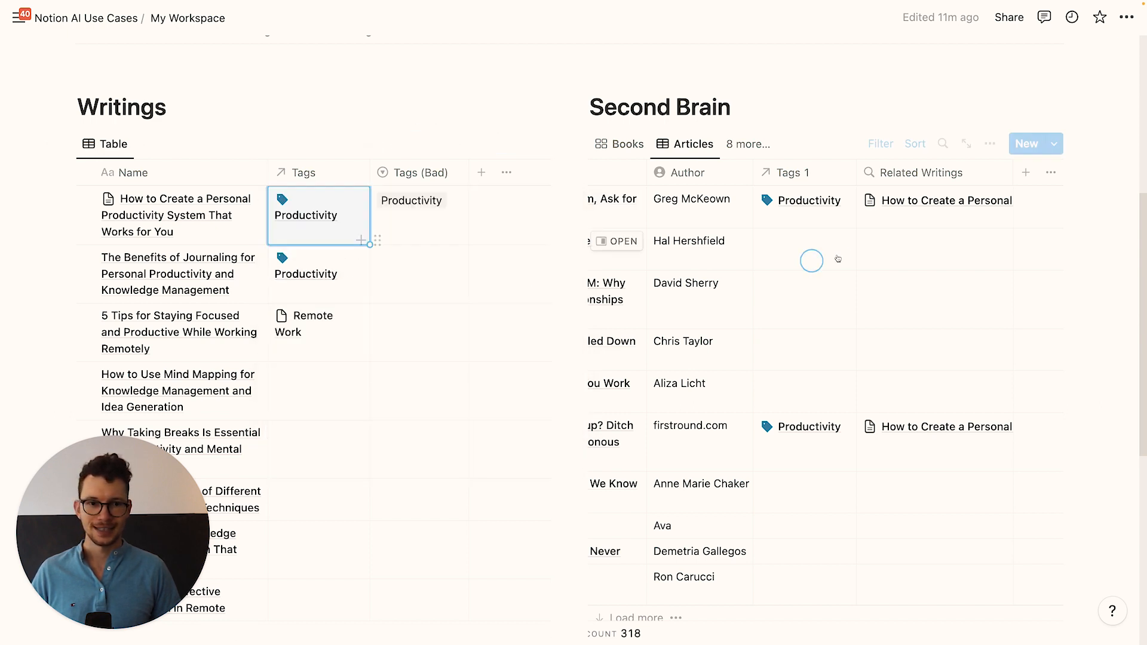
Step: Tag the second and third articles with Remote Work
{"action": "left_click", "coordinate": [810, 260]}
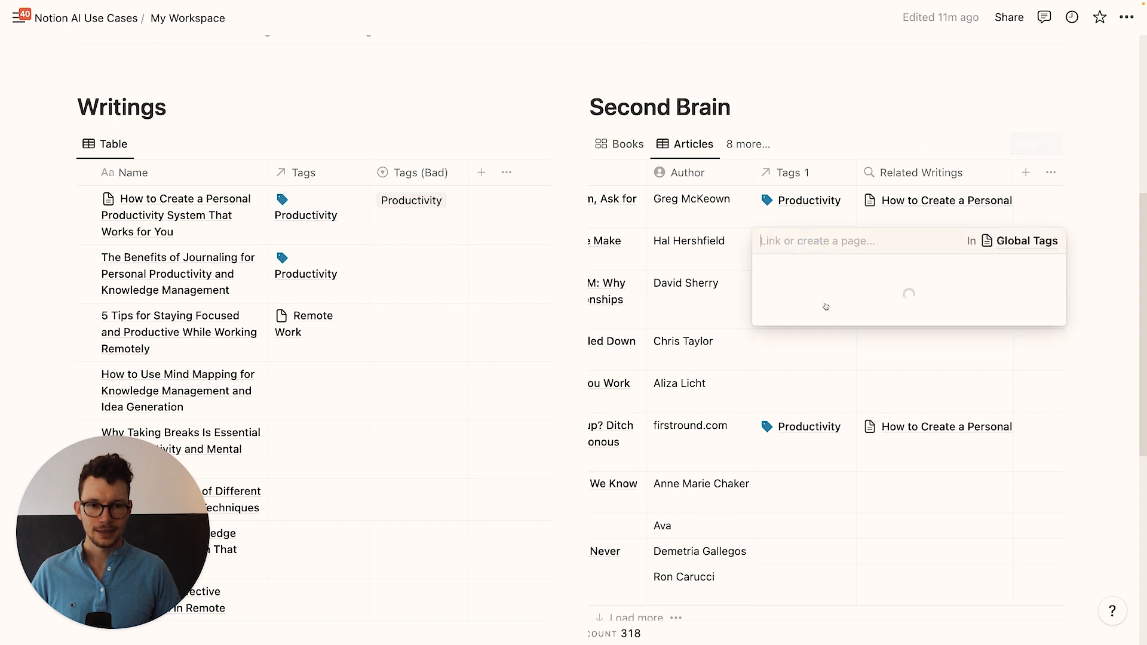
{"action": "left_click", "coordinate": [825, 241]}
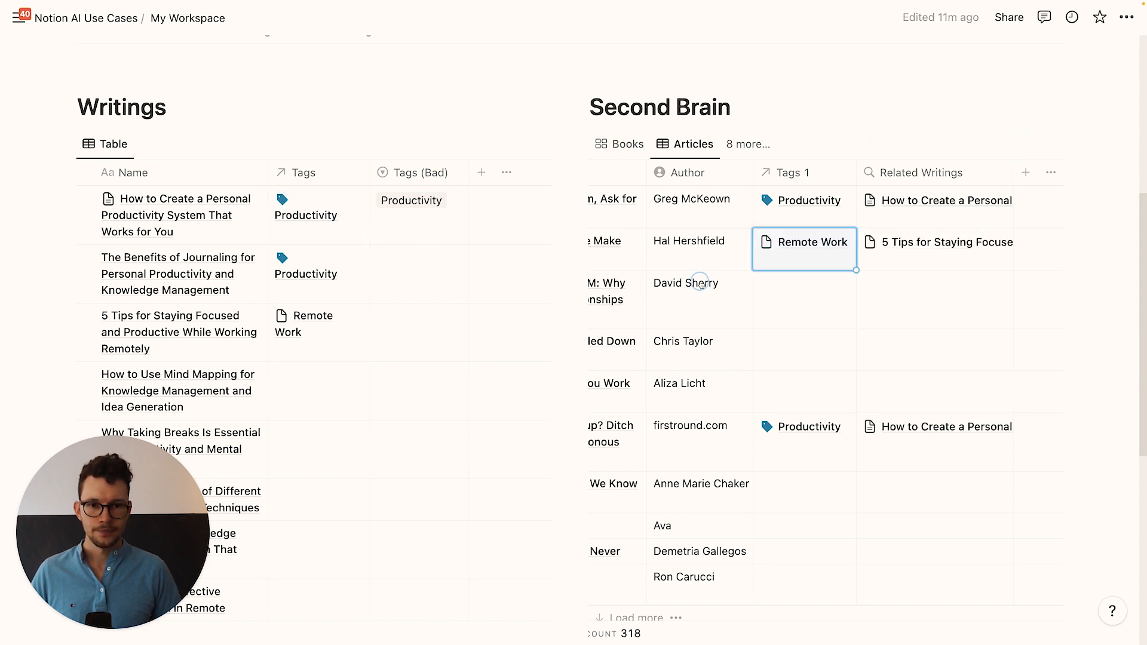
{"action": "left_click", "coordinate": [803, 248]}
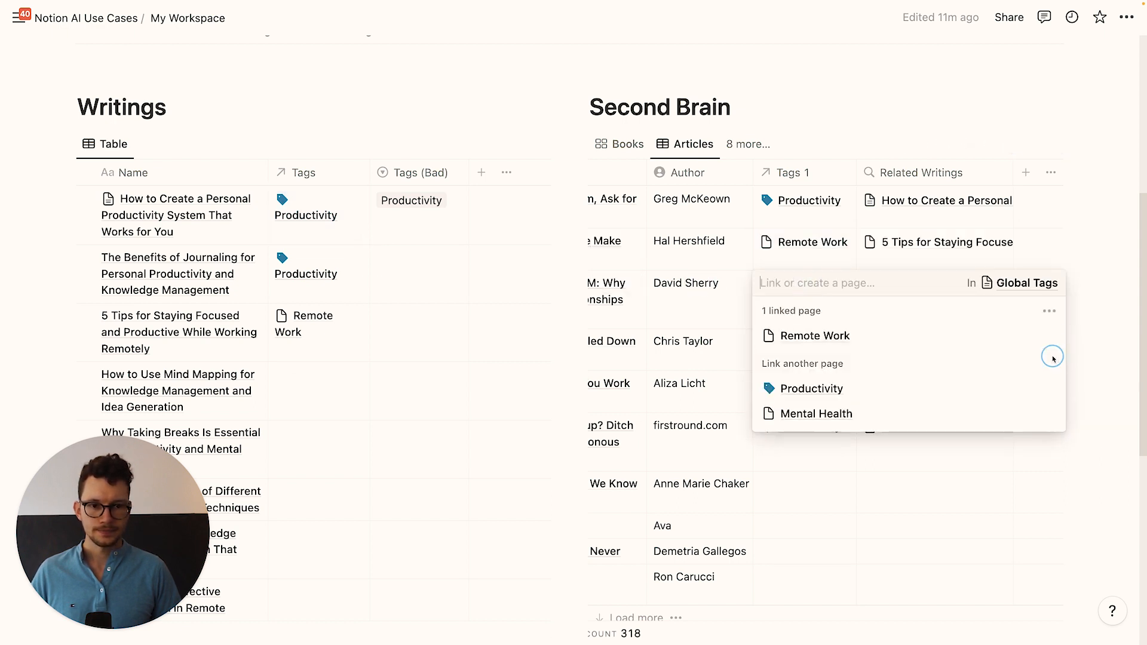
{"action": "left_click", "coordinate": [186, 215]}
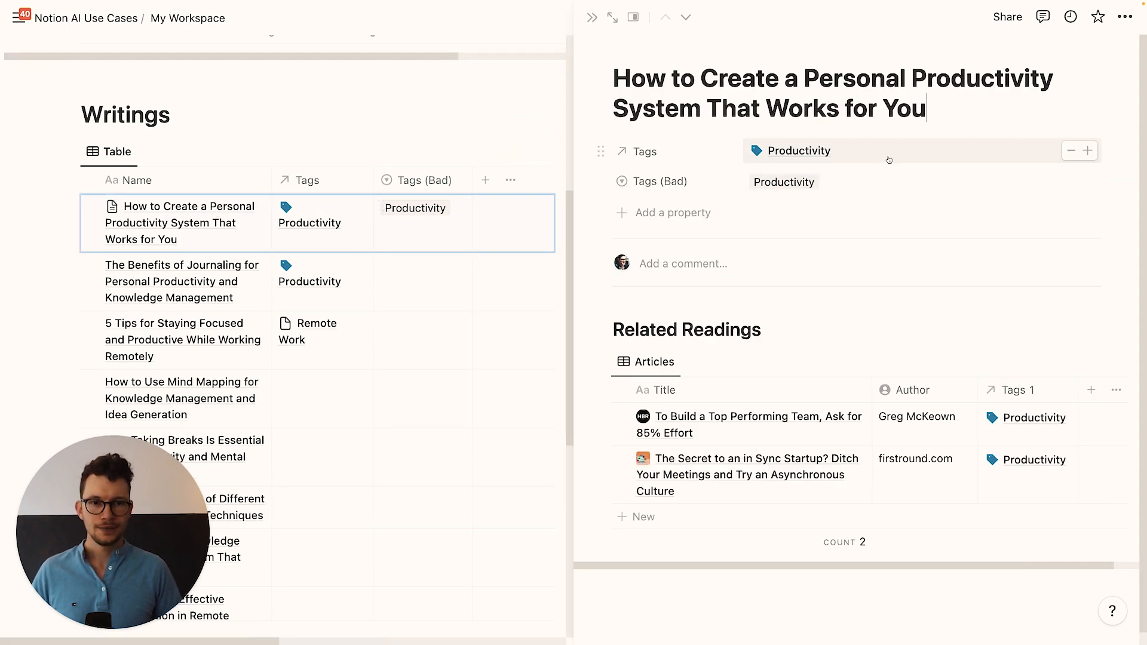
Step: Return from the Productivity tag page and add Remote Work to the productivity writing's Tags
{"action": "left_click", "coordinate": [798, 151]}
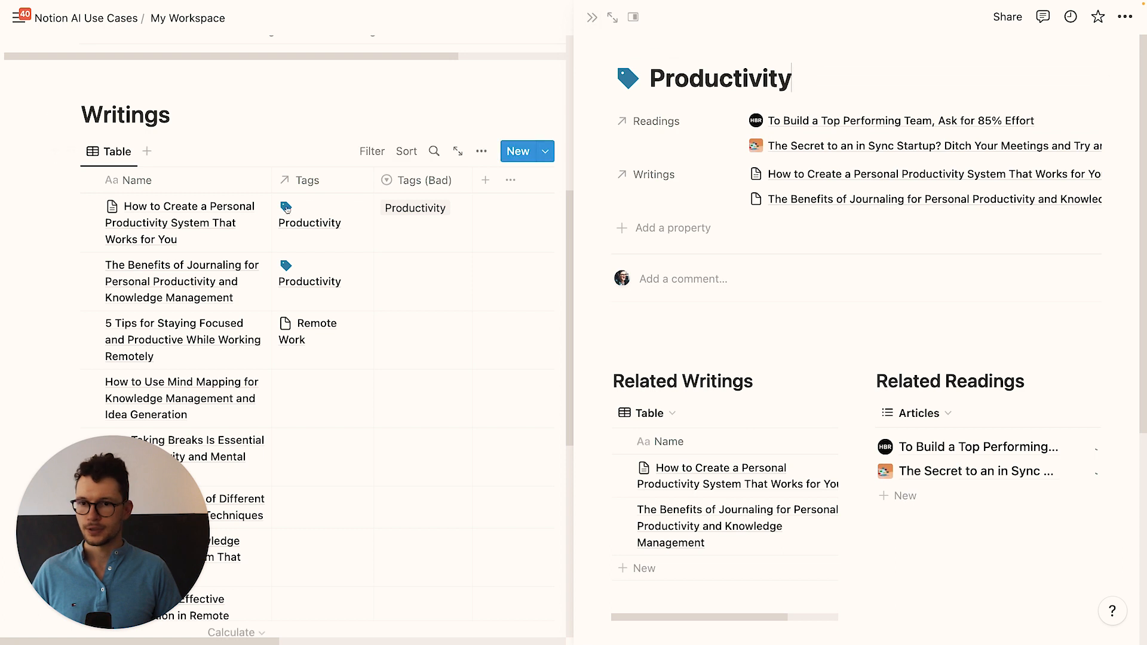
{"action": "left_click", "coordinate": [185, 223]}
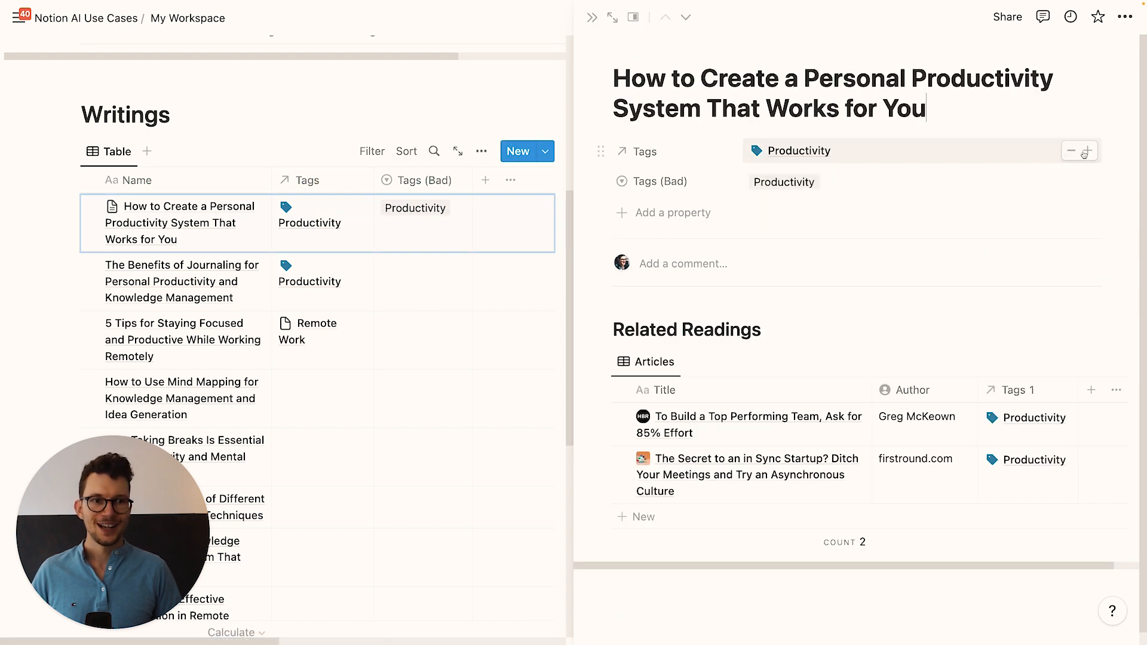
{"action": "left_click", "coordinate": [1084, 151]}
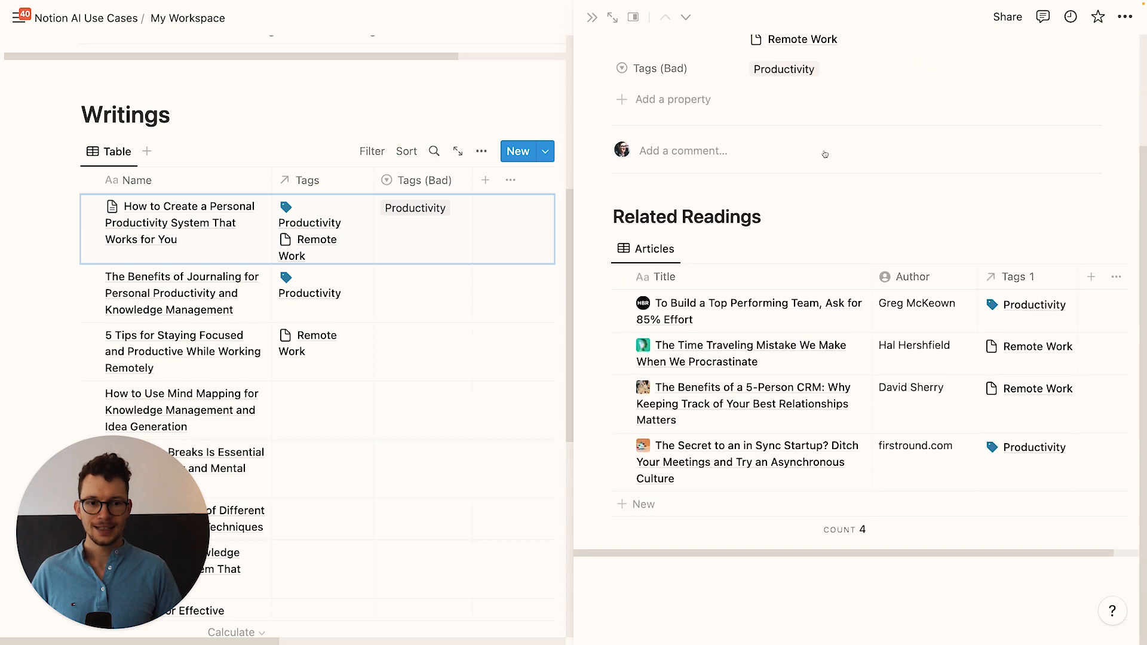
{"action": "mouse_move", "coordinate": [767, 395]}
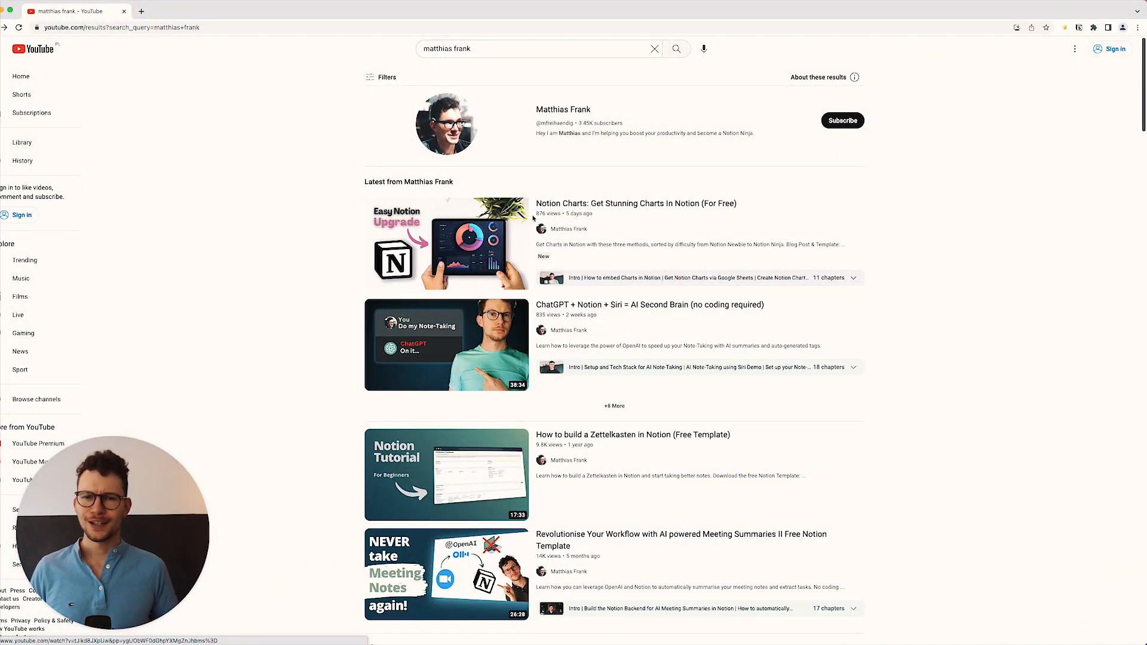
Step: Open the Notion Charts video and add timestamped notes 'Take some notes' and 'Another note'
{"action": "left_click", "coordinate": [446, 243]}
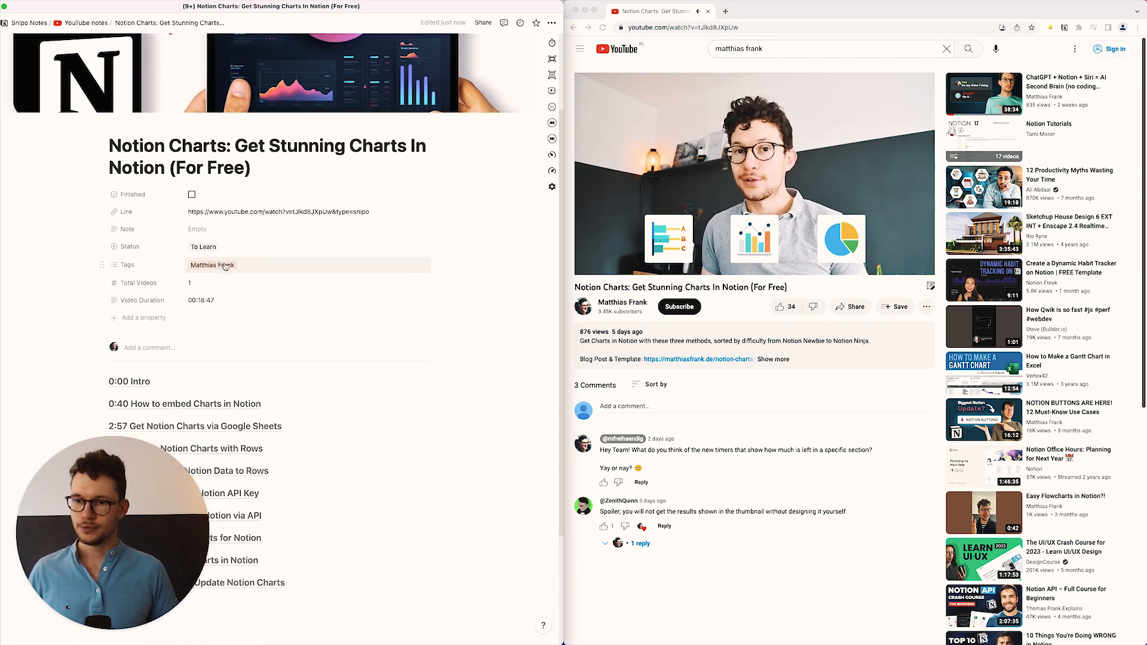
{"action": "scroll", "scroll_direction": "down", "scroll_amount": 3}
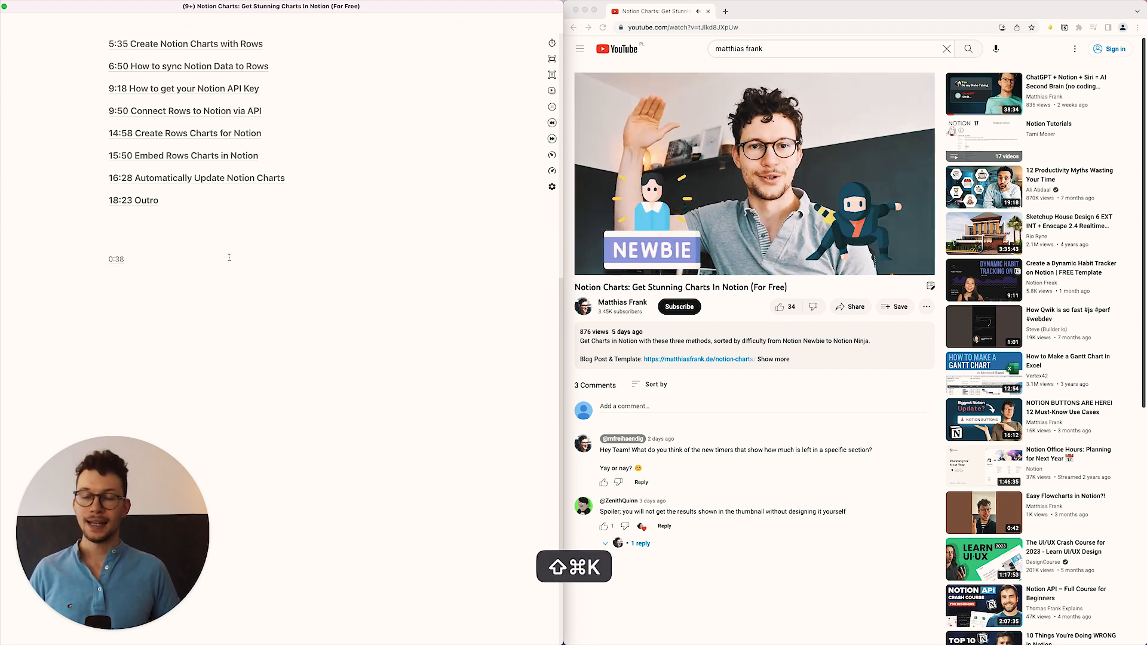
{"action": "type", "text": "Take"}
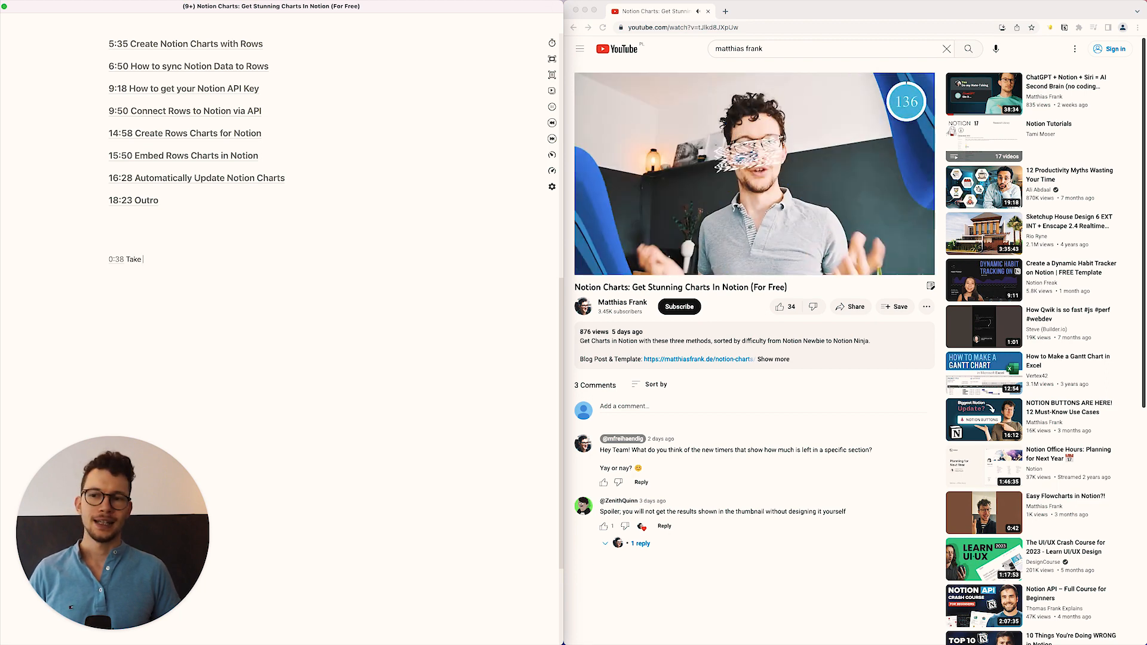
{"action": "type", "text": "some notes"}
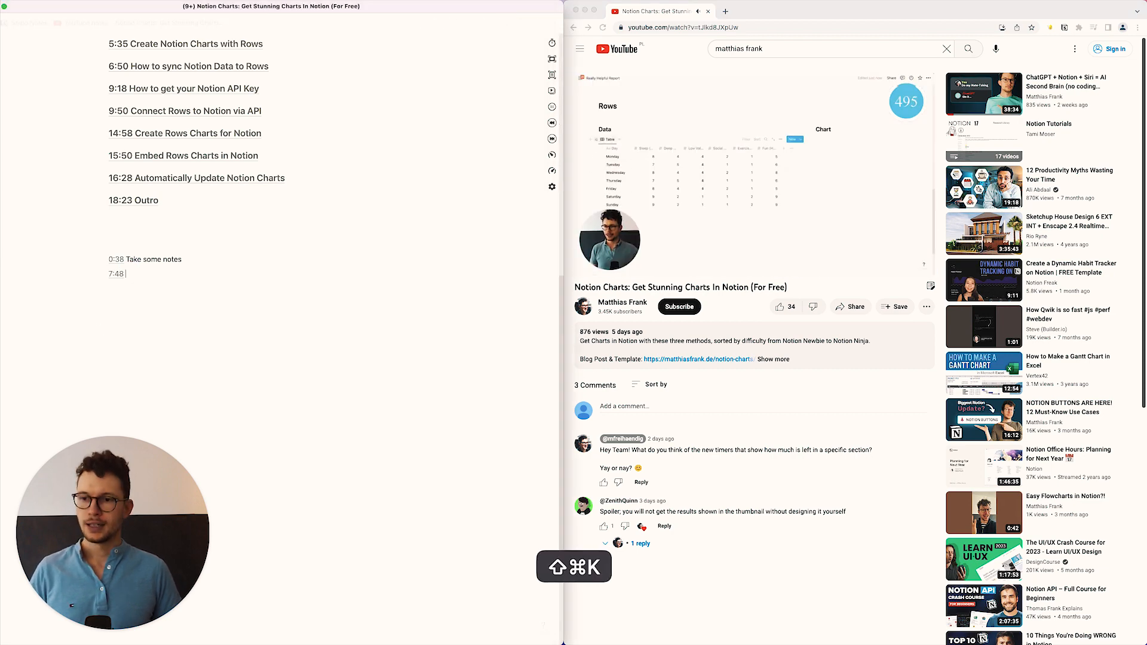
{"action": "type", "text": "Another note"}
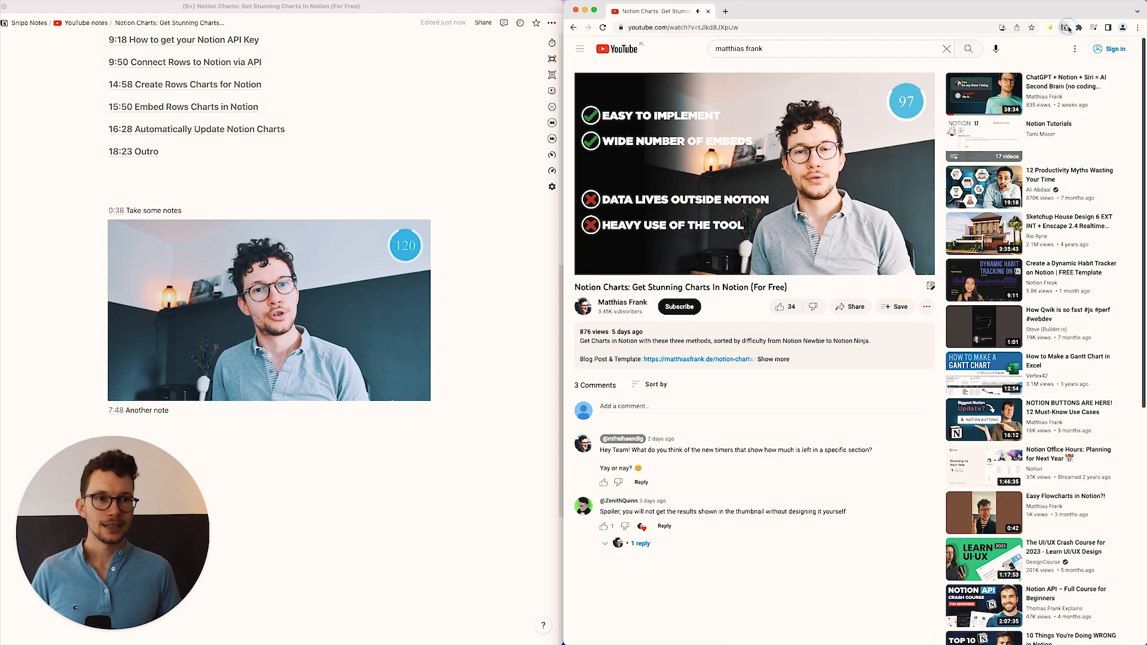
Step: Generate Snipo AI flashcards for the Charts video and show the first answer
{"action": "left_click", "coordinate": [1065, 28]}
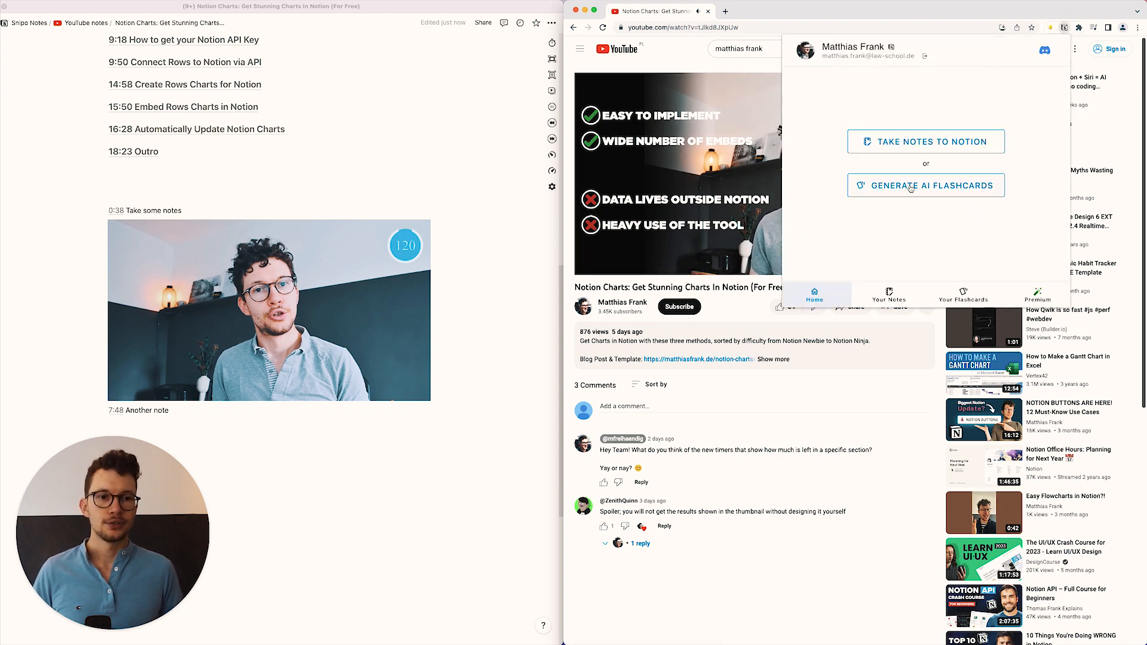
{"action": "left_click", "coordinate": [925, 185]}
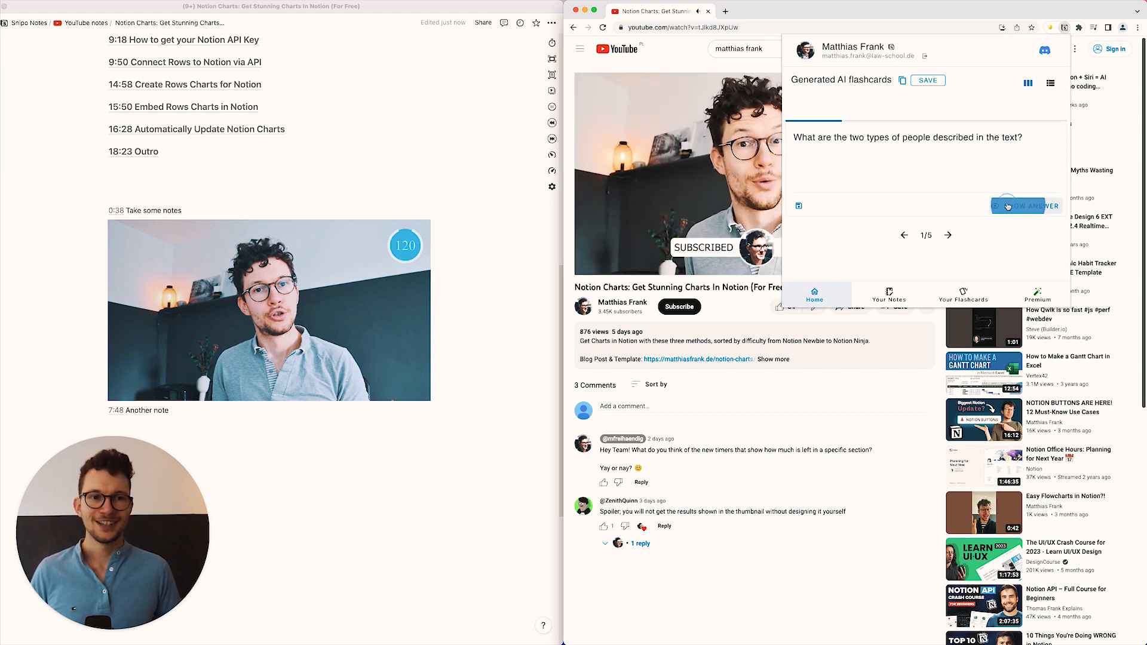
{"action": "left_click", "coordinate": [1026, 206]}
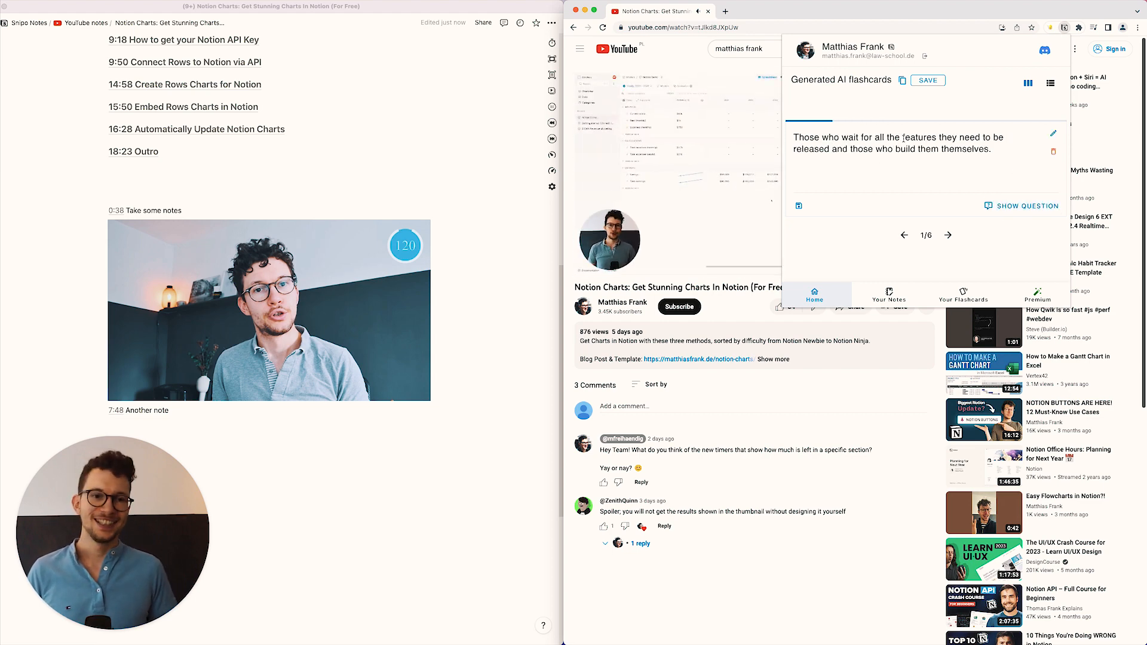